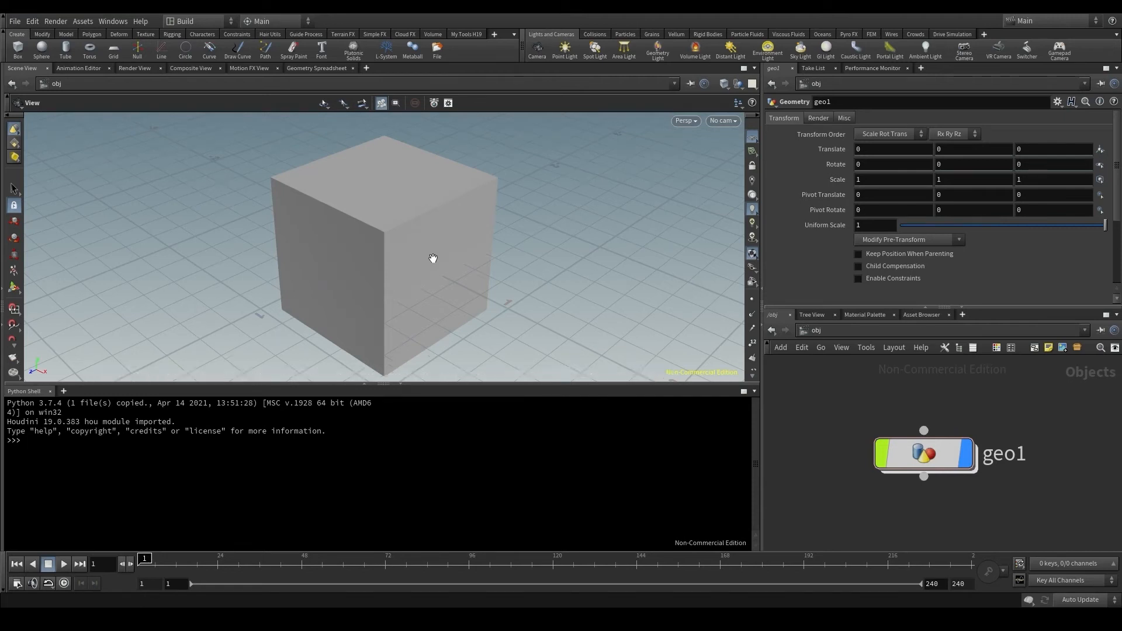
mouse_move(425, 254)
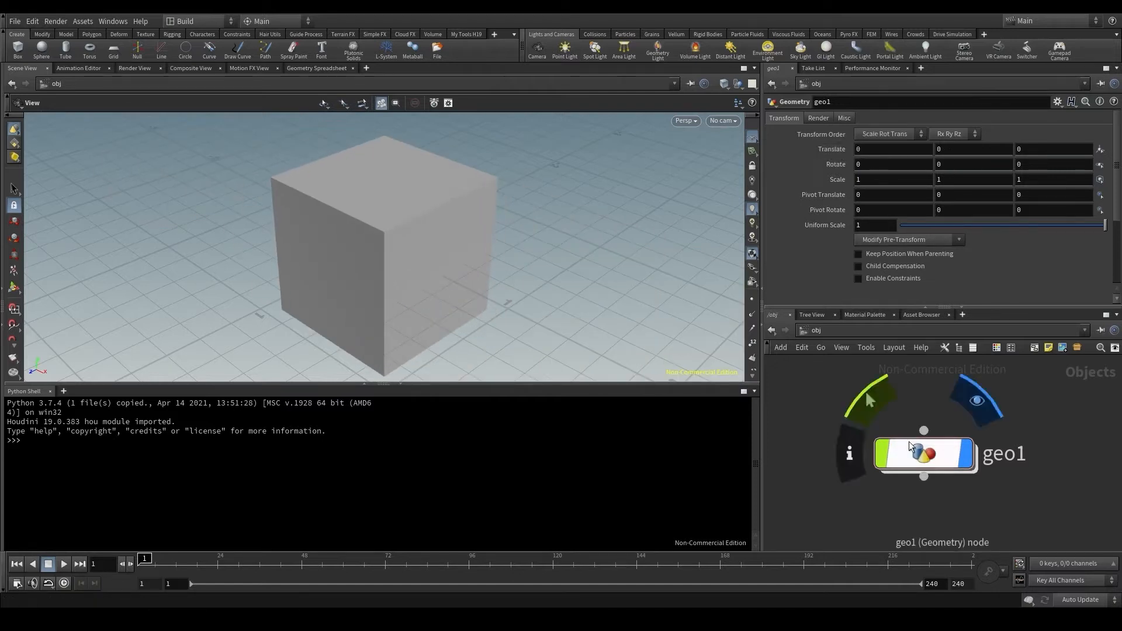
Step: Select geo1 and dive inside it to show box1's size, center and division parameters
left_click(923, 452)
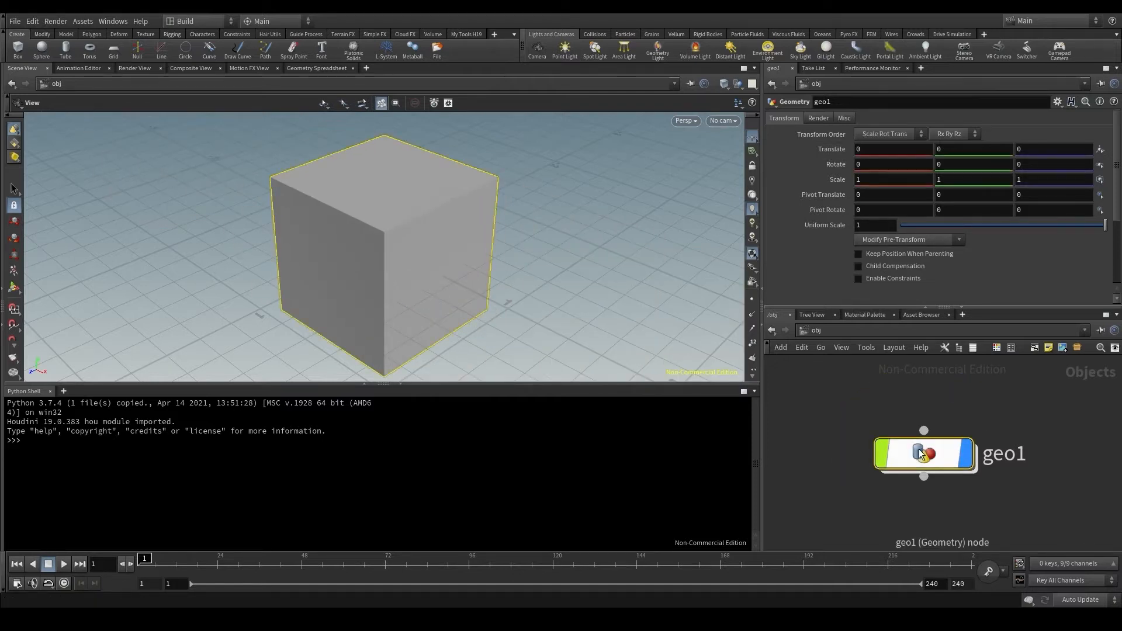
double_click(923, 454)
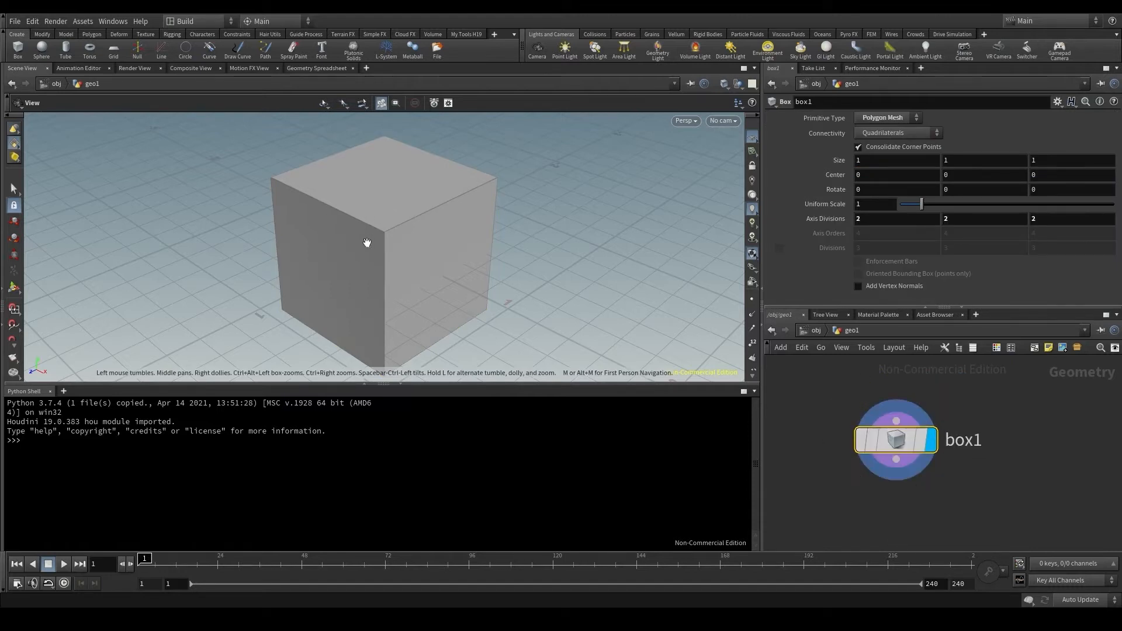
mouse_move(487, 395)
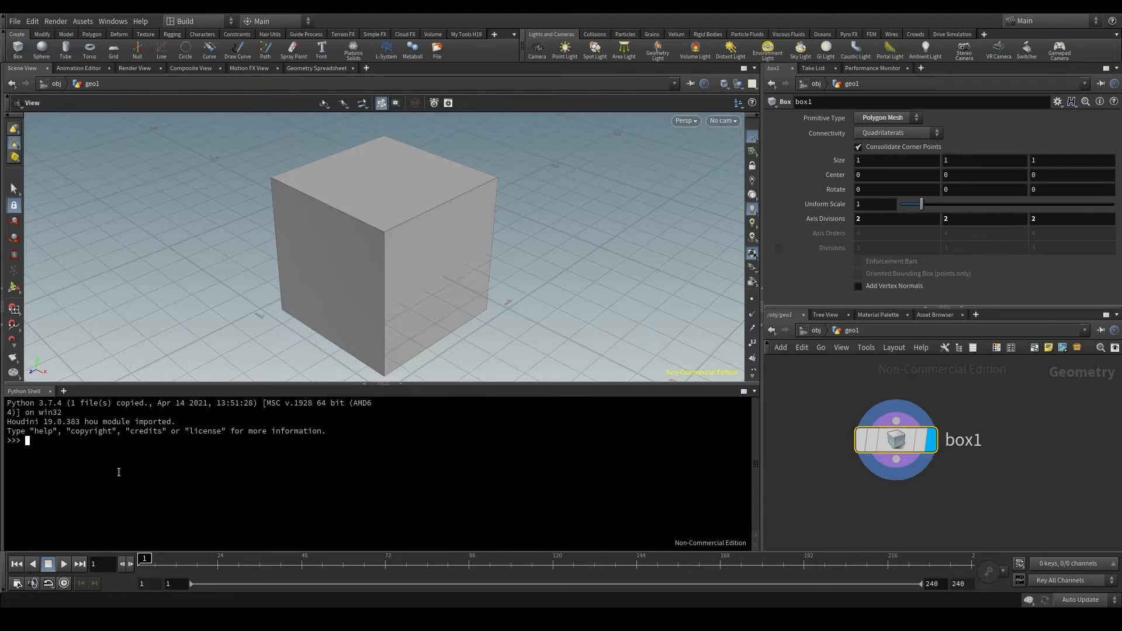
Step: In the Python Shell, assign box = hou.node('/obj/geo1/box1')
type("hou.")
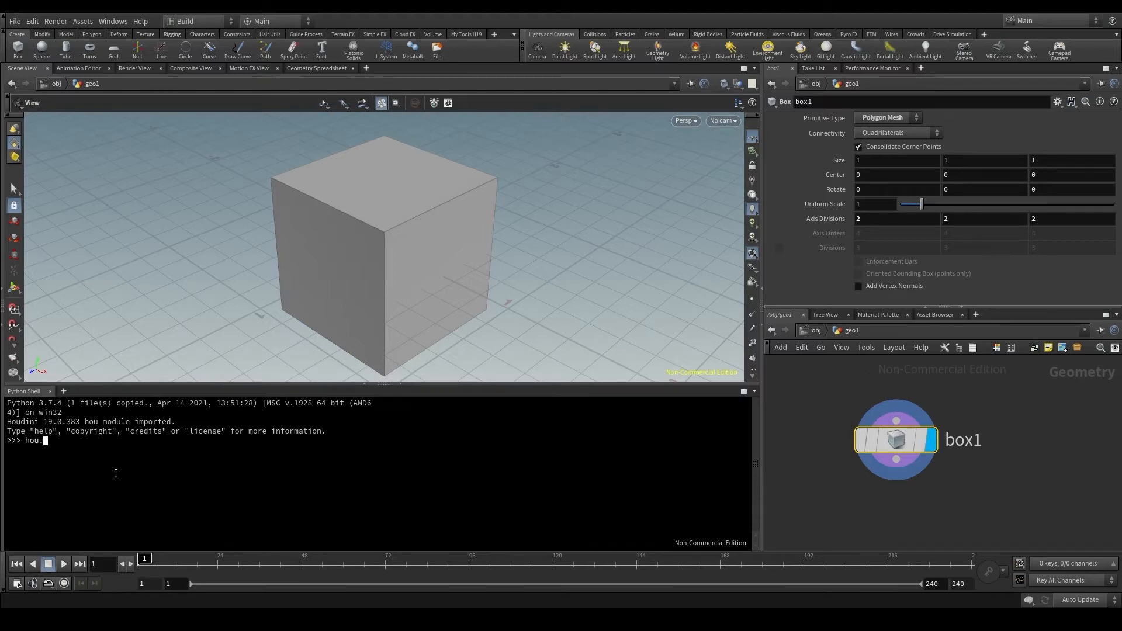
type("node(")
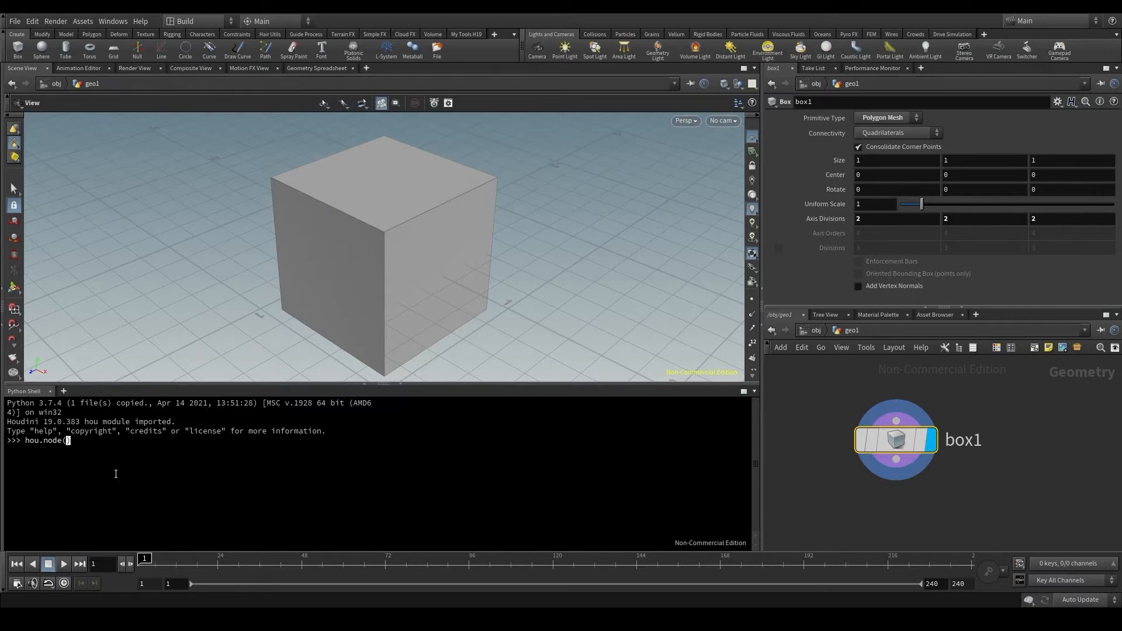
type("'")
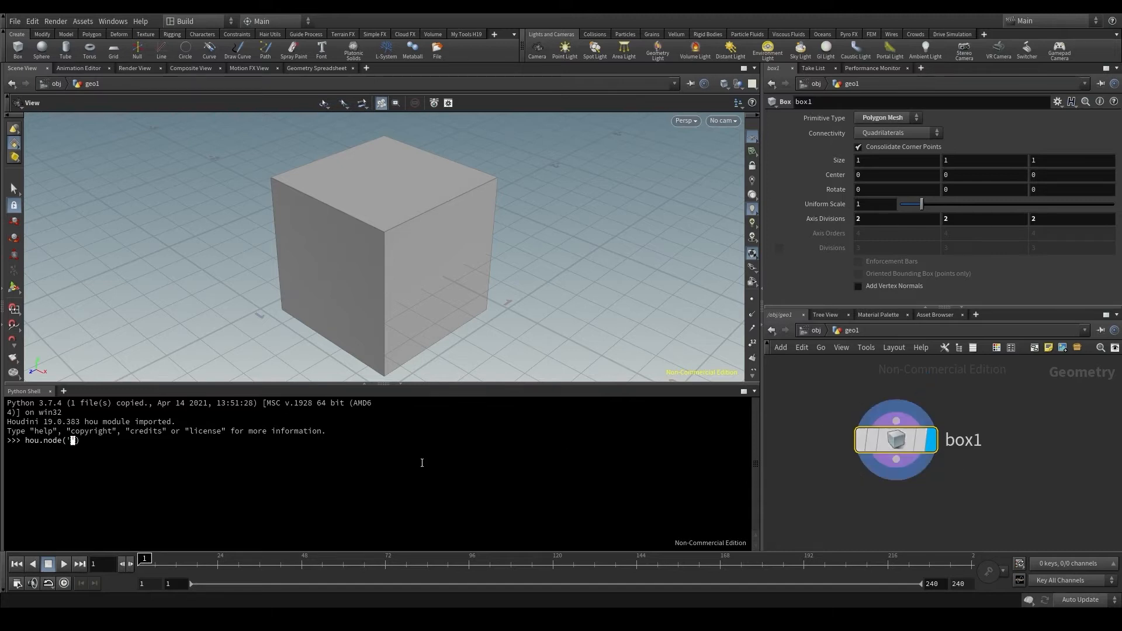
type("/obj/geo1/")
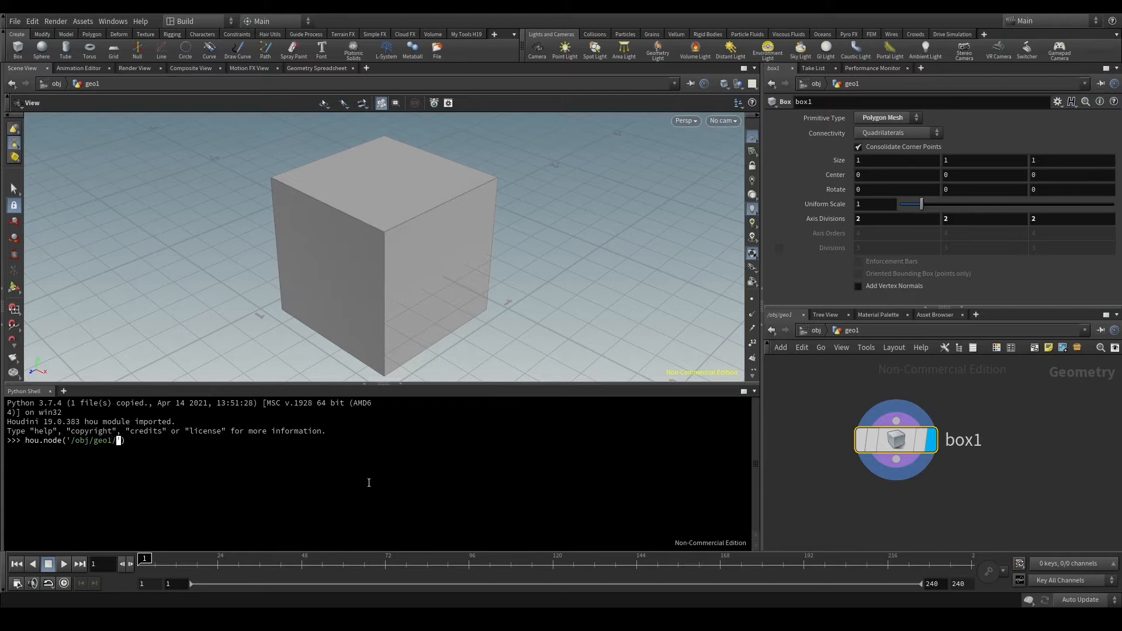
type("box")
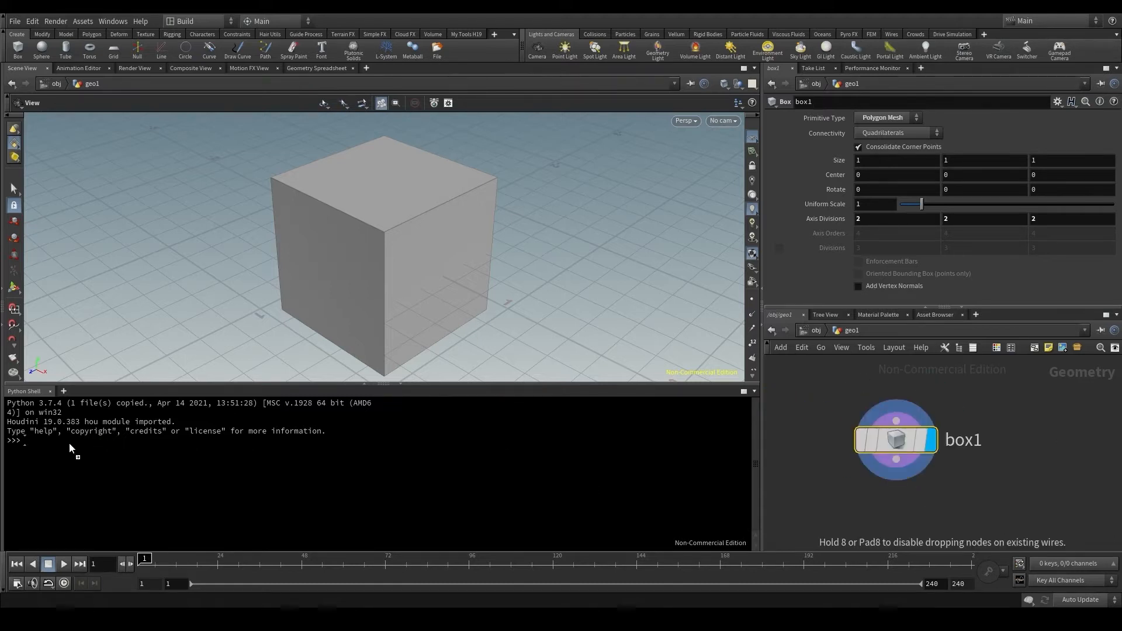
type("hou.node('/obj/geo1/box1')")
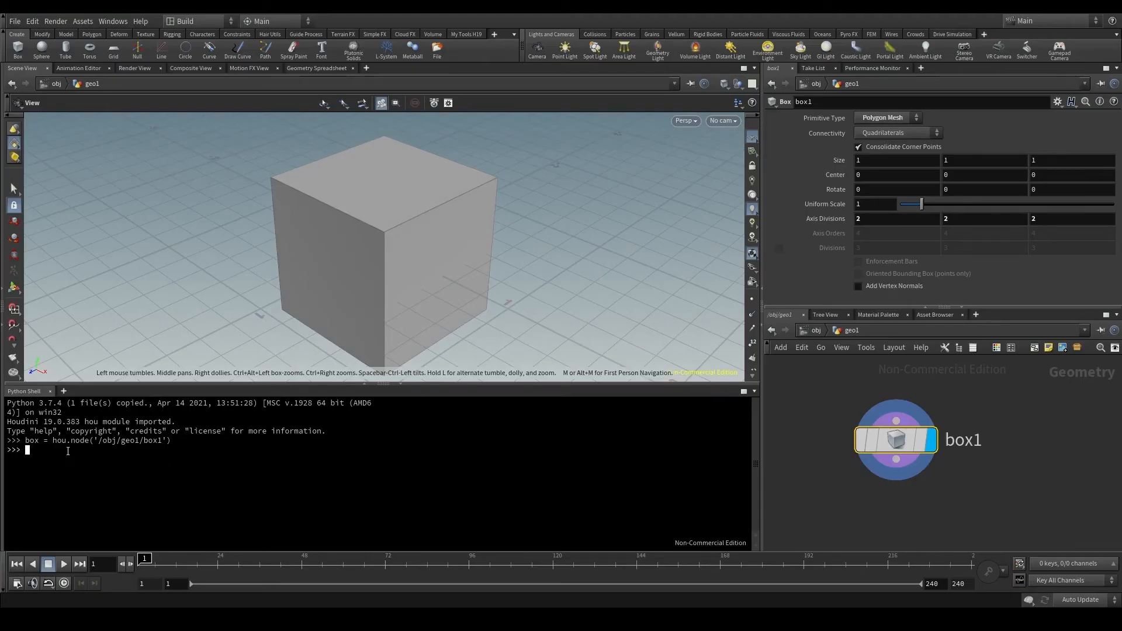
Step: Evaluate box to print SopNode of type box at /obj/geo1/box1, highlighting SopNode
type("box")
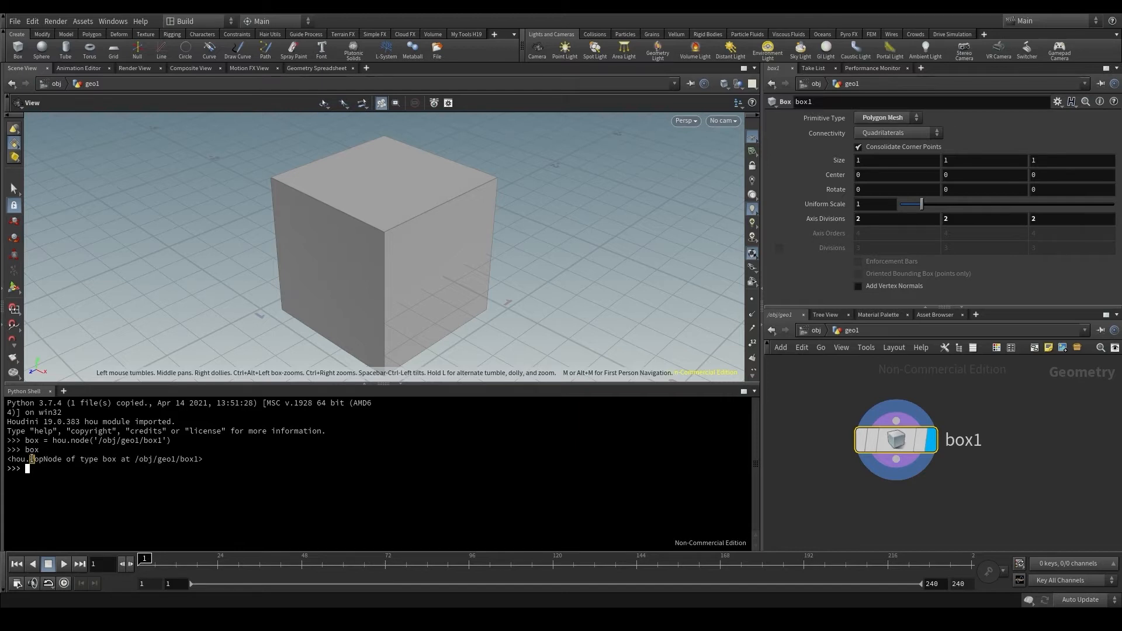
double_click(44, 459)
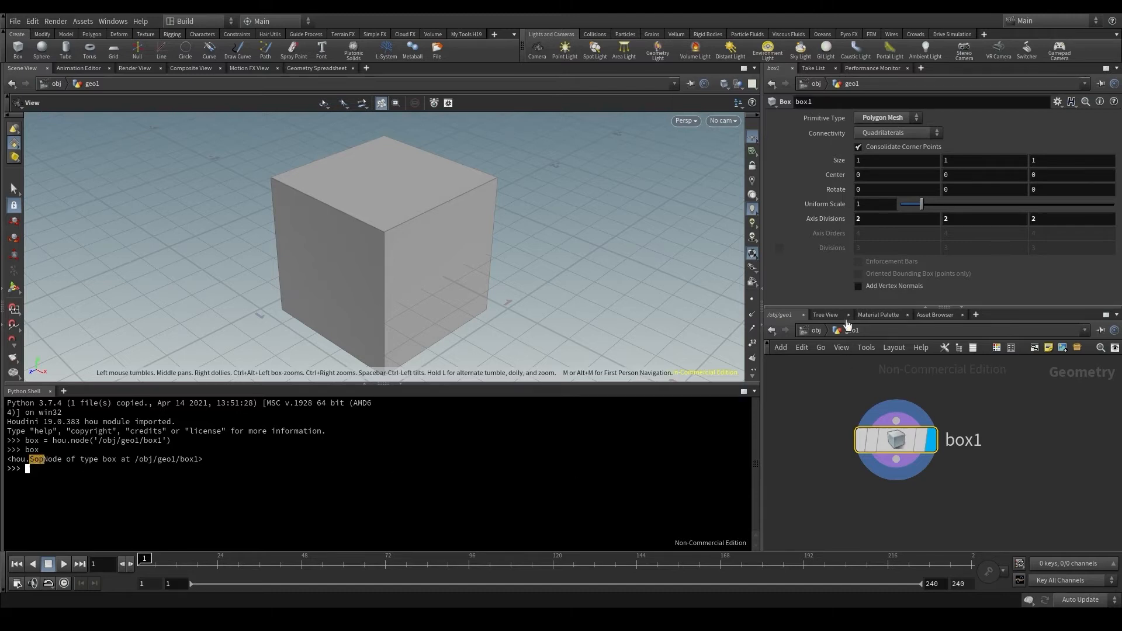
mouse_move(845, 399)
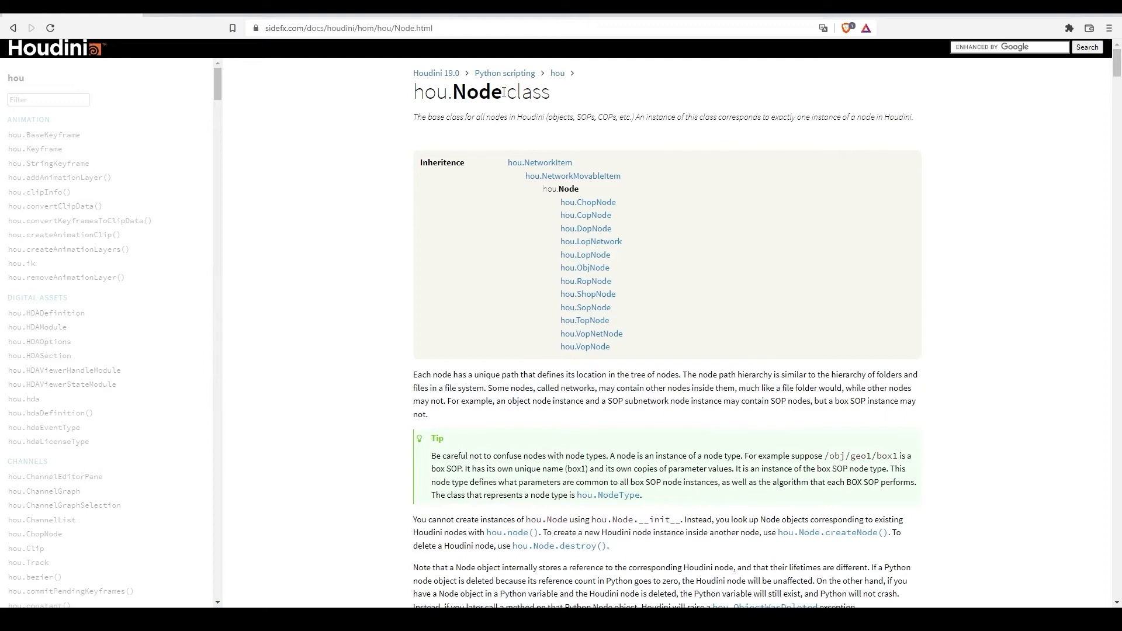
Step: Follow the hou.SopNode link from the hou.Node docs and highlight the parm(parm_path) description
double_click(476, 92)
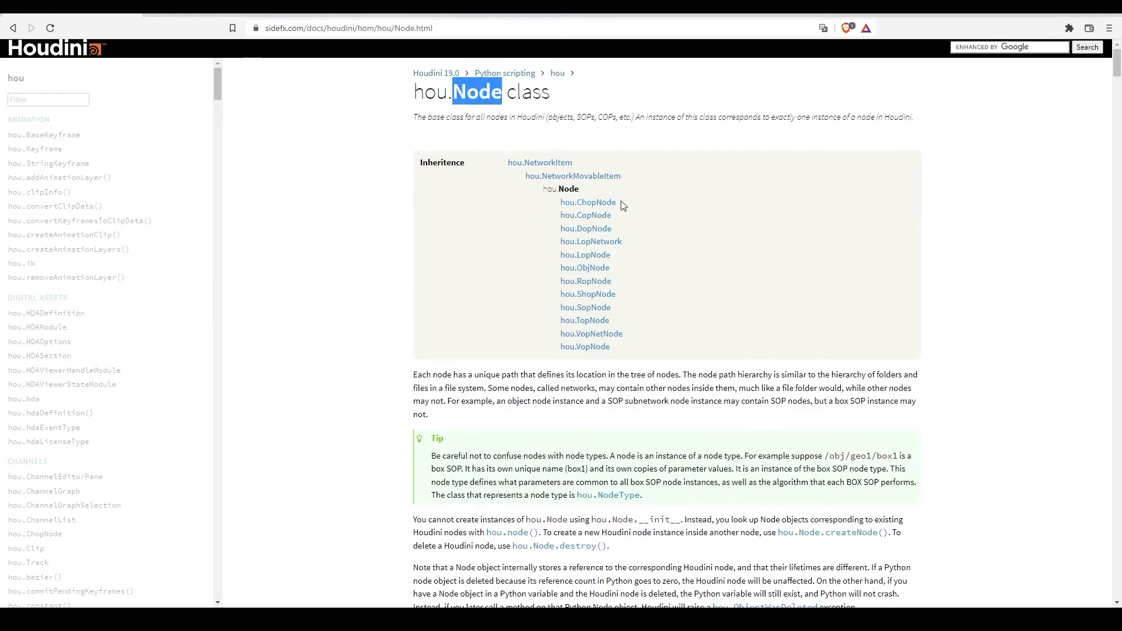
mouse_move(587, 203)
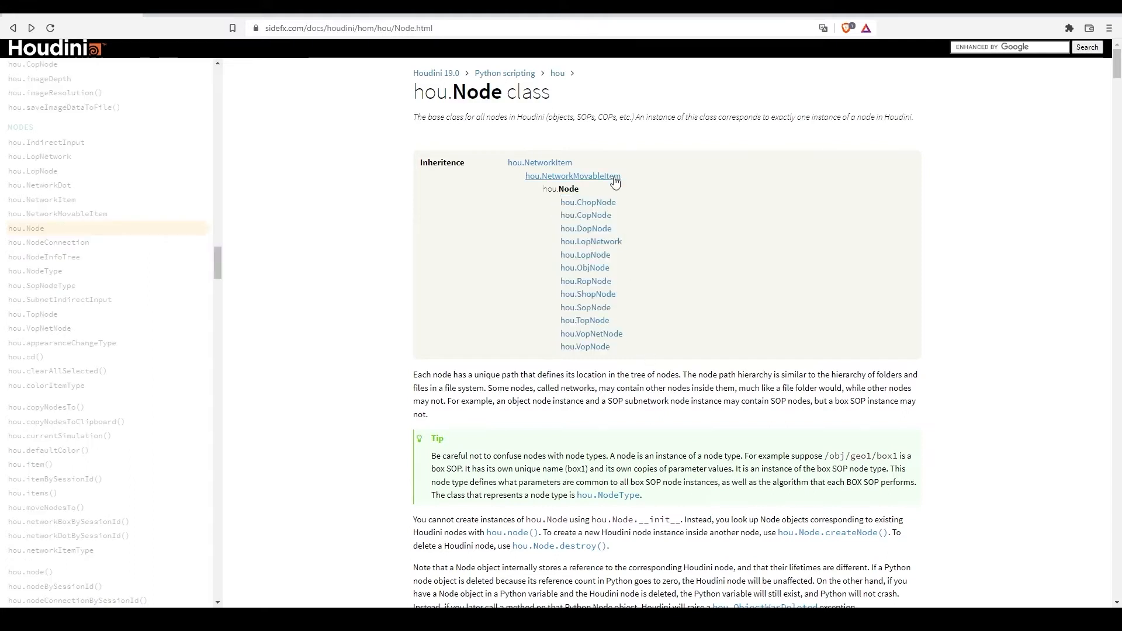
double_click(568, 188)
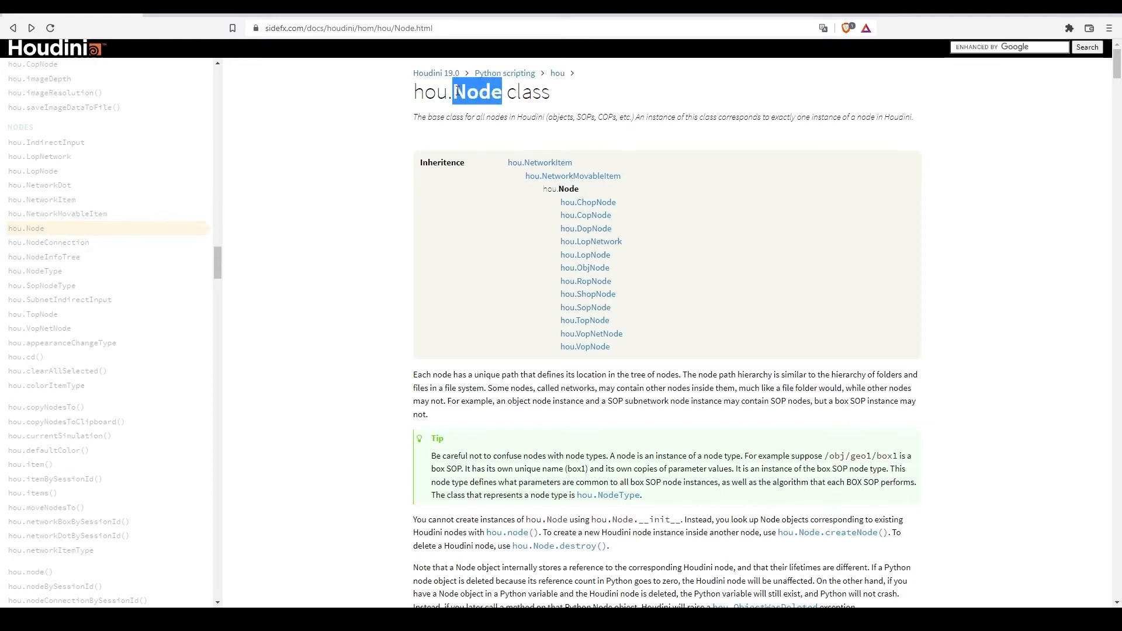
scroll("down", 3)
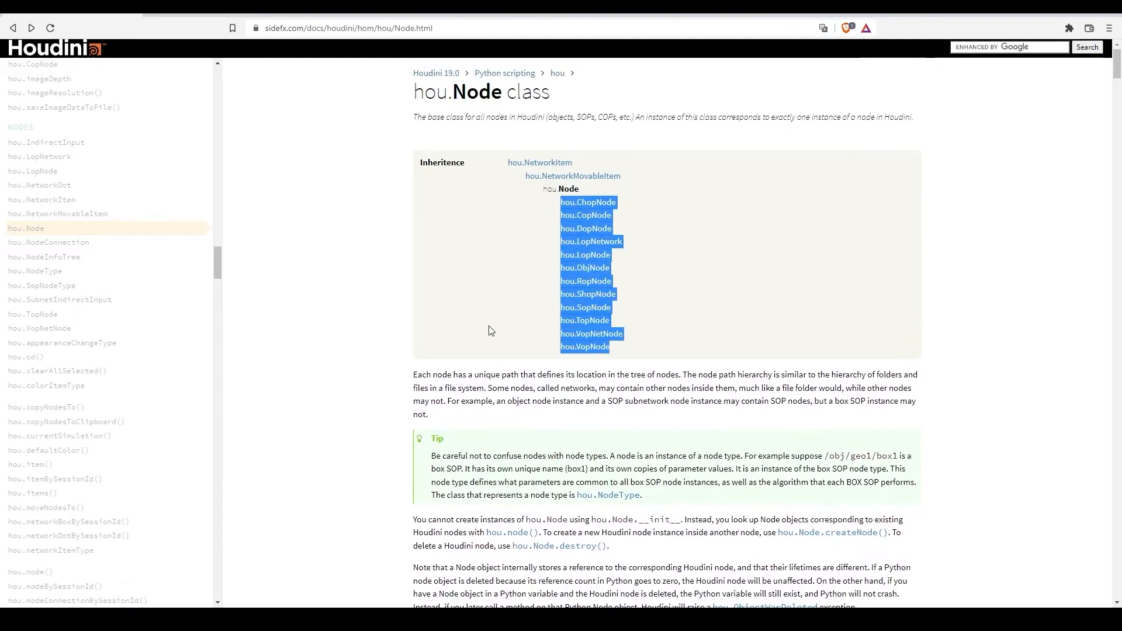
left_click(584, 307)
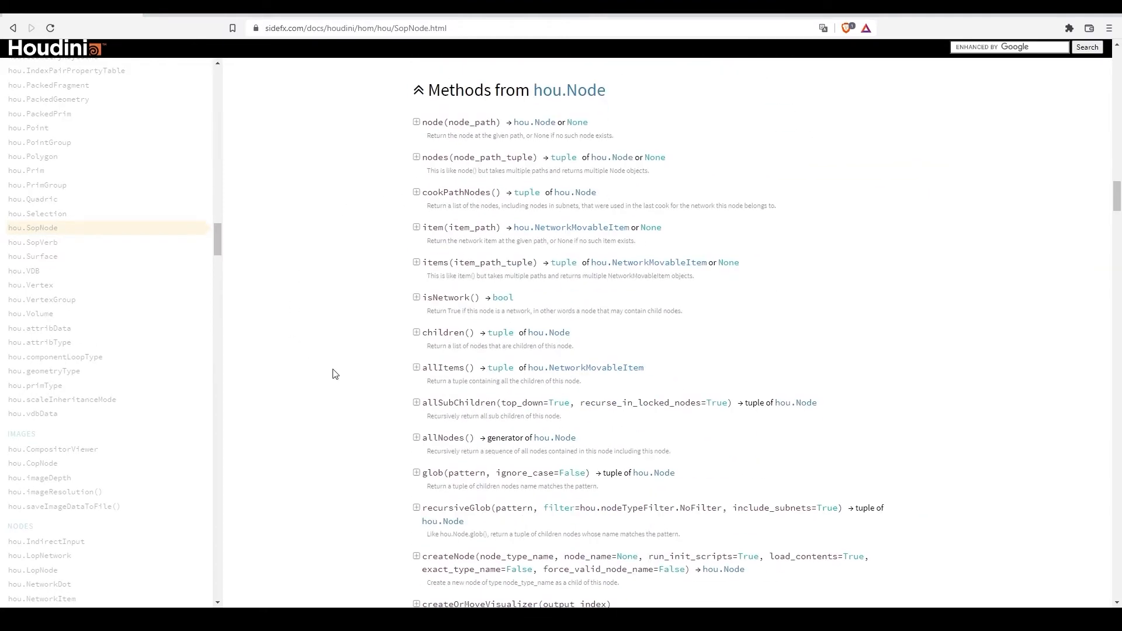
scroll("down", 3)
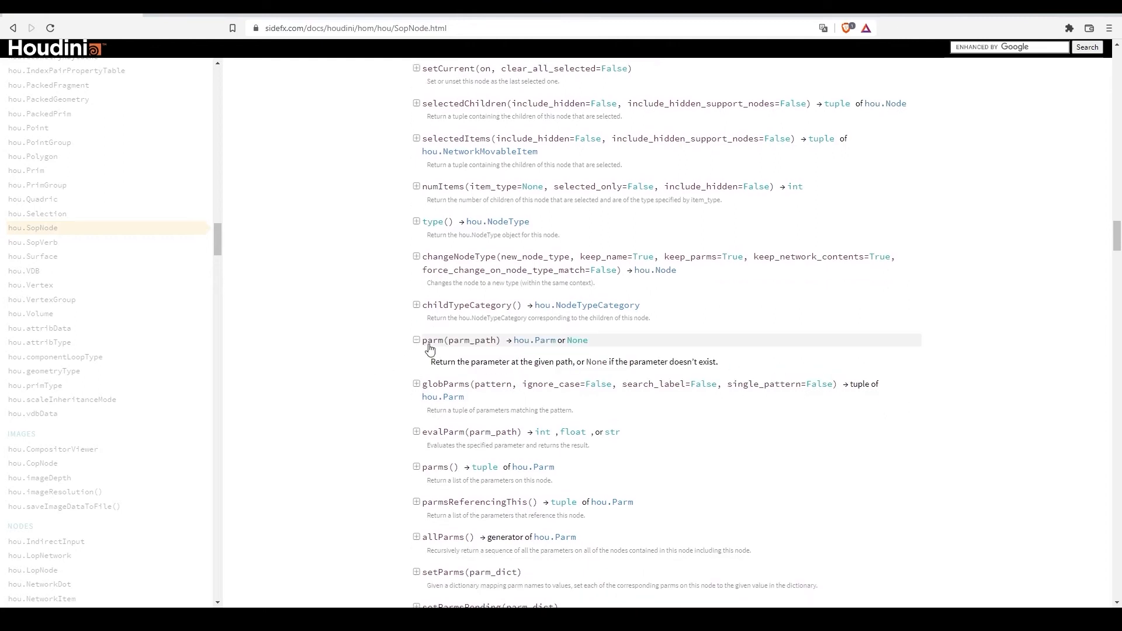
left_click_drag(431, 361, 569, 361)
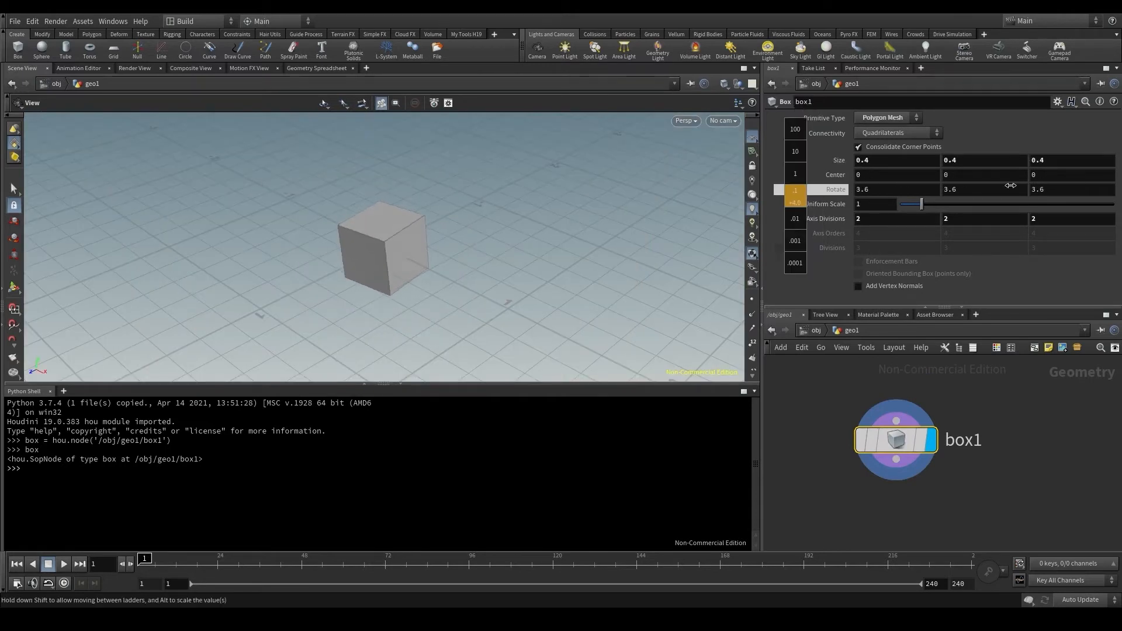
left_click_drag(919, 204, 1012, 204)
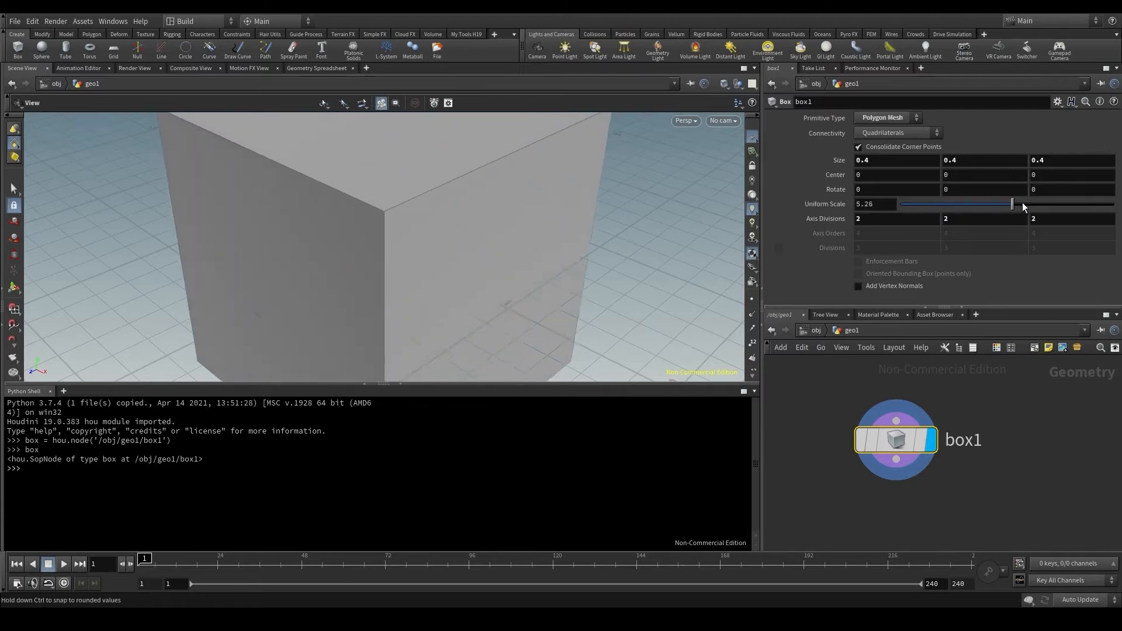
left_click_drag(1009, 204, 927, 204)
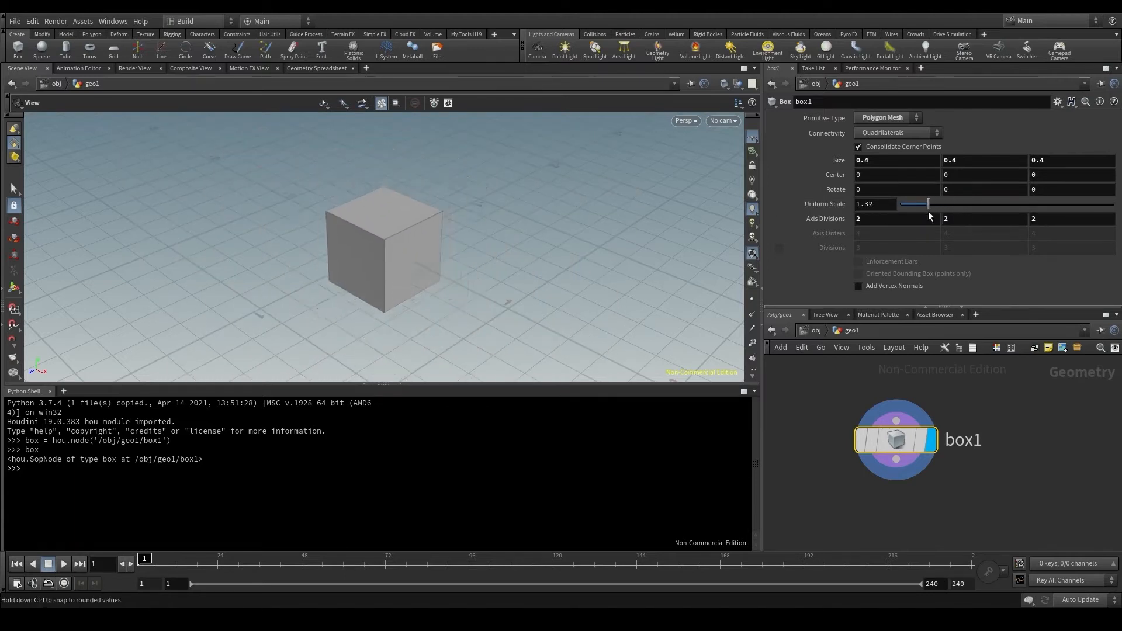
left_click_drag(927, 203, 950, 204)
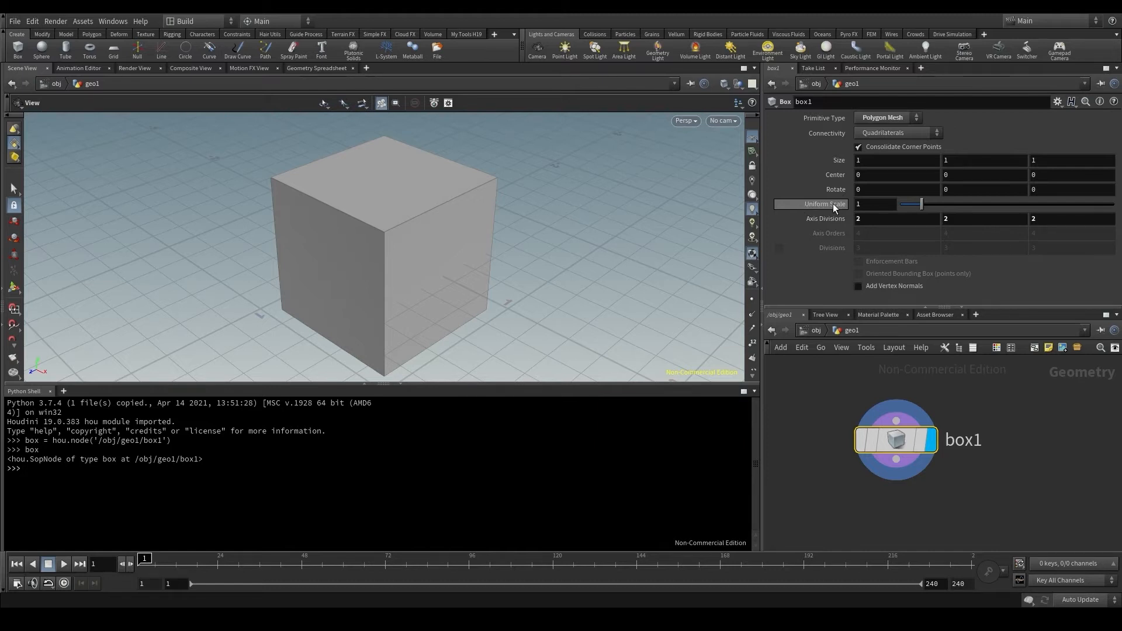
mouse_move(834, 208)
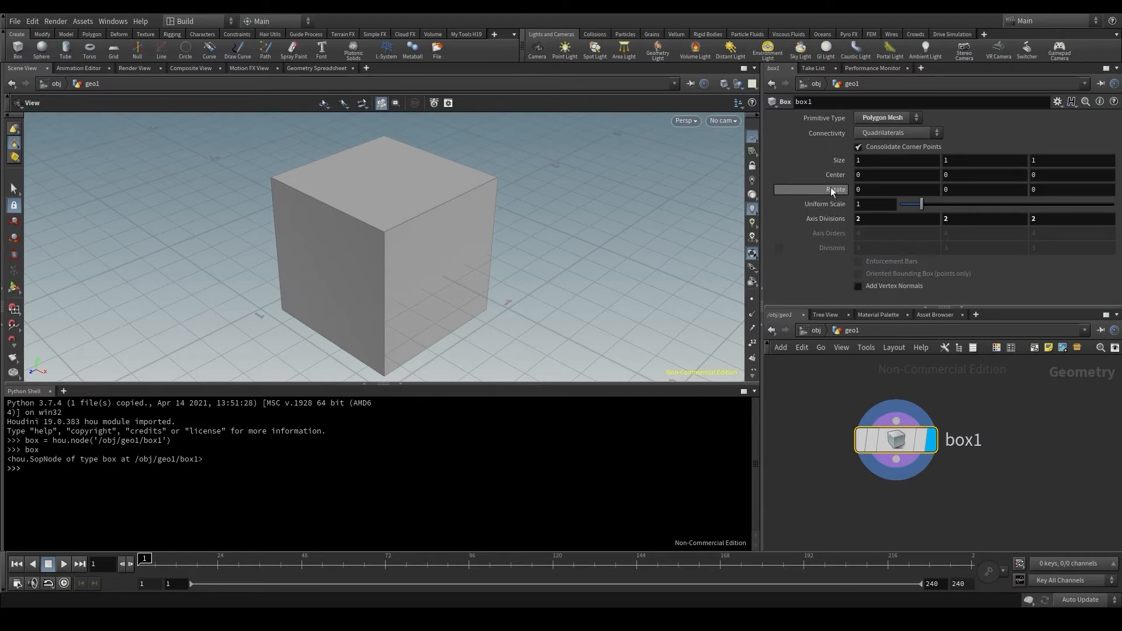
mouse_move(824, 204)
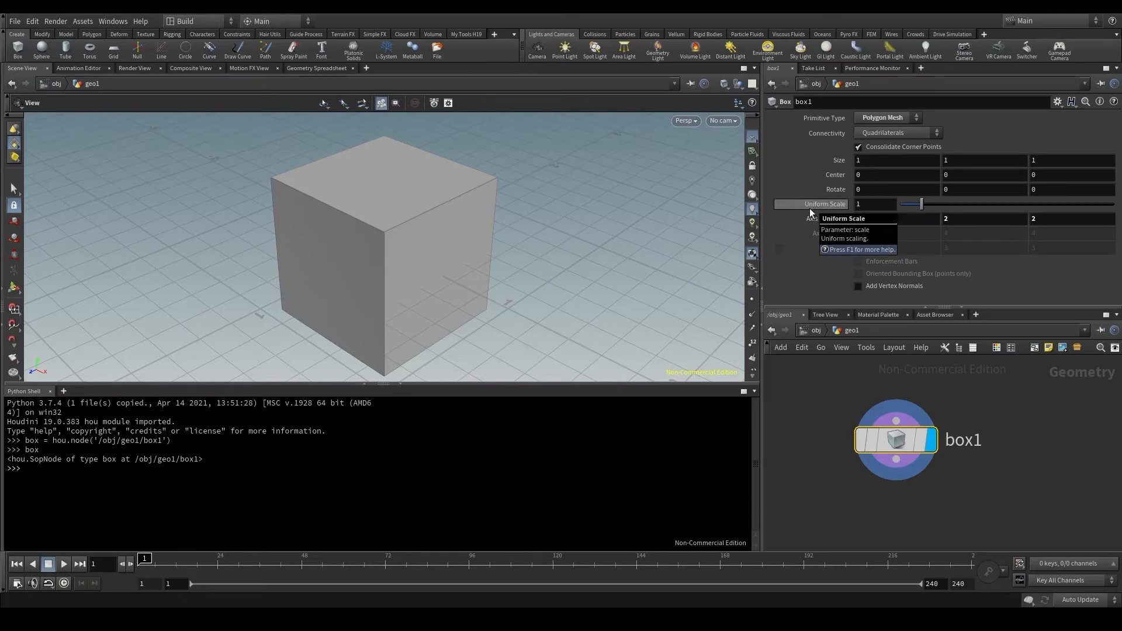
mouse_move(794, 280)
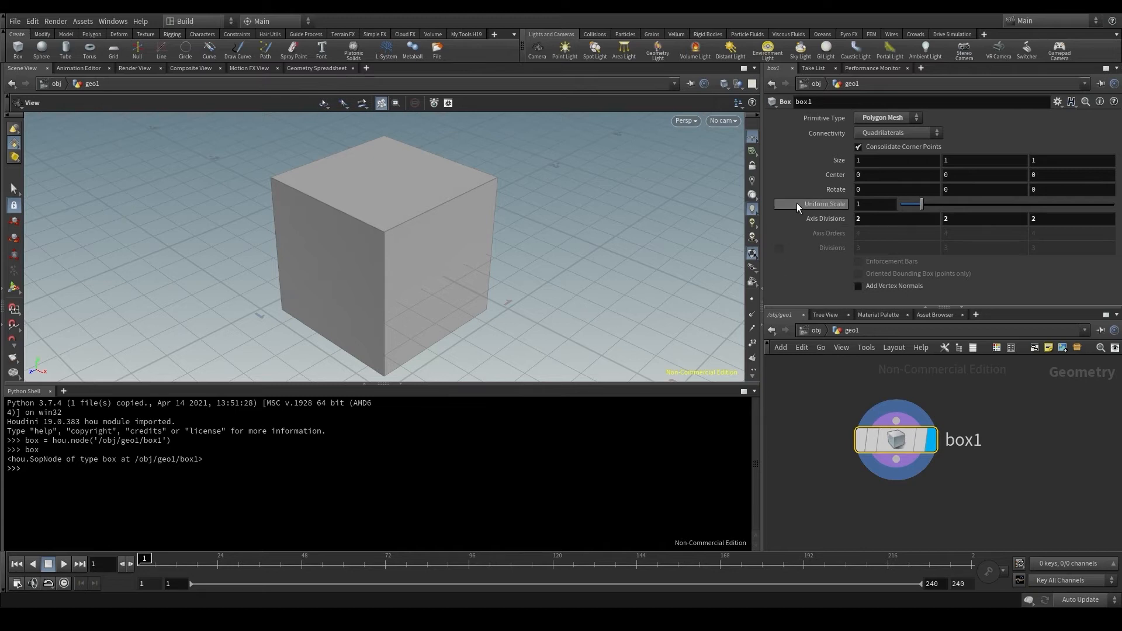
mouse_move(825, 204)
type("box.")
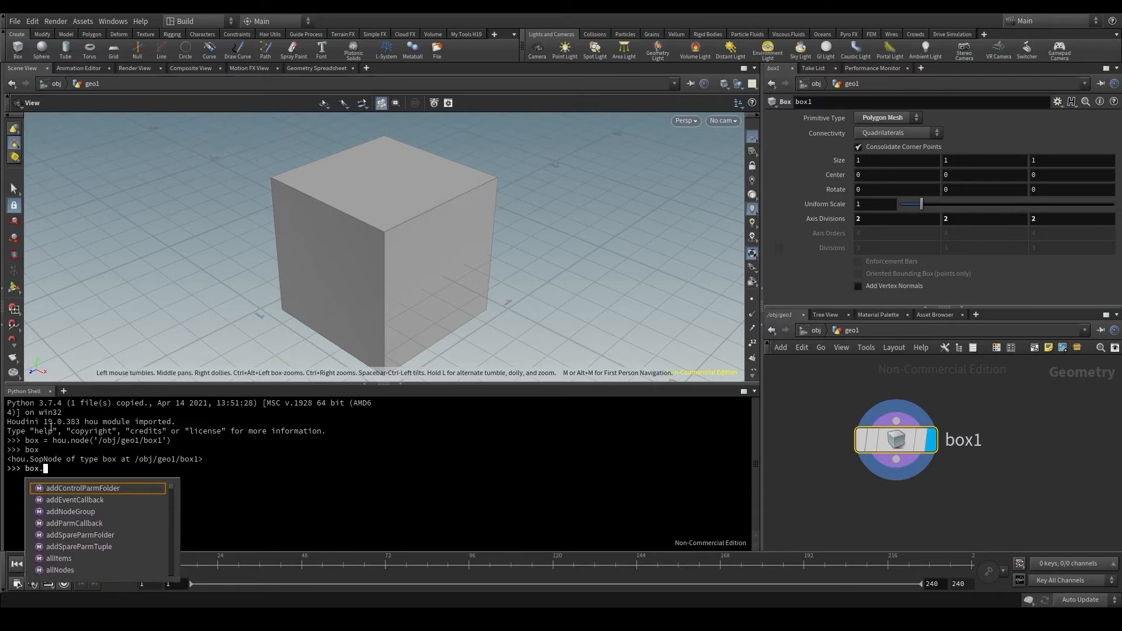
Step: Run box.parm('scale') to get a hou.Parm, then select Parm in the output
key("Escape")
type("parm(")
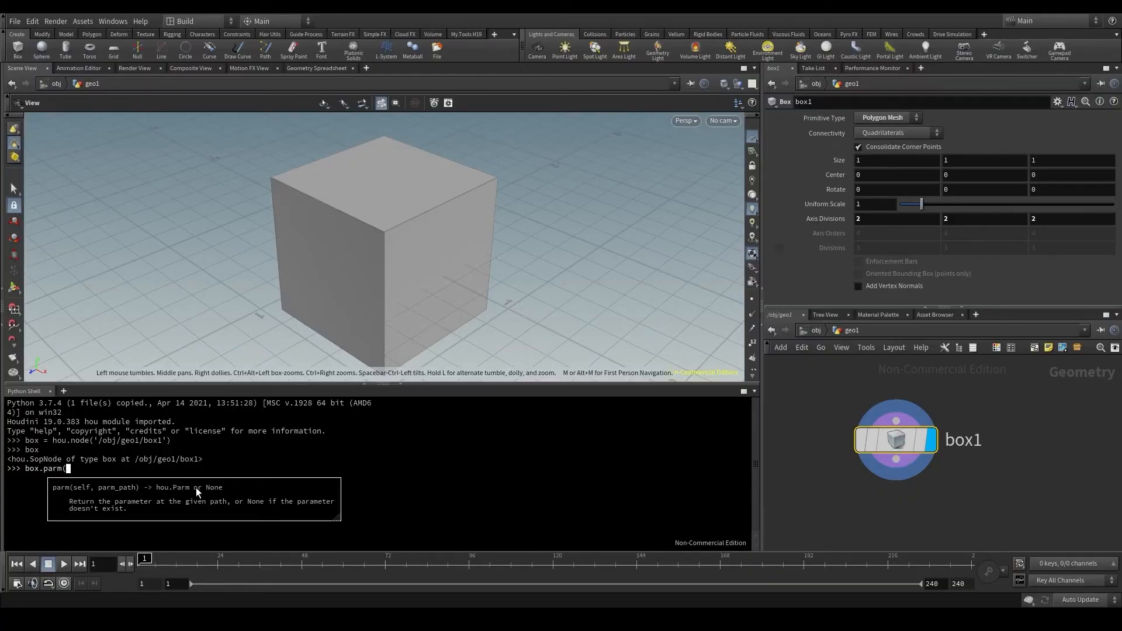
type("\"")
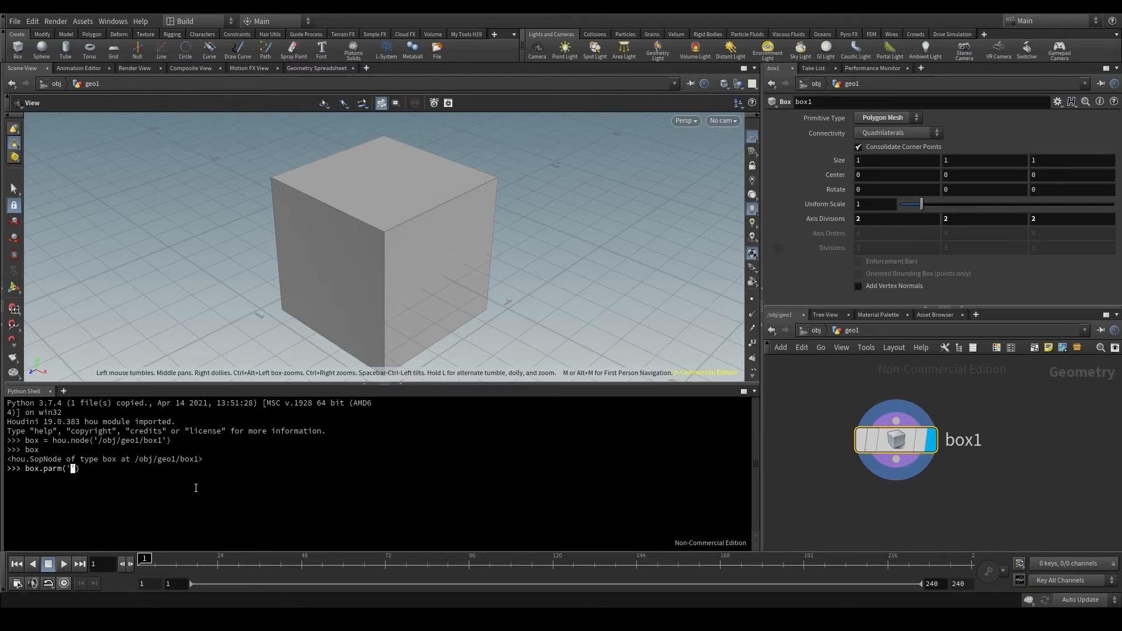
type("scale")
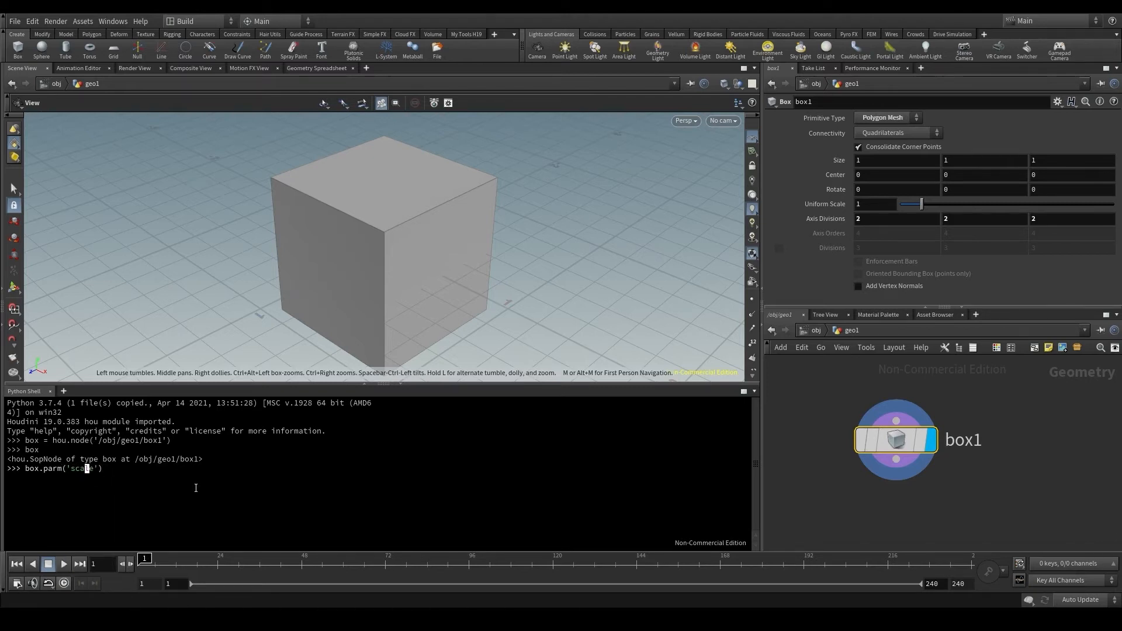
mouse_move(807, 208)
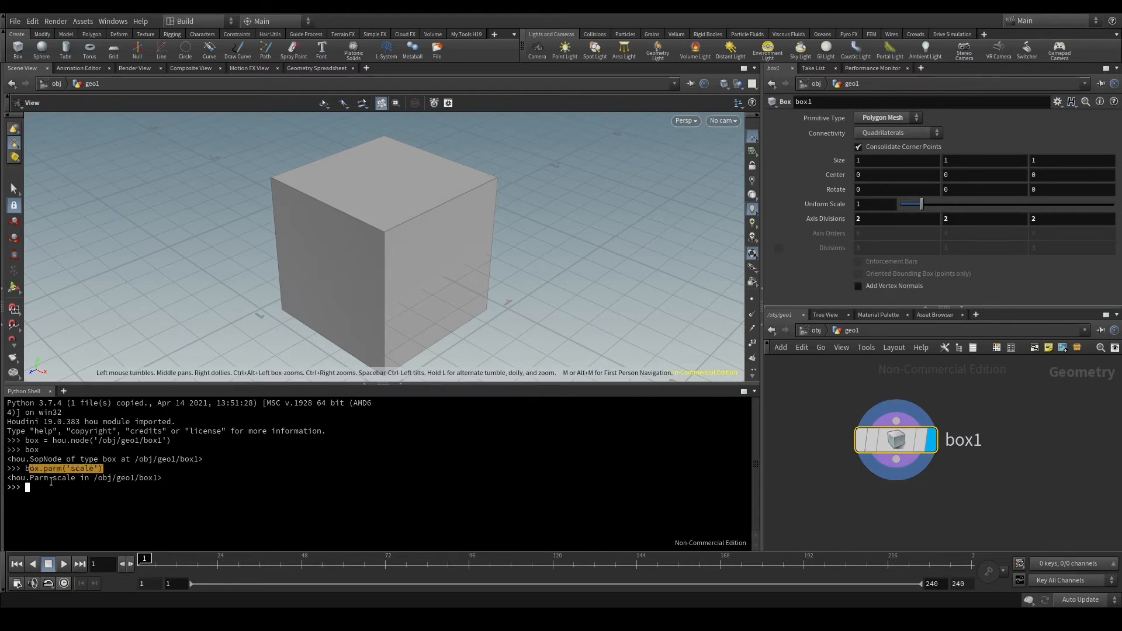
key("Return")
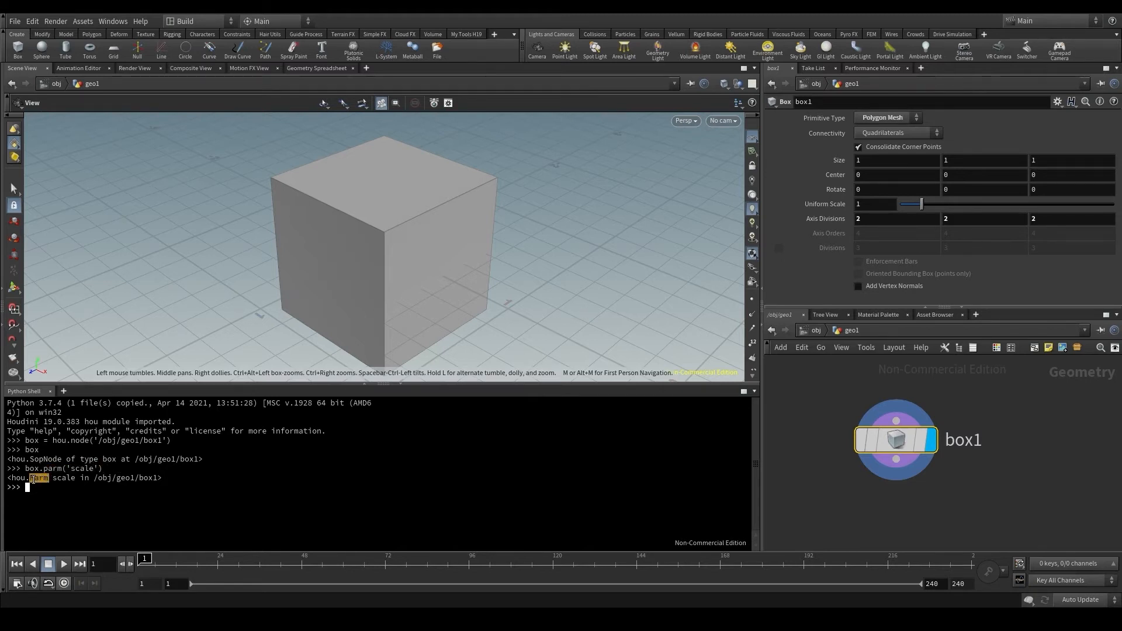
double_click(64, 478)
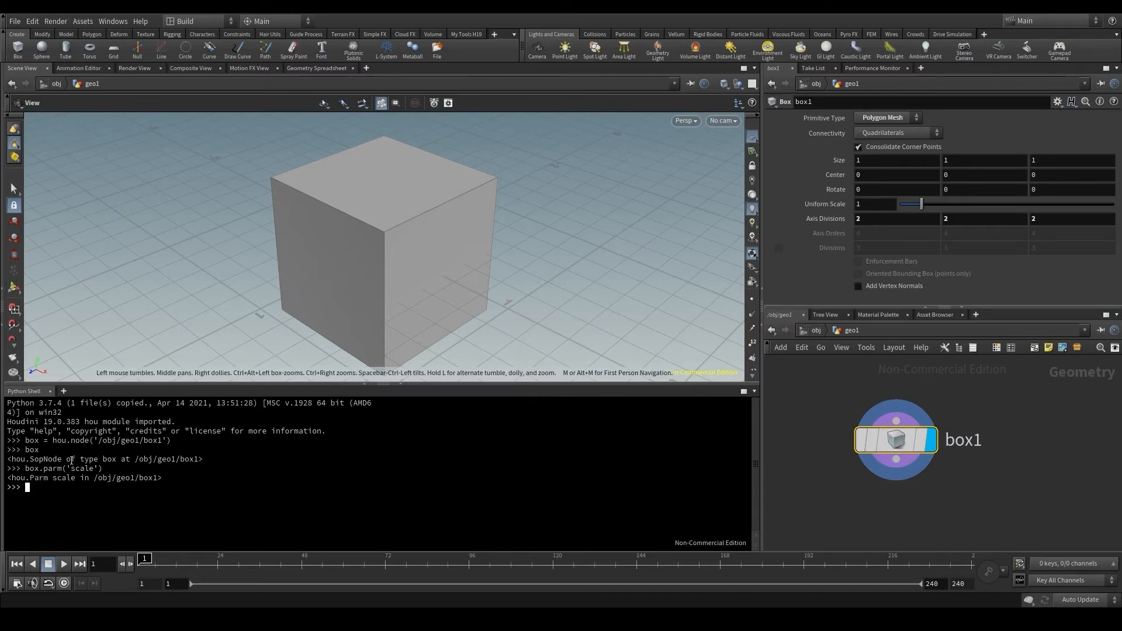
double_click(35, 477)
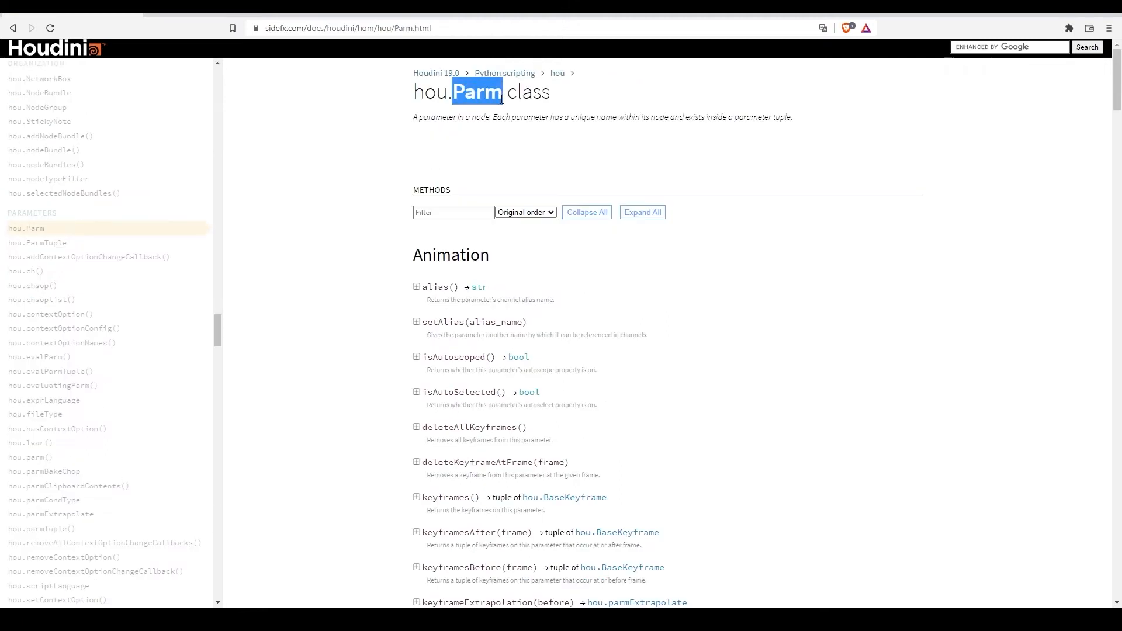
Step: Expand the hou.Parm eval() entry in the Value section and select its description text
scroll("down", 3)
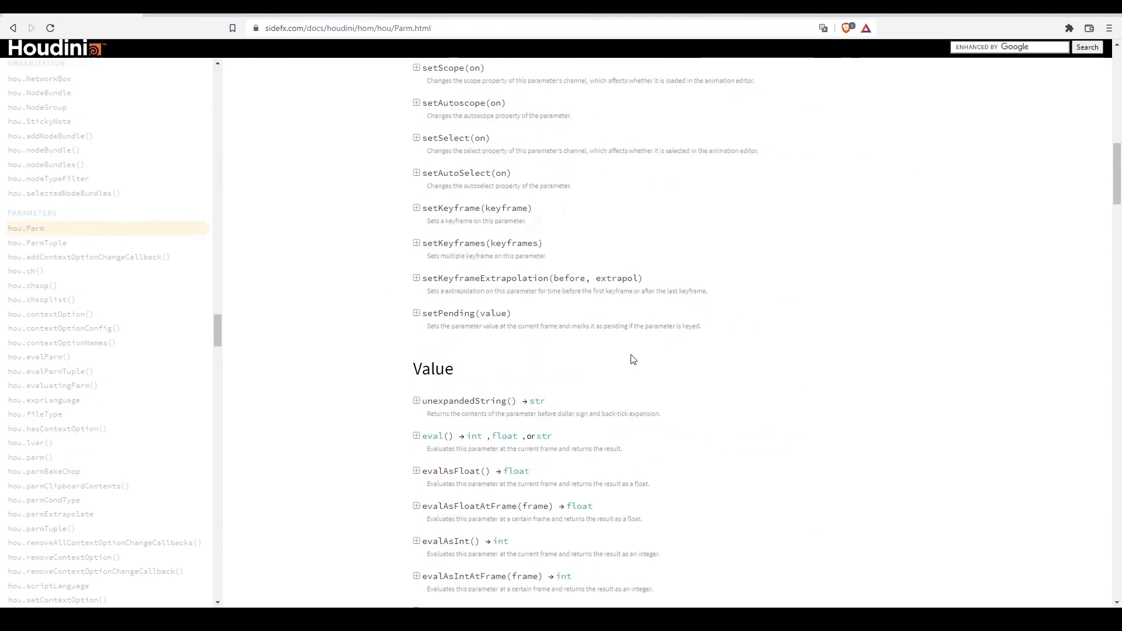
scroll("up", 3)
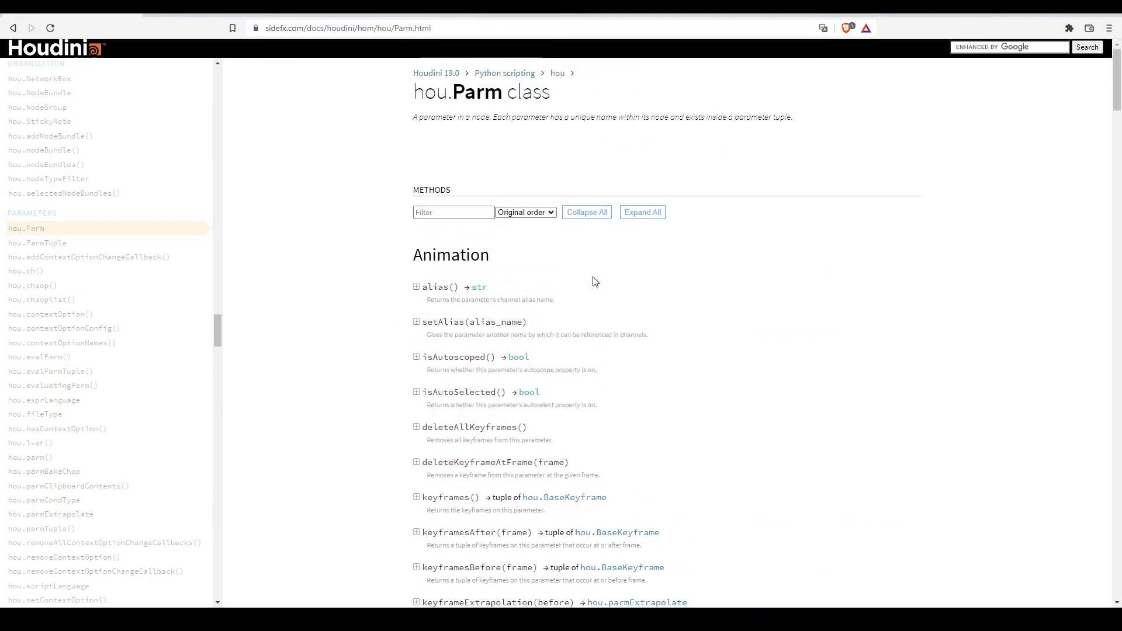
scroll("down", 3)
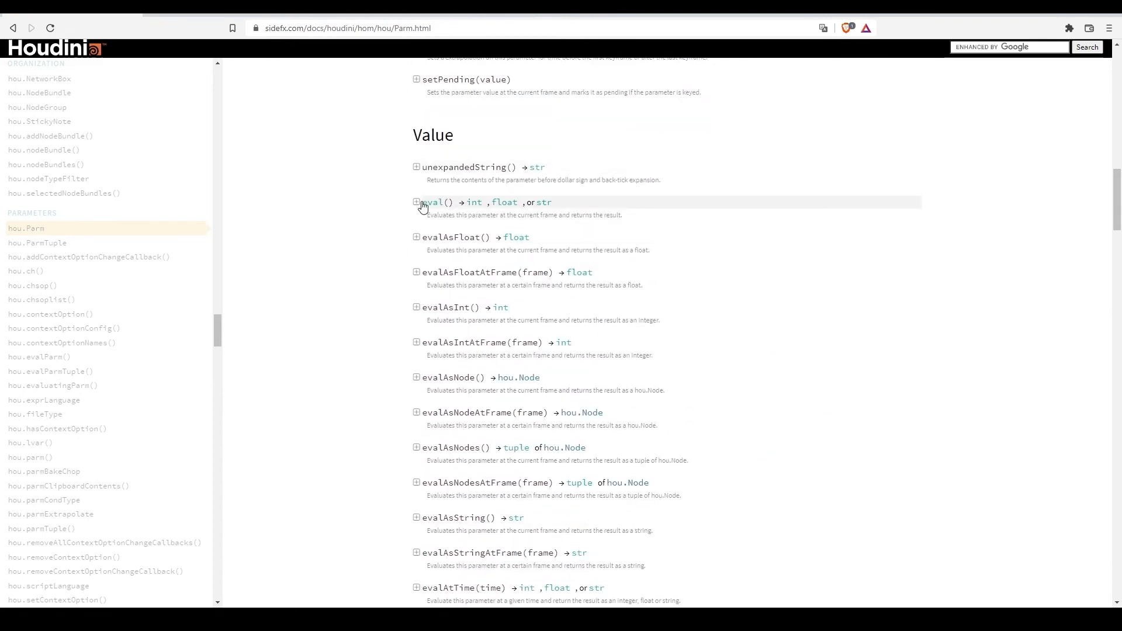
left_click(416, 203)
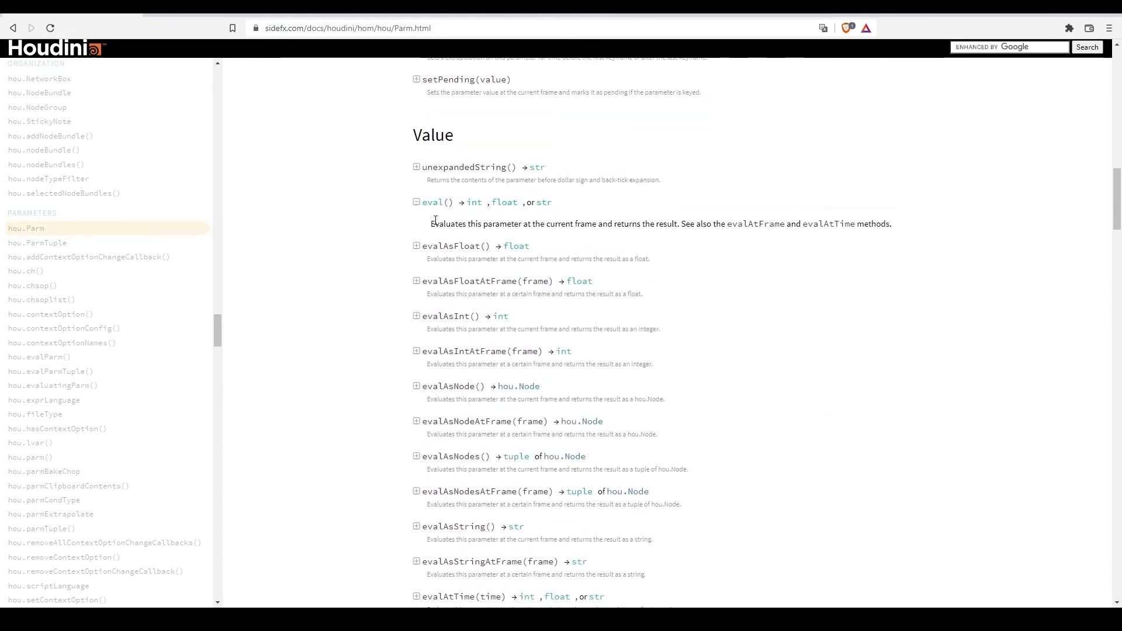
left_click_drag(432, 223, 545, 223)
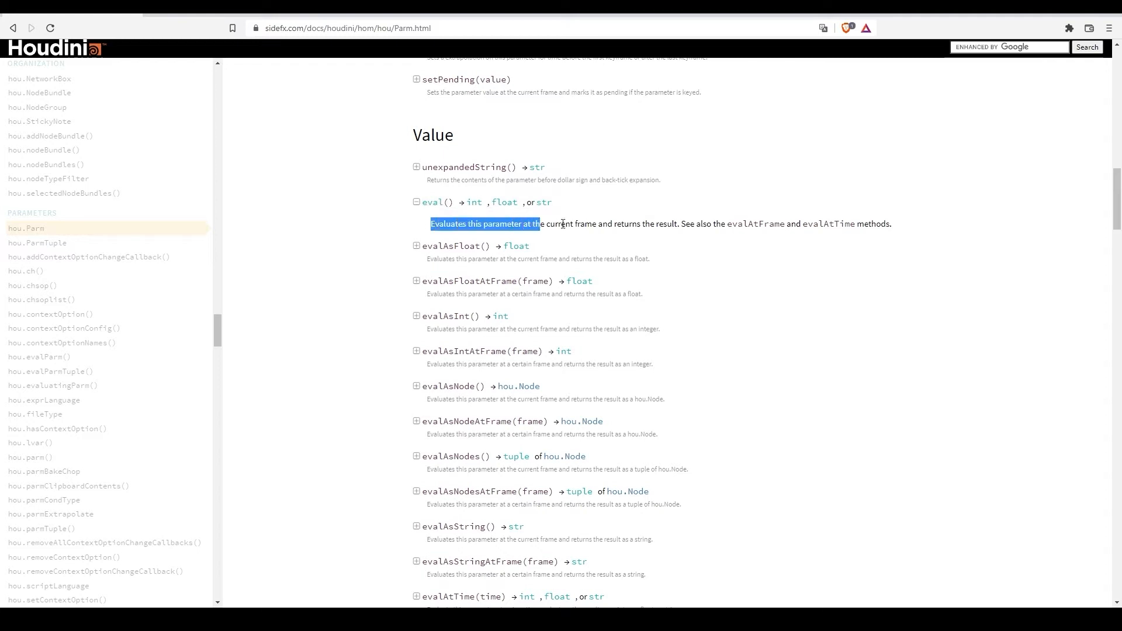
left_click_drag(543, 223, 607, 224)
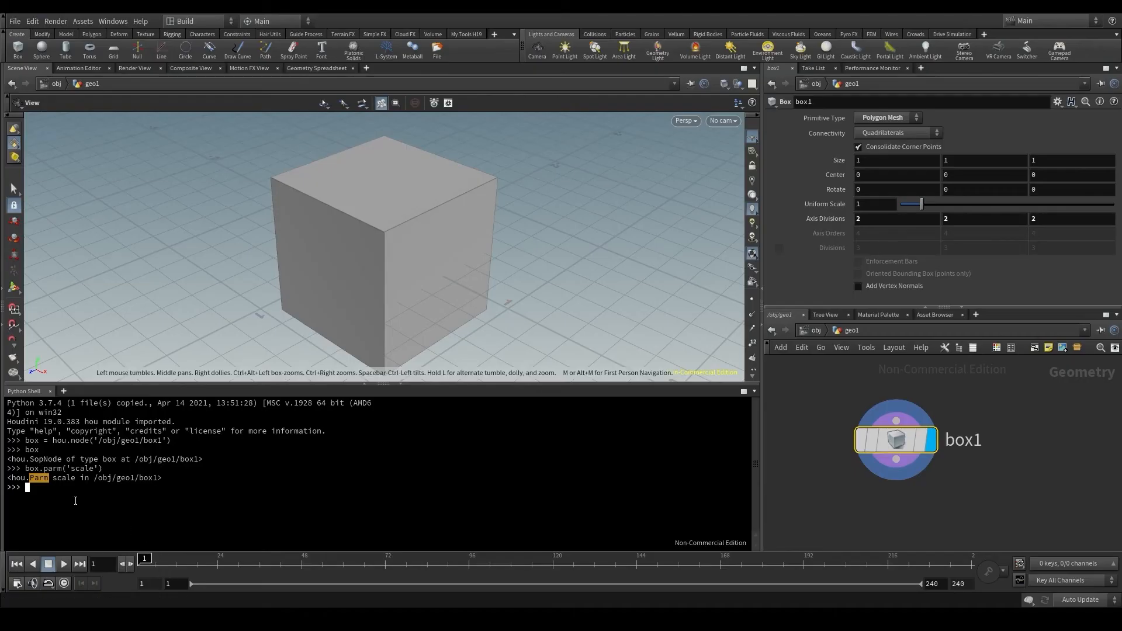
Step: Store box.parm('scale') as scaleParm and evaluate it, getting 1.0, then 10.0
type("box.parm('scale')")
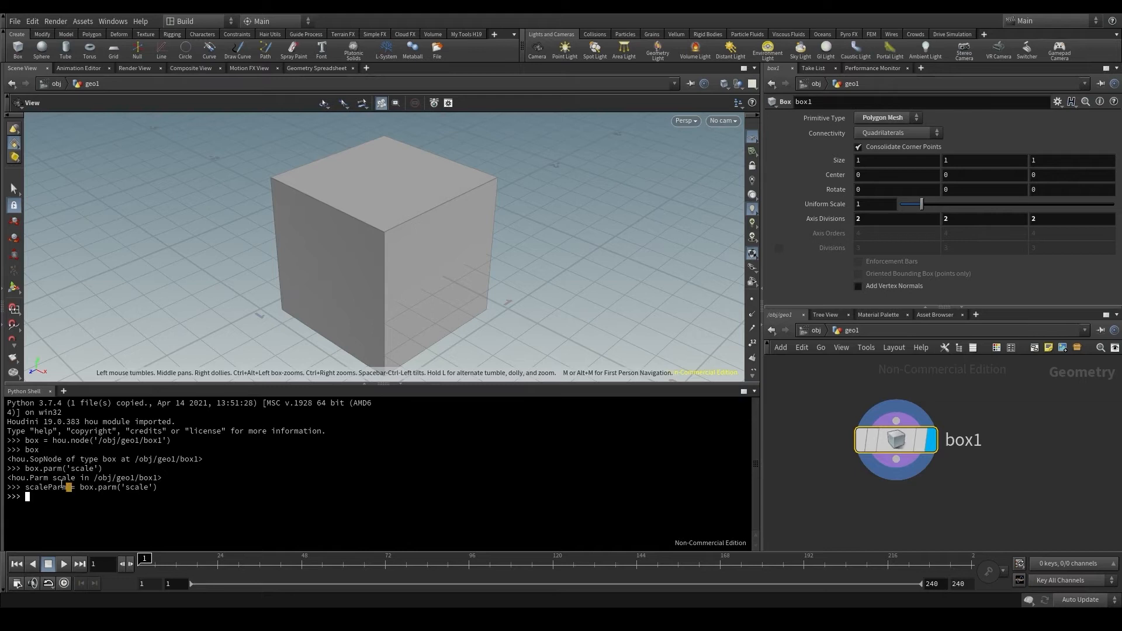
double_click(45, 487)
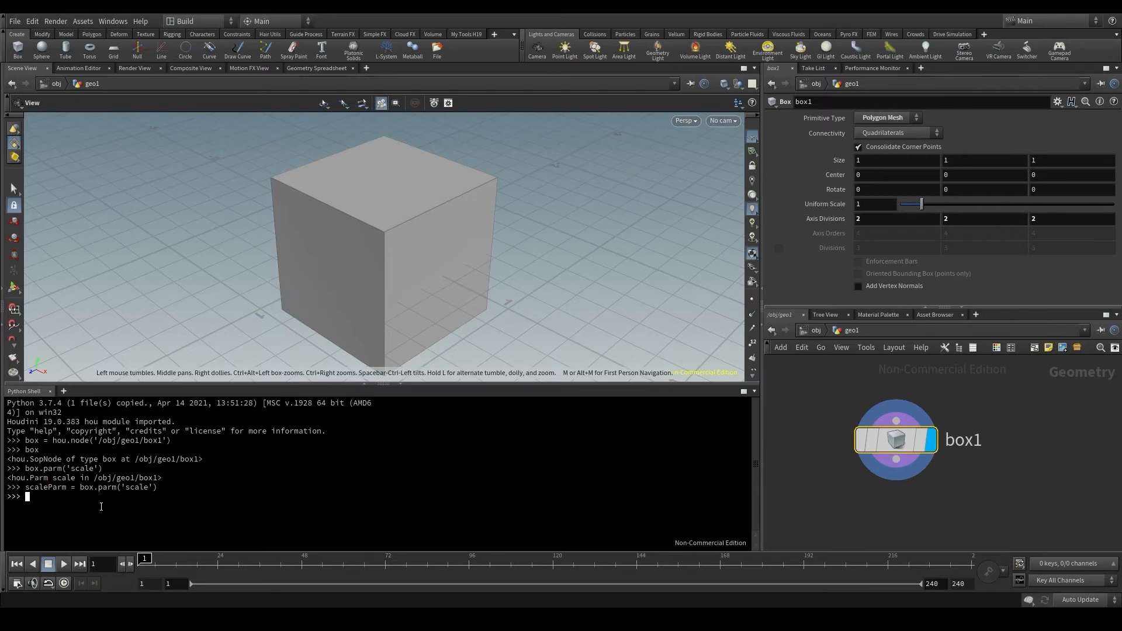
type("scale")
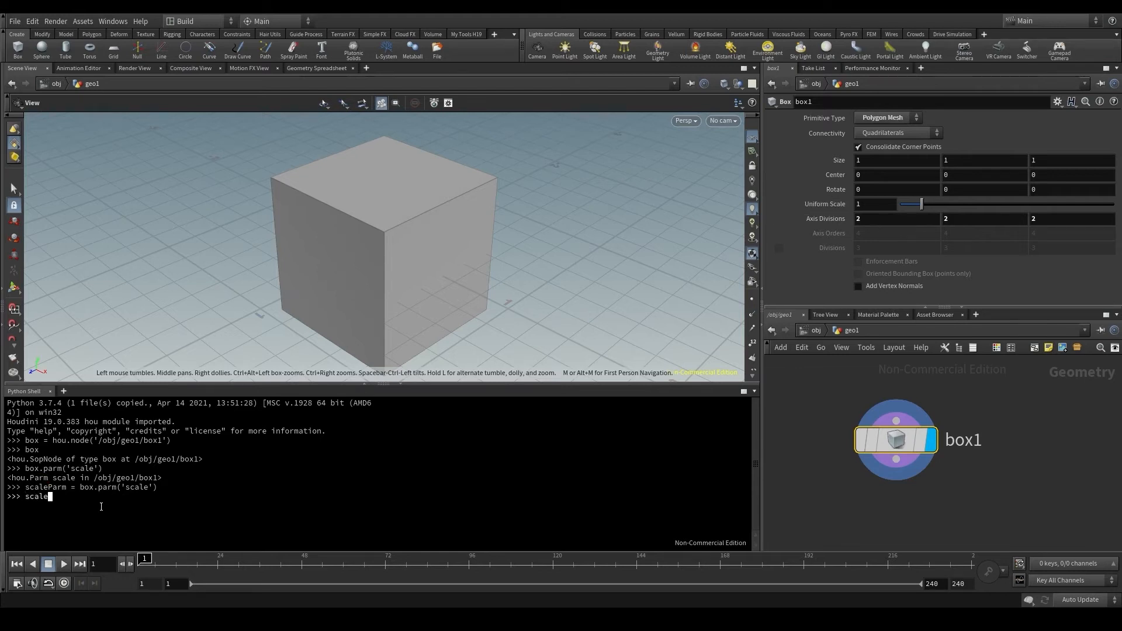
type(".eval(")
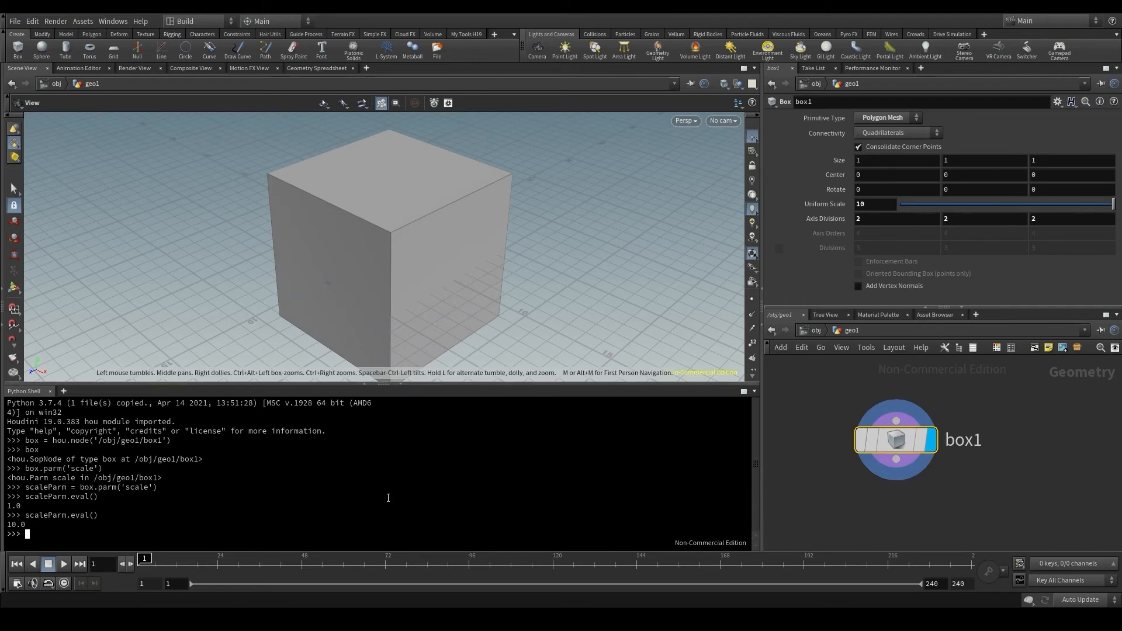
mouse_move(63, 604)
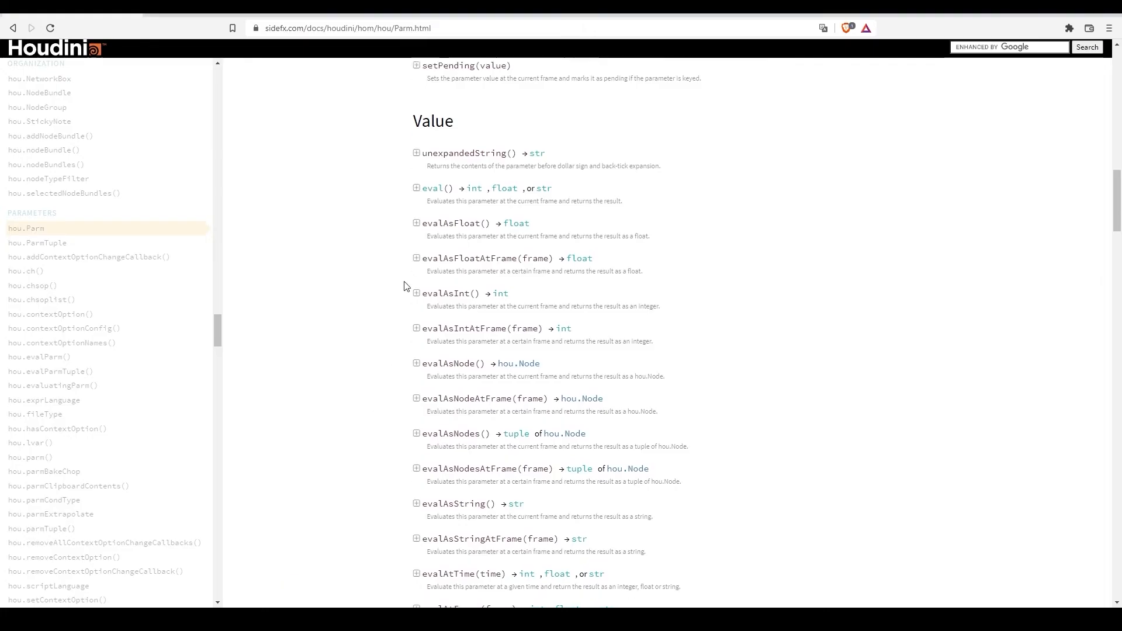
Step: Expand the hou.Parm set() method under Setting and select its name
scroll("down", 3)
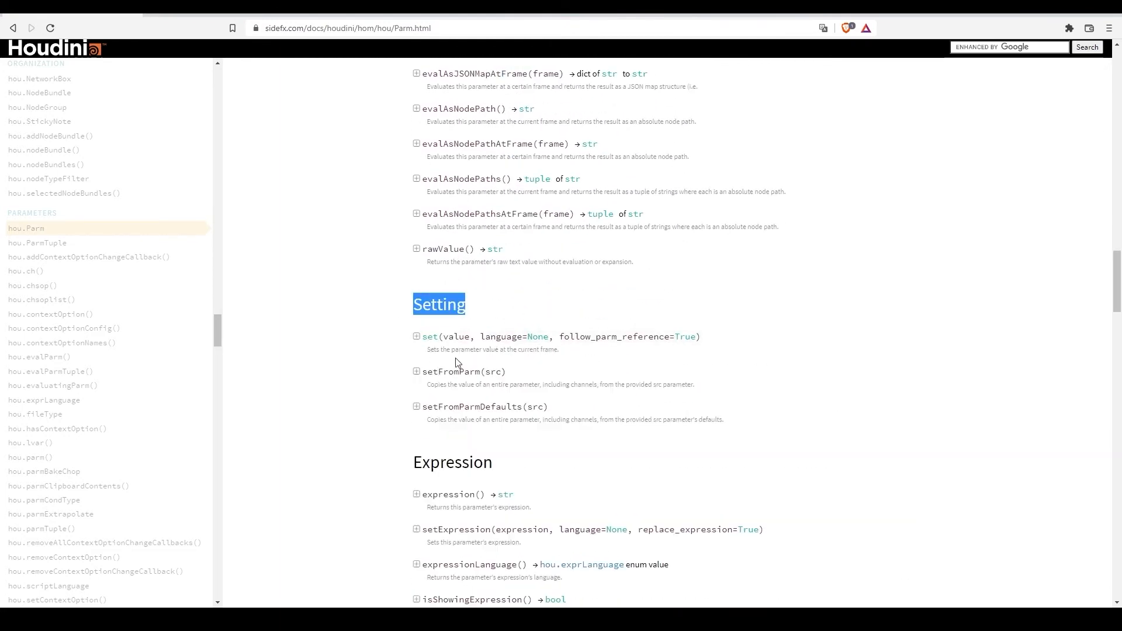
left_click(417, 337)
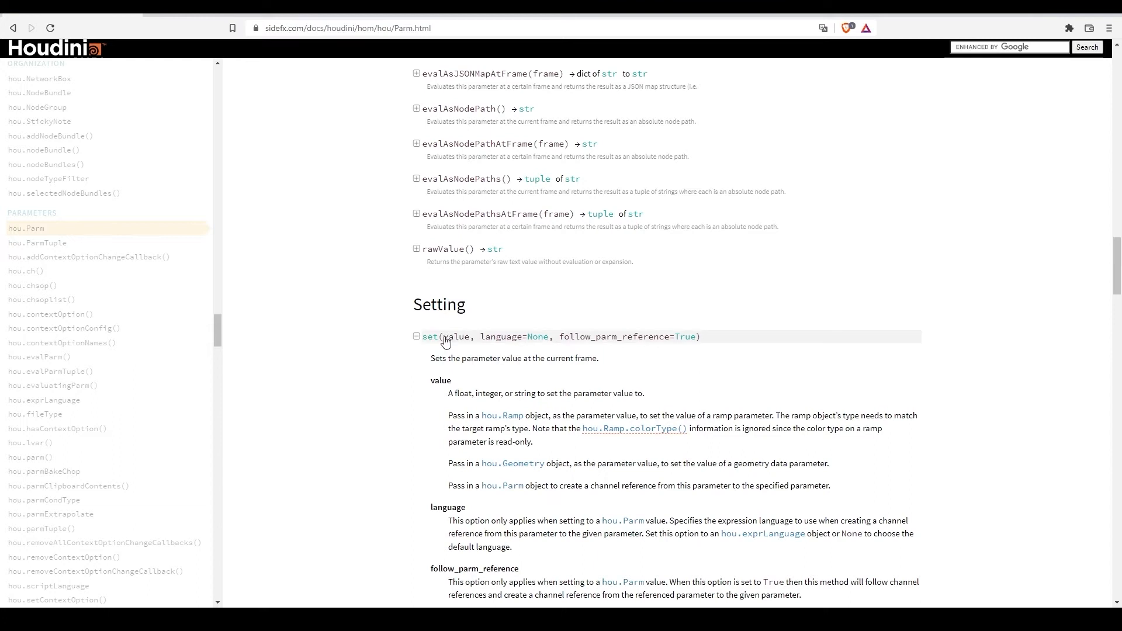
double_click(456, 337)
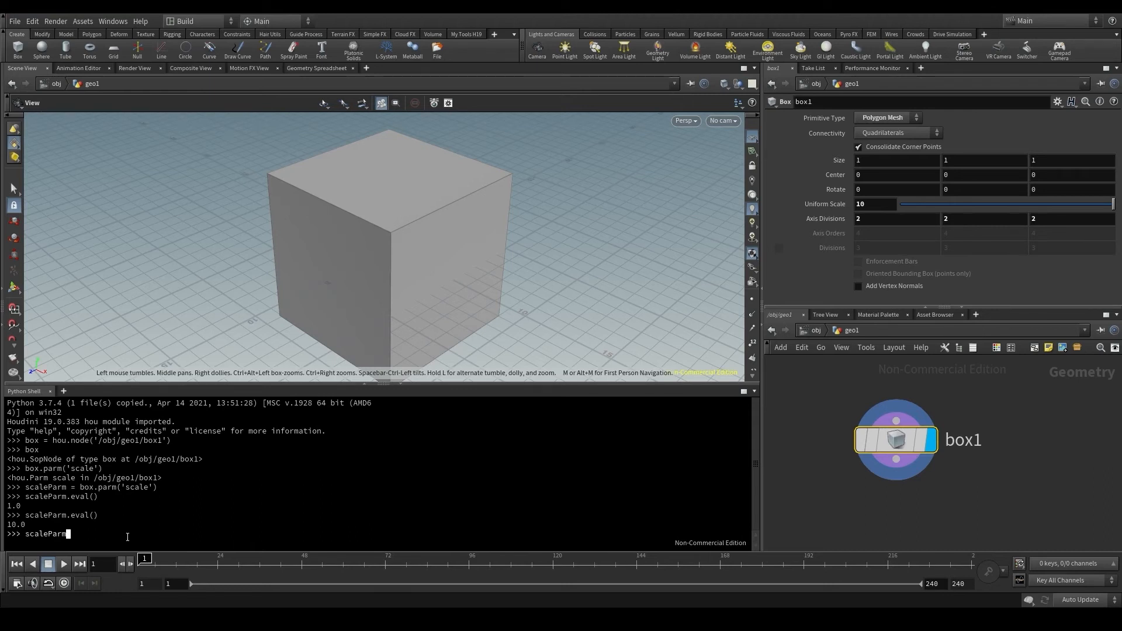
Step: Run scaleParm.set(5), then recall the command to change the uniform scale to 2
type(".set(5")
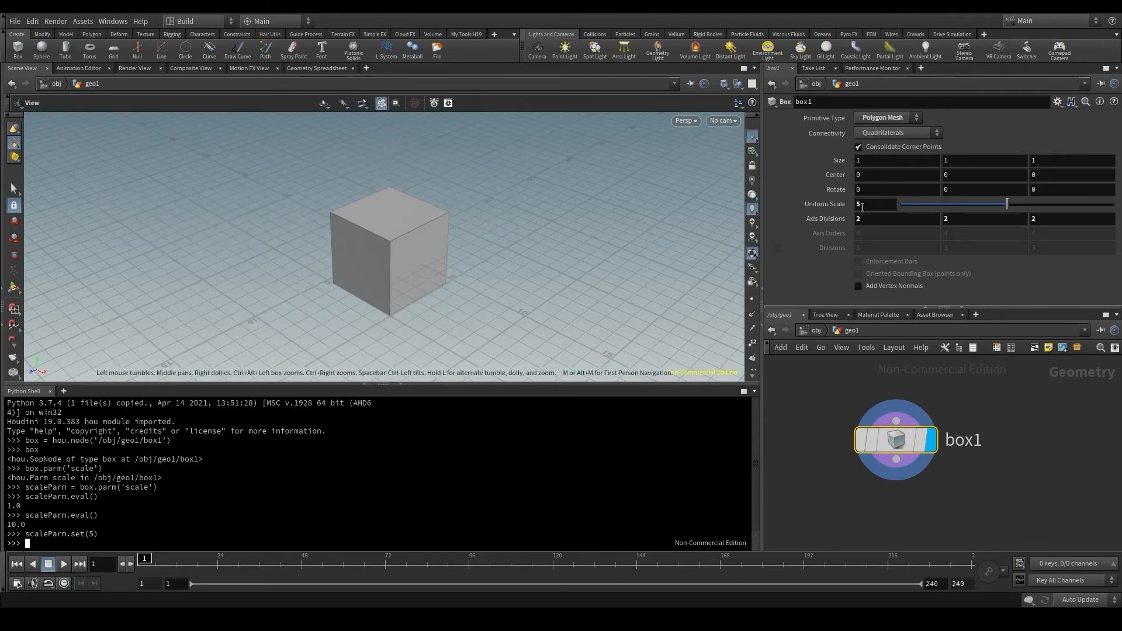
type("scaleParm.set(5)")
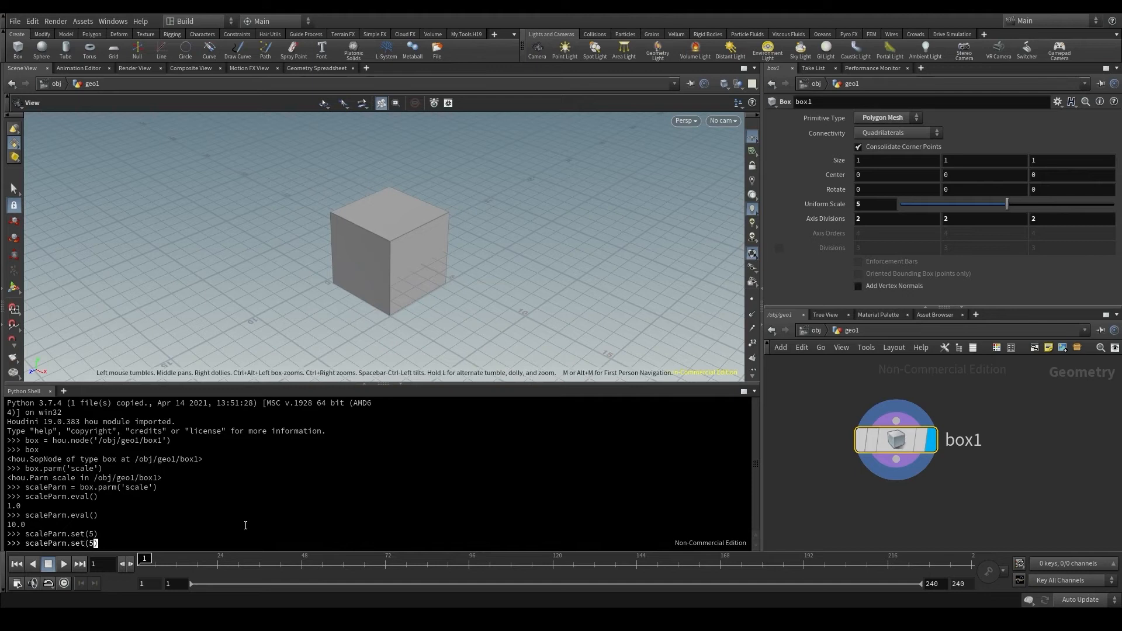
type("2)")
key("Return")
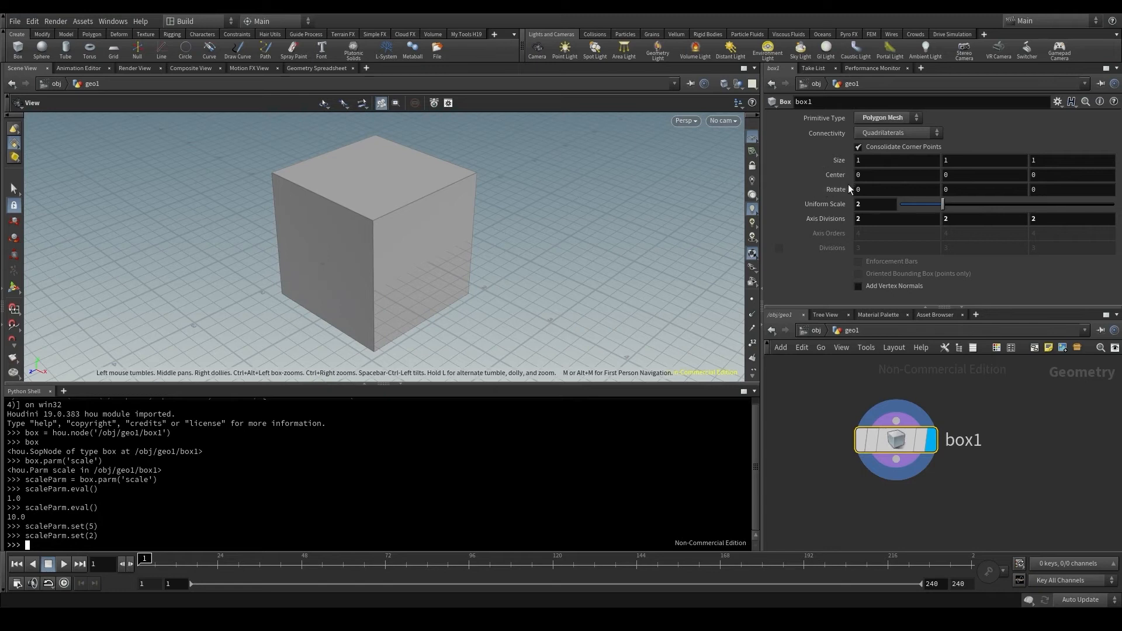
Step: Store box.parm('sizex') as sizeXParm and set it to 3
left_click(985, 175)
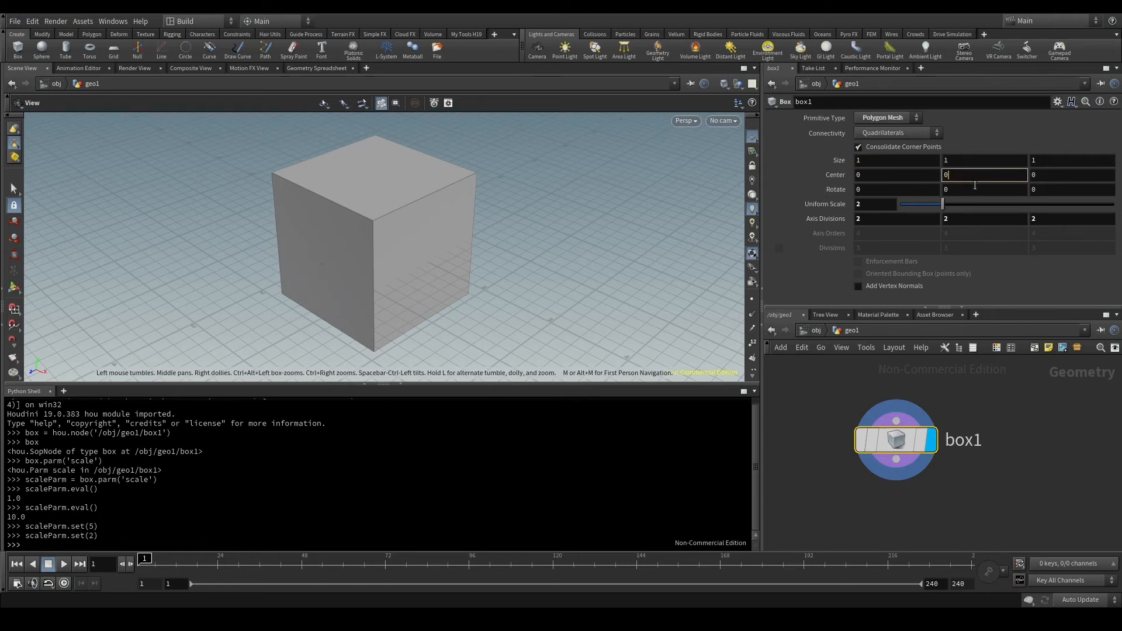
left_click(985, 189)
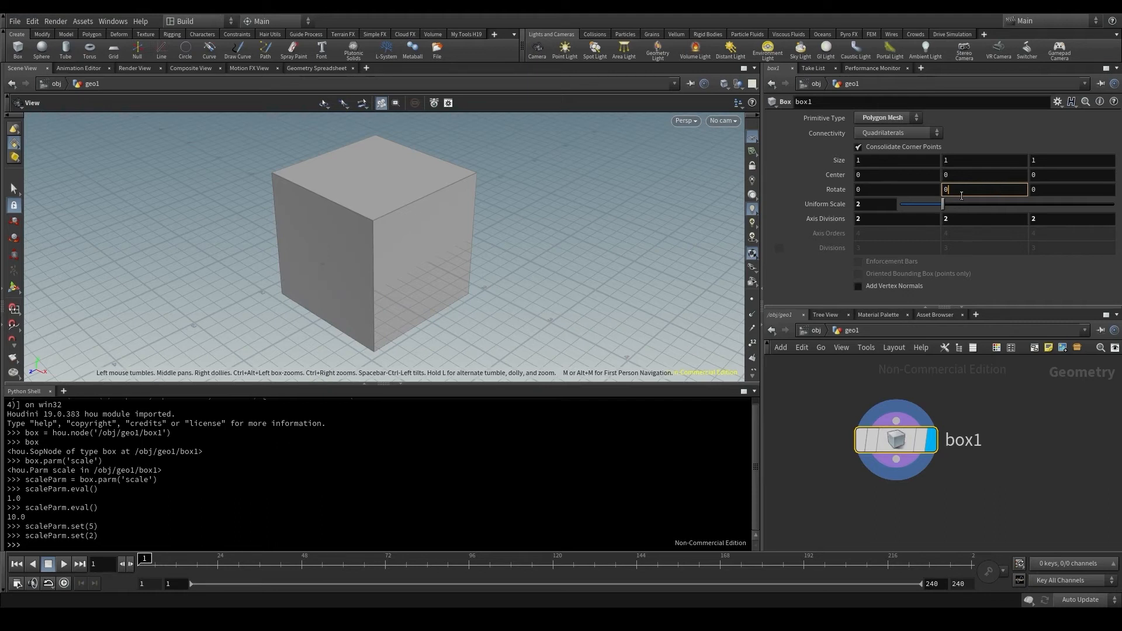
mouse_move(809, 160)
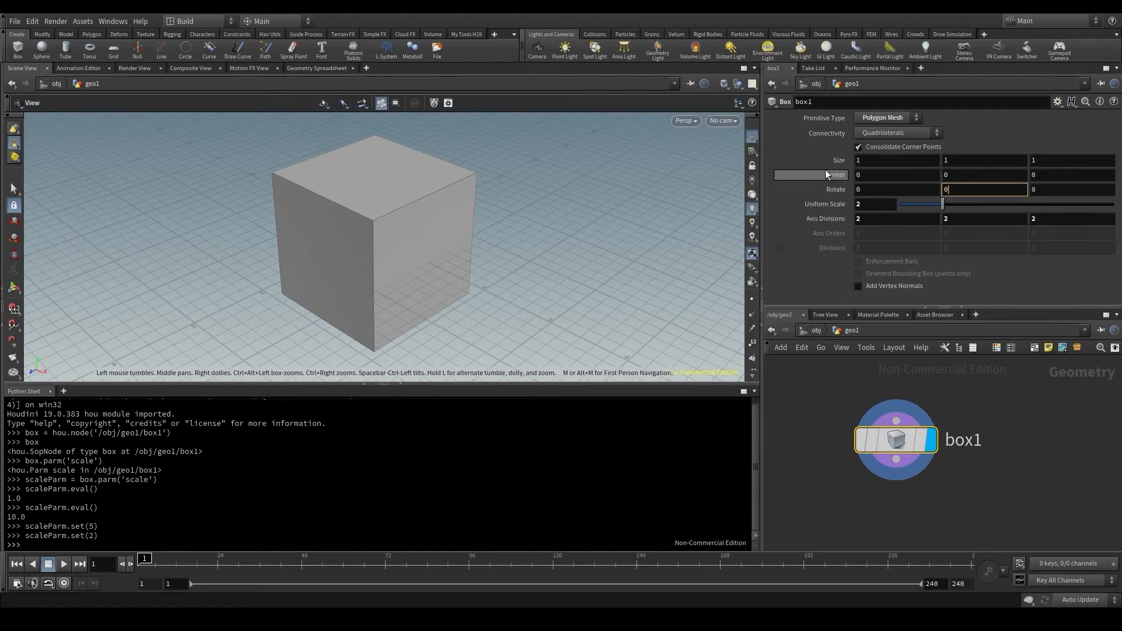
mouse_move(812, 161)
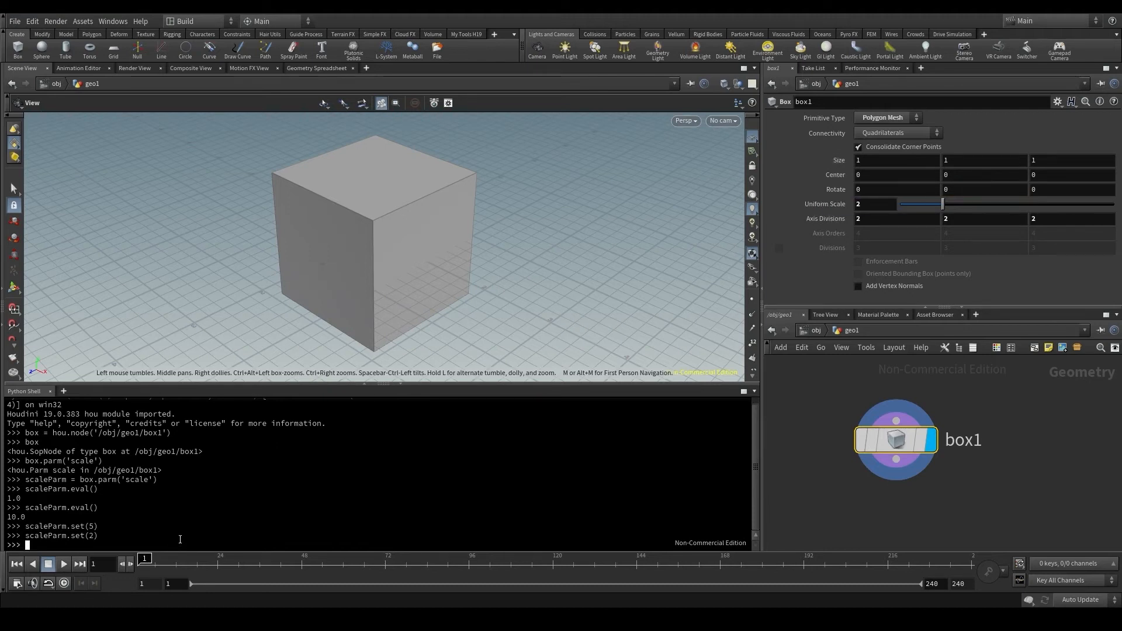
type("box.parm(")
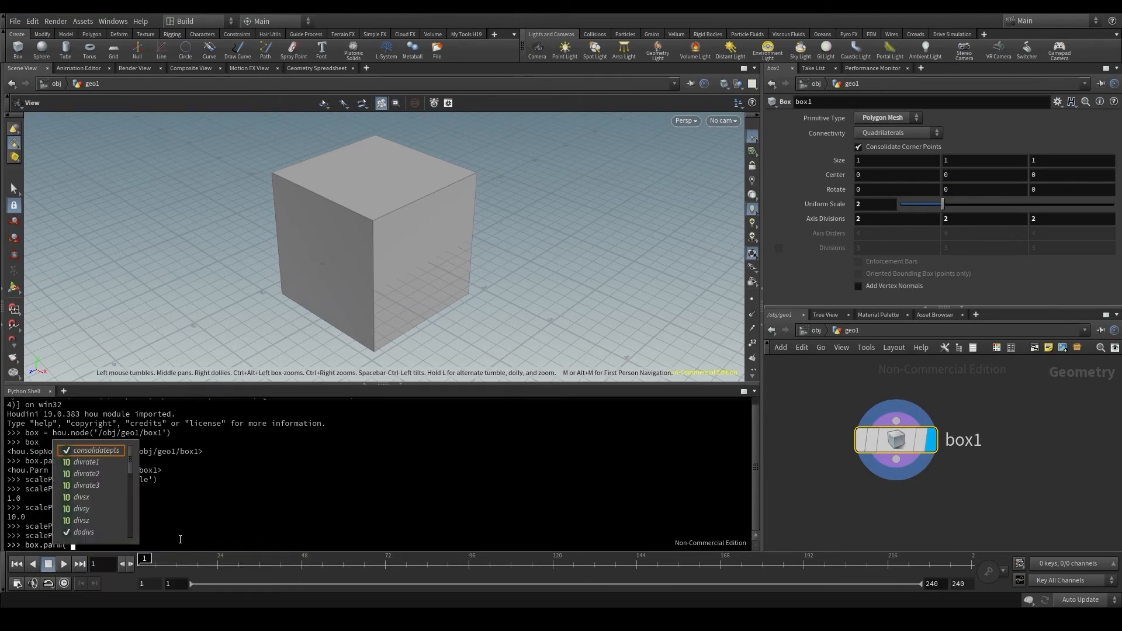
type("box.parm('sizex")
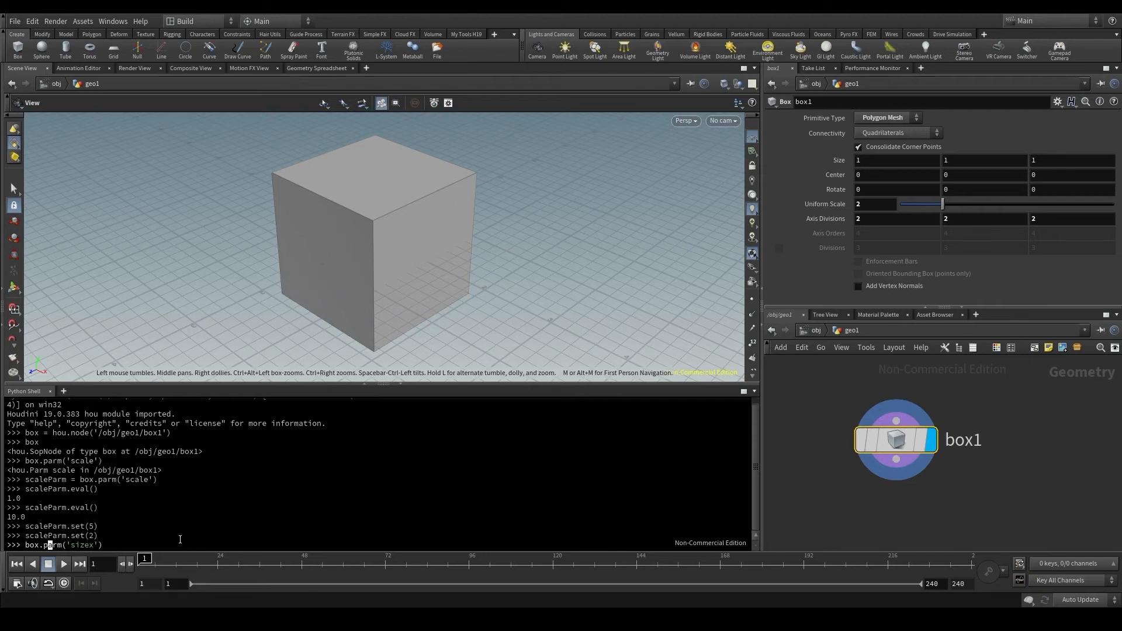
type("size")
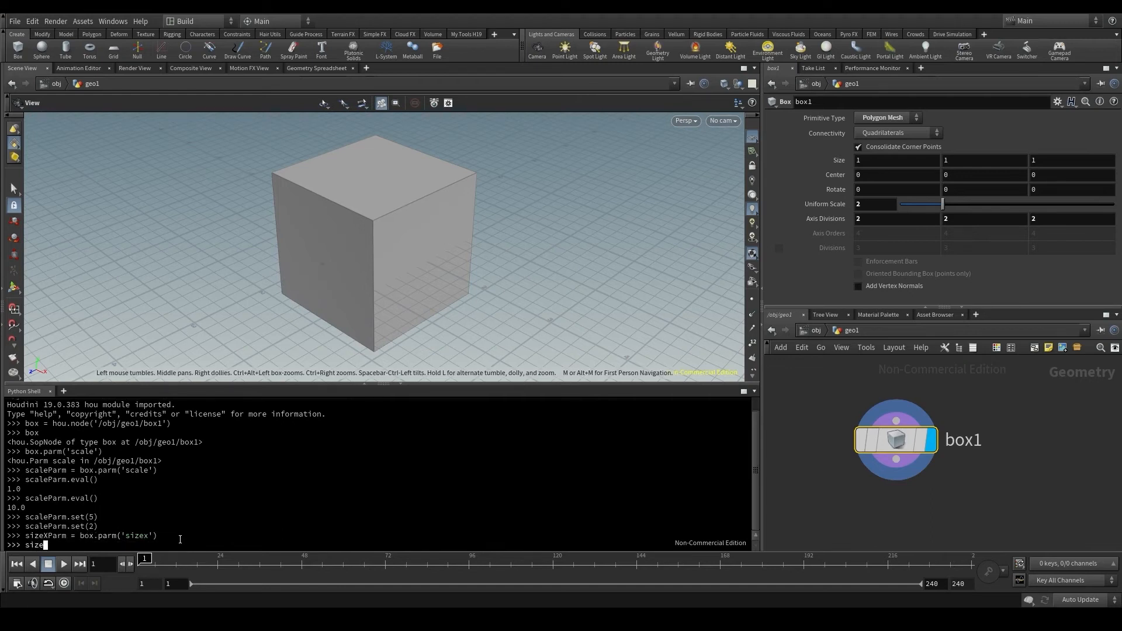
type("Parm")
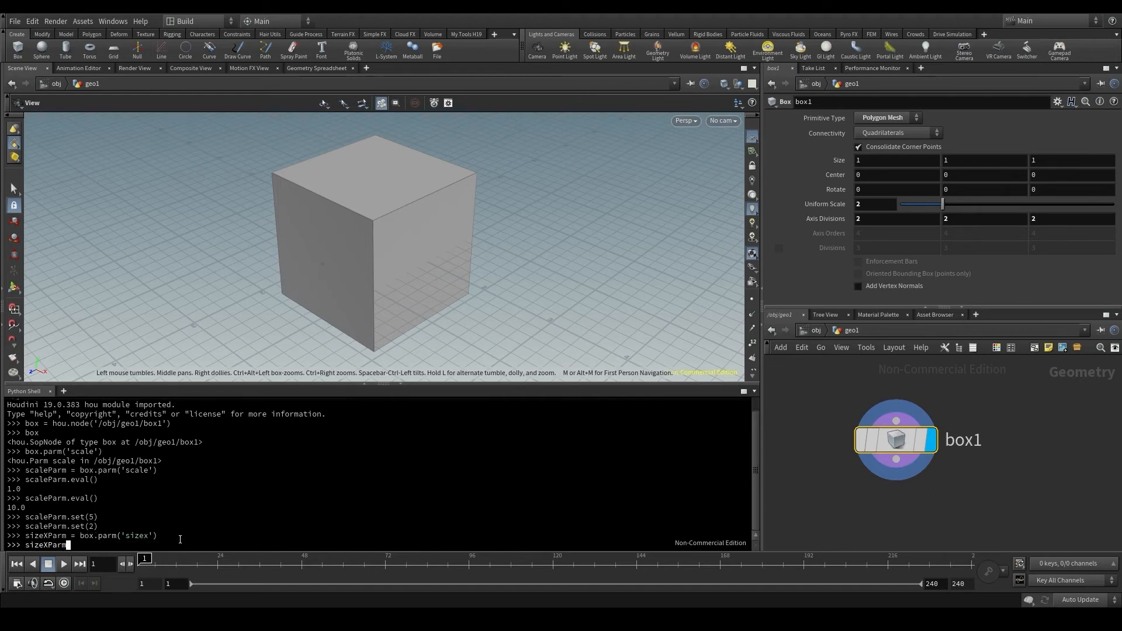
type(".set(3")
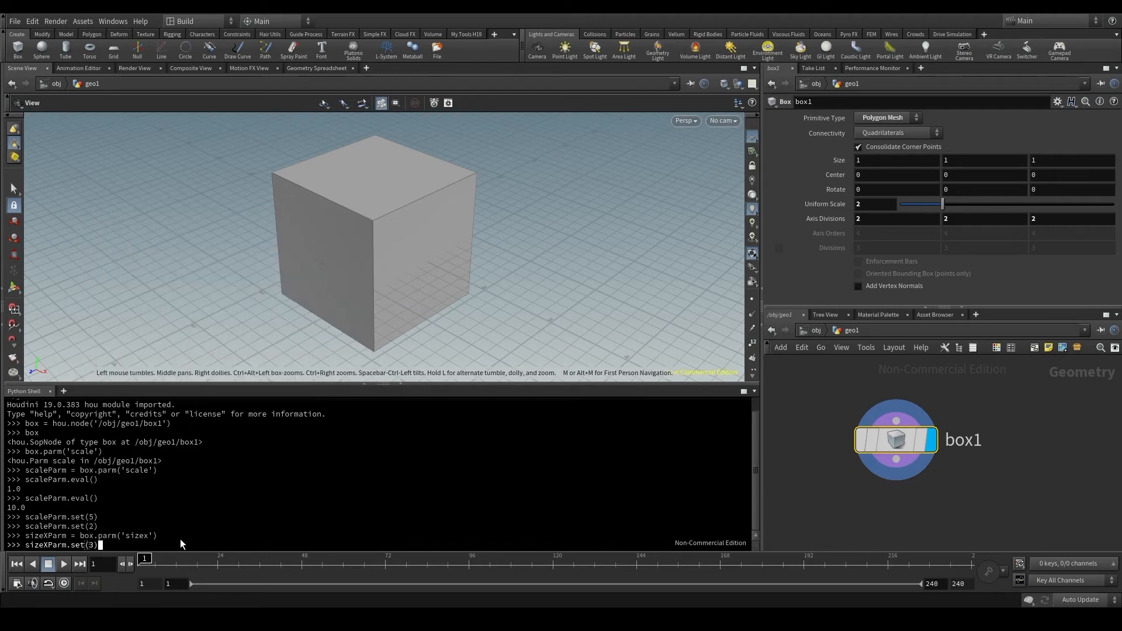
key("Return")
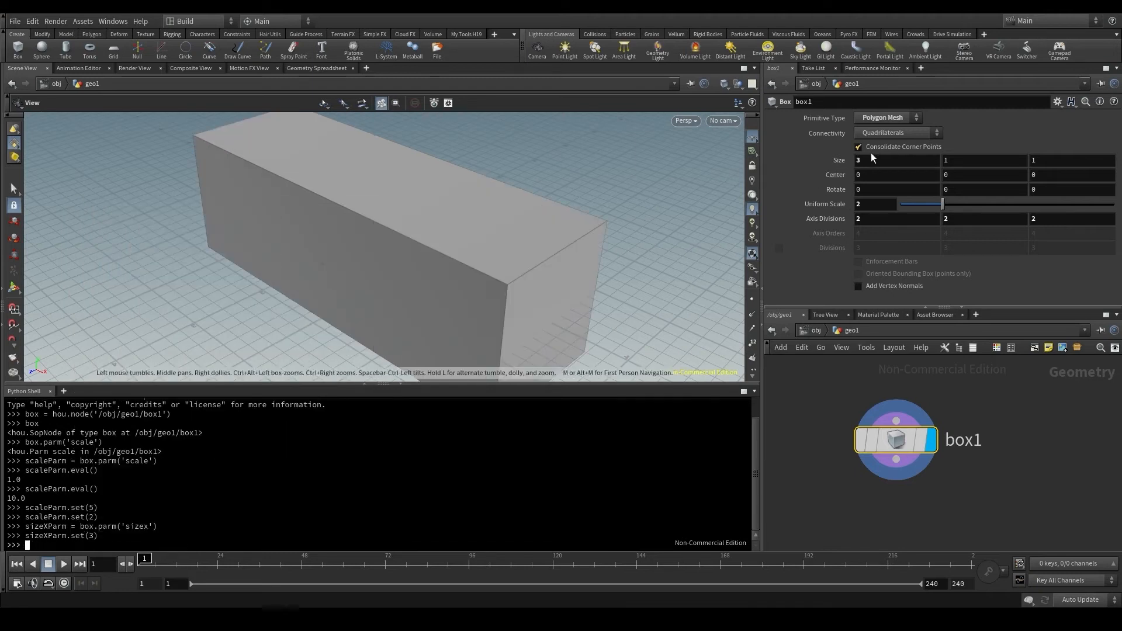
mouse_move(380, 271)
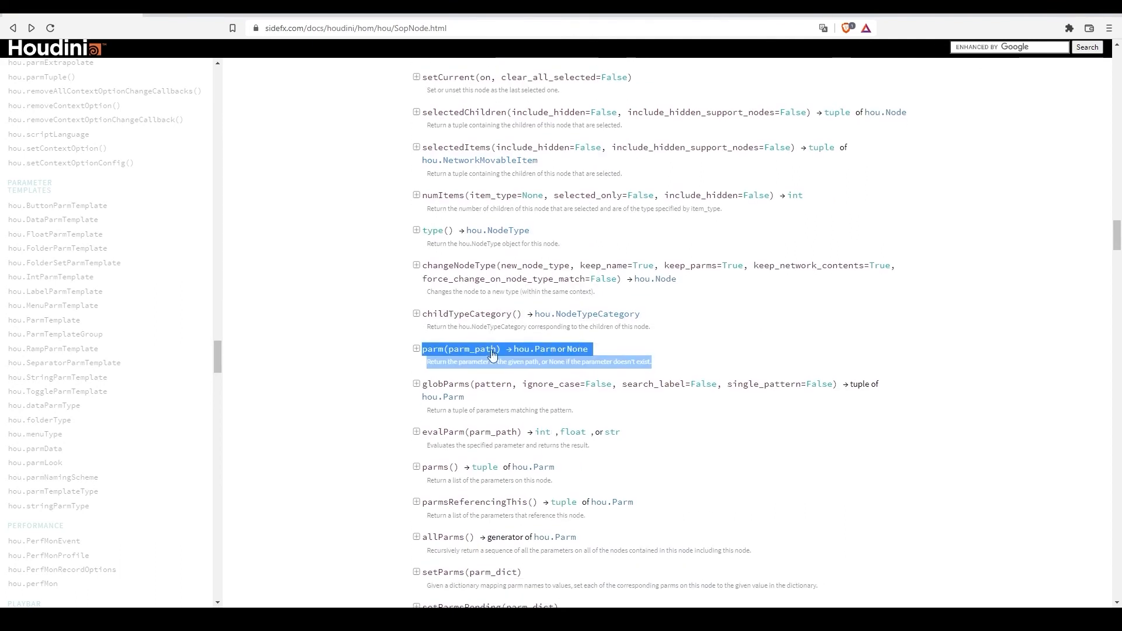
Step: Scroll the hou.SopNode docs from parm() down to the parmTuple() description
scroll("down", 3)
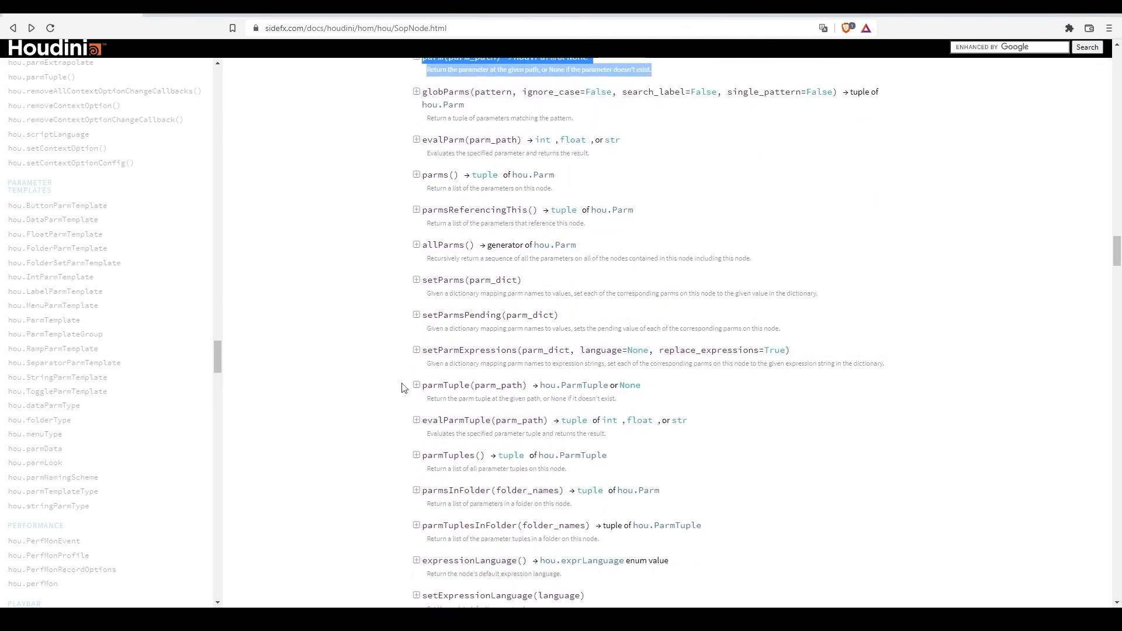
left_click(416, 385)
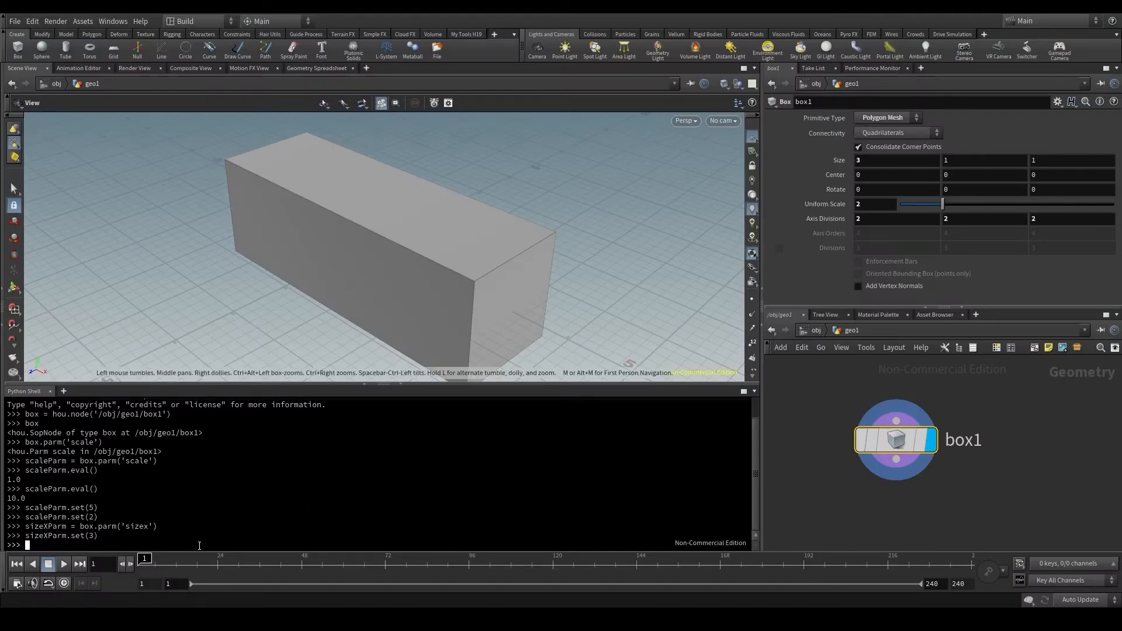
Step: Store box.parmTuple('size') as sizeParm, read (3.0, 1.0, 1.0), then set it to (3, 4, 5)
type("box.parmTuple(")
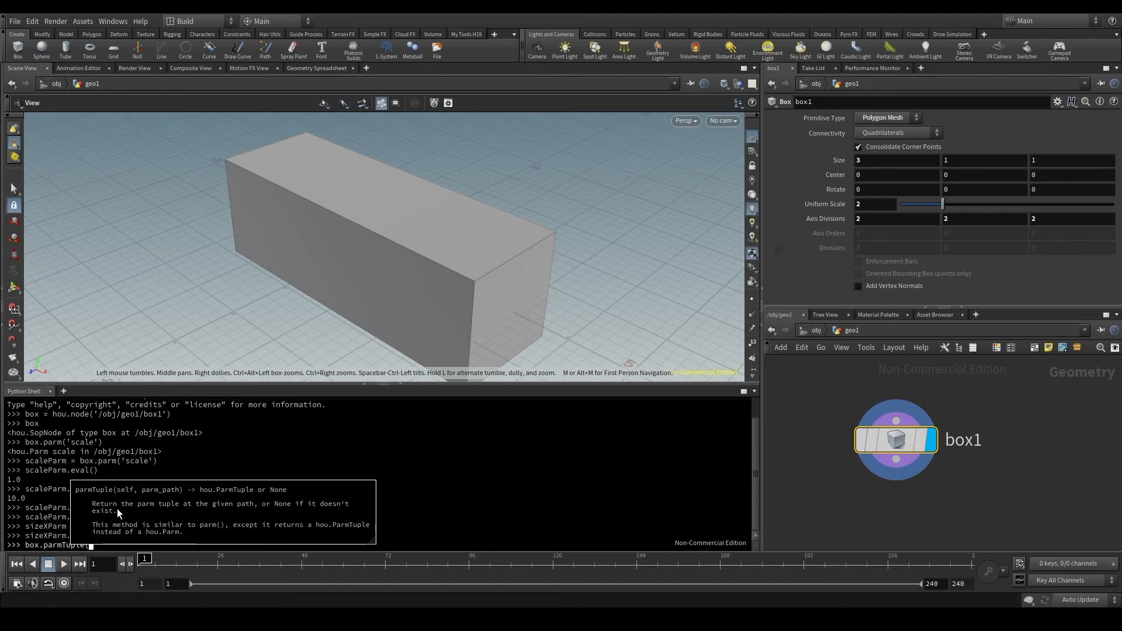
mouse_move(186, 504)
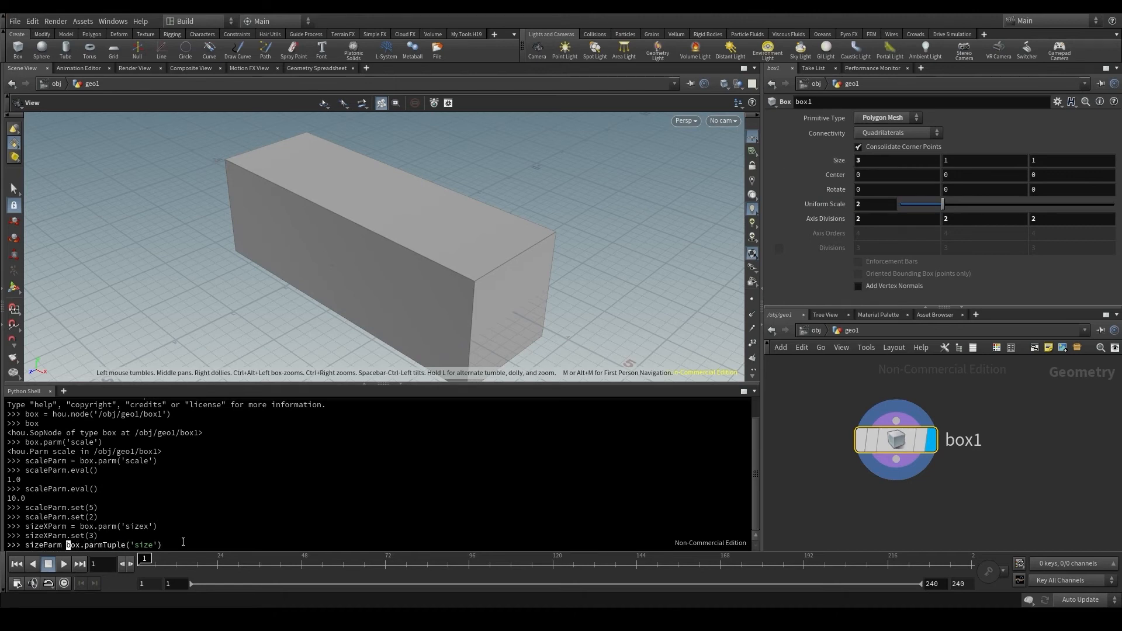
type("size")
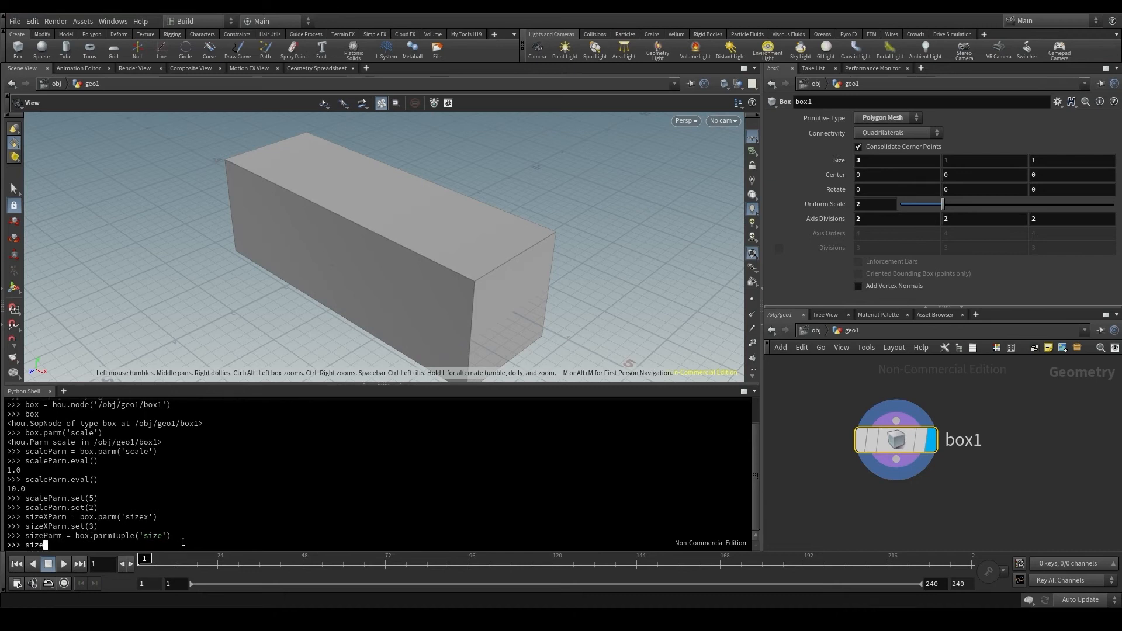
type(".eval(")
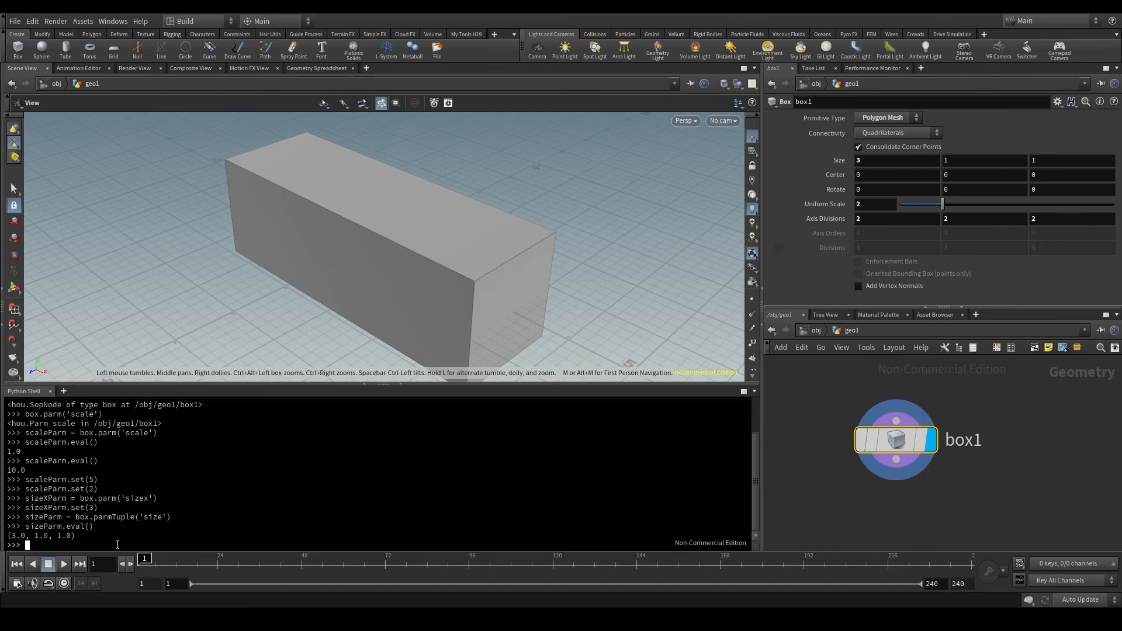
type("sizeParm.set(")
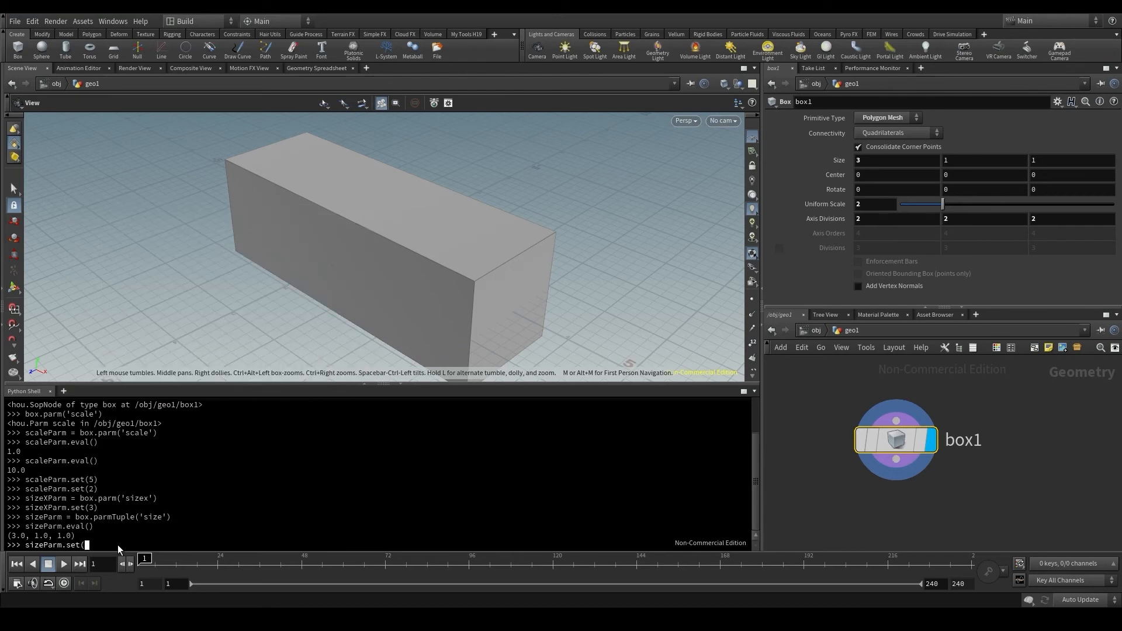
type("))")
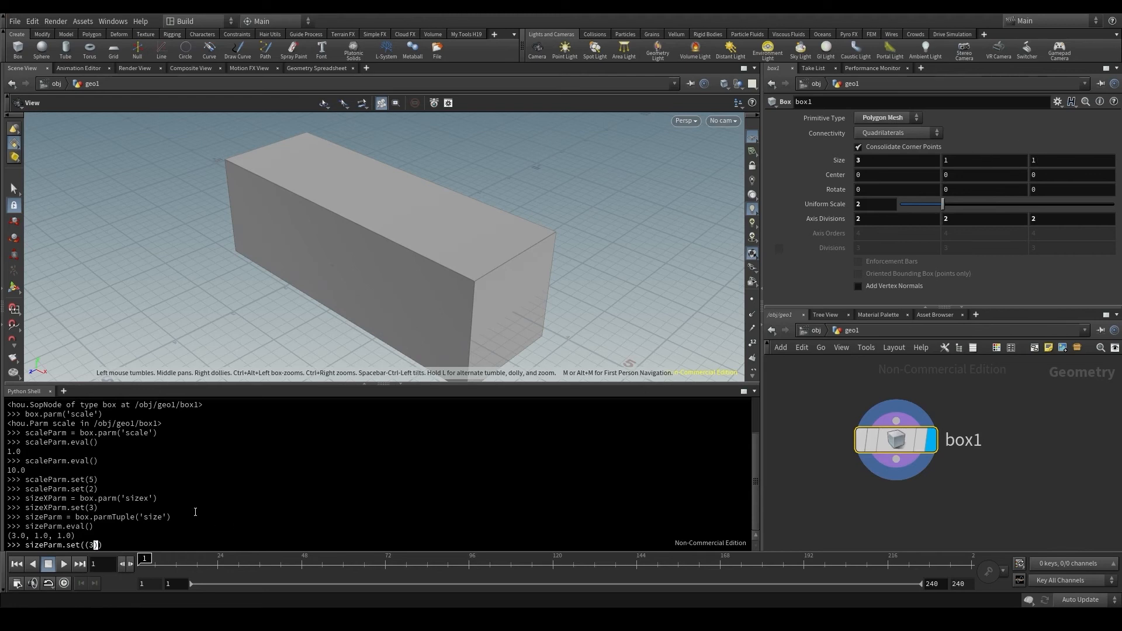
type("4,5")
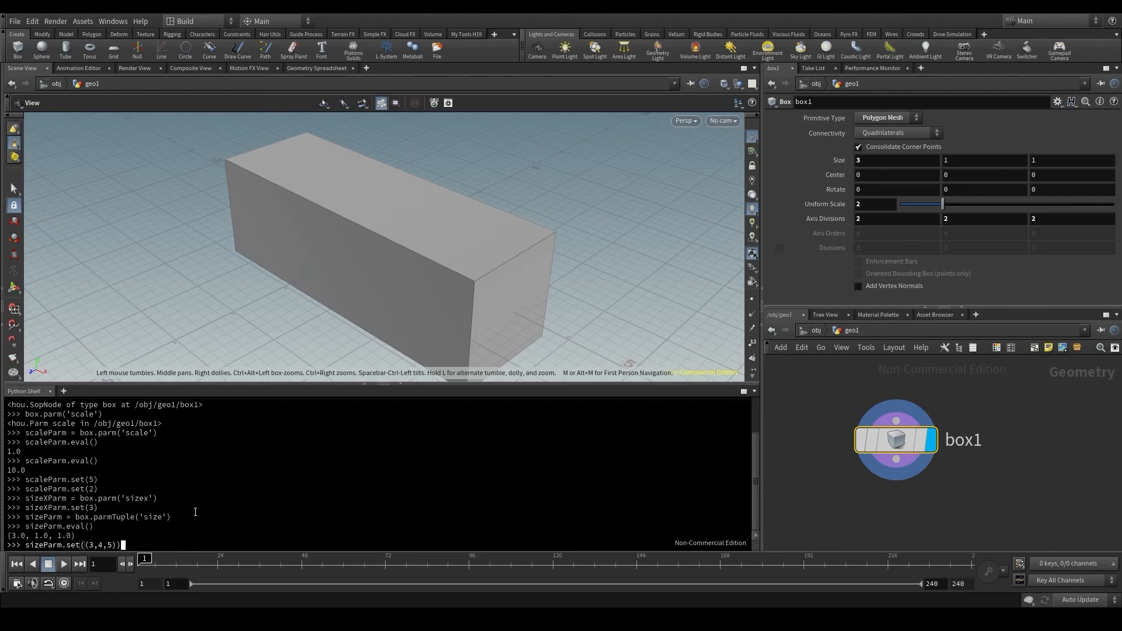
key("Return")
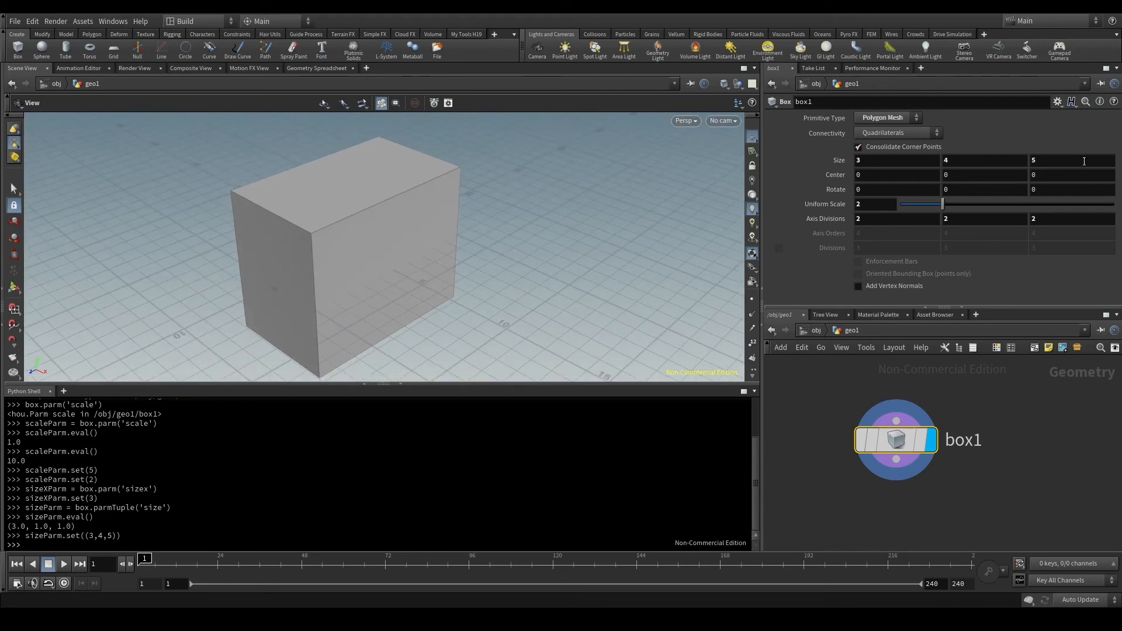
Step: Check the Primitive Type menu, store box.parm('type') as typeParm, and evaluate it to 1
left_click(897, 133)
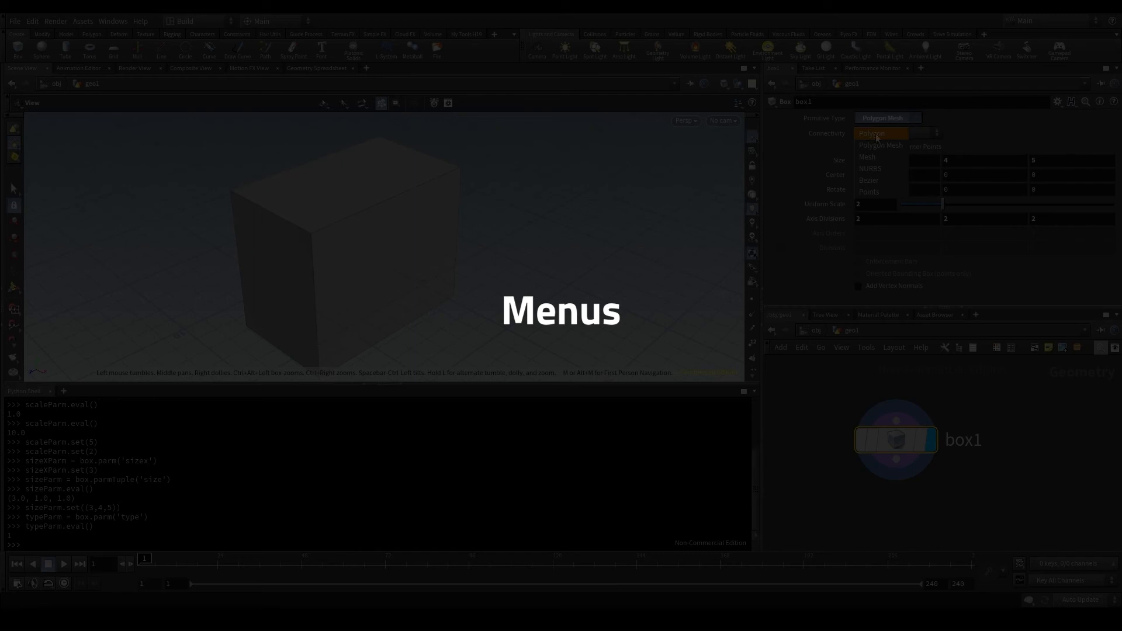
mouse_move(878, 157)
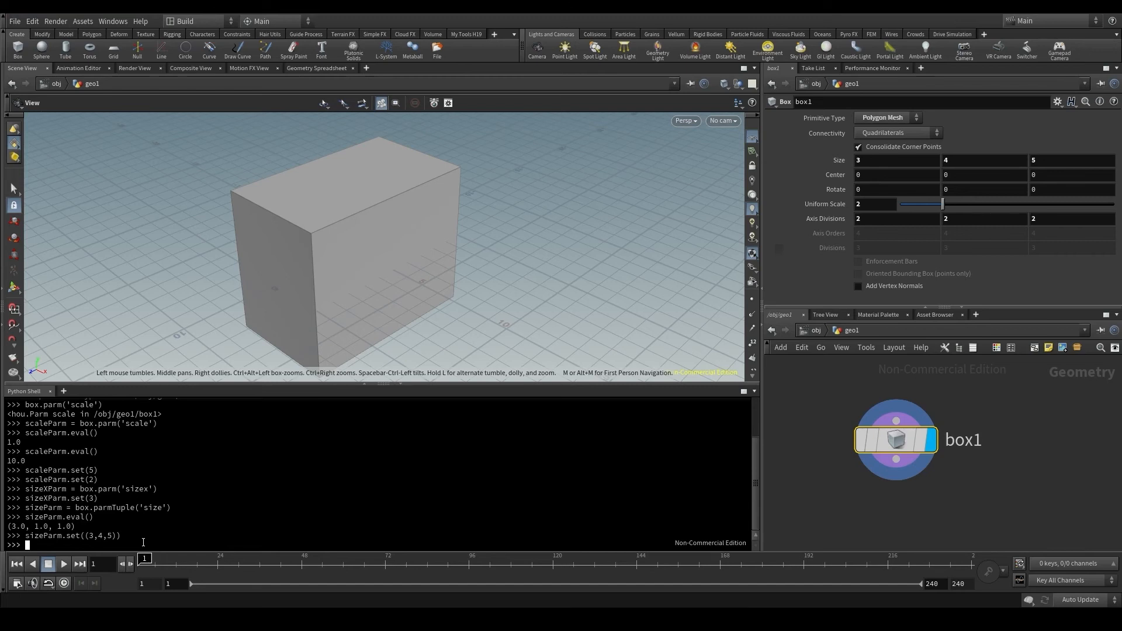
mouse_move(876, 124)
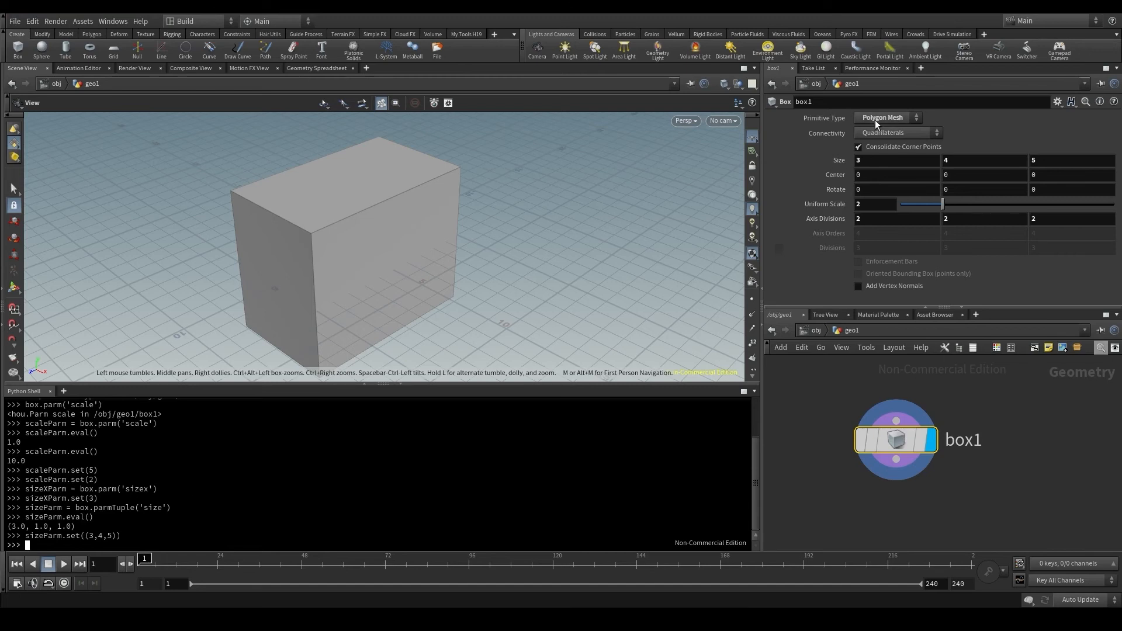
left_click(885, 117)
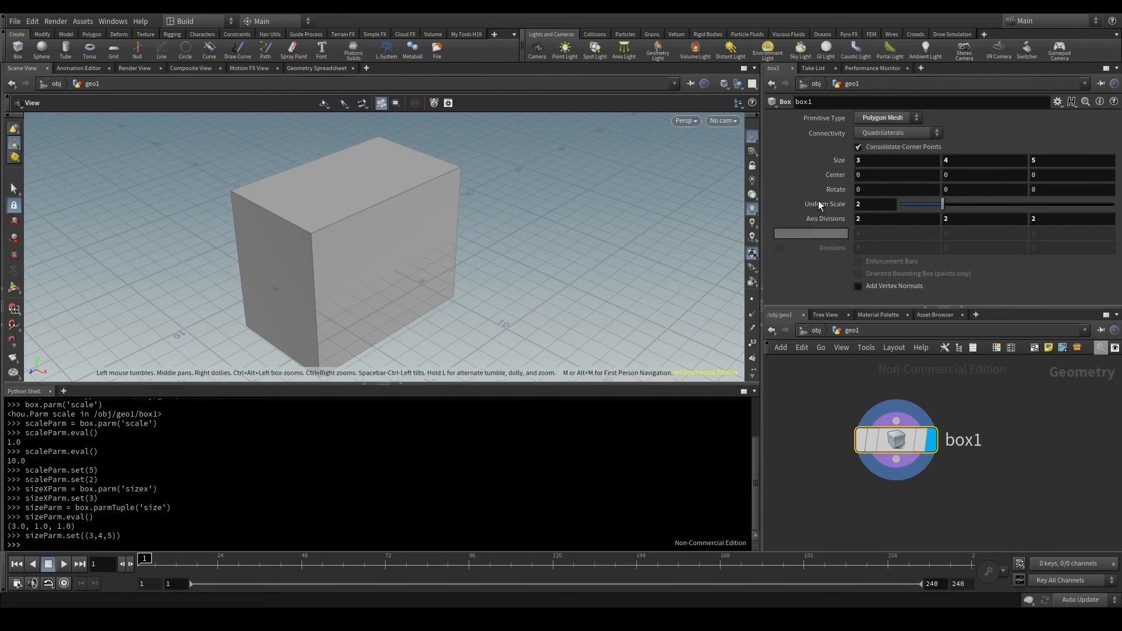
mouse_move(823, 118)
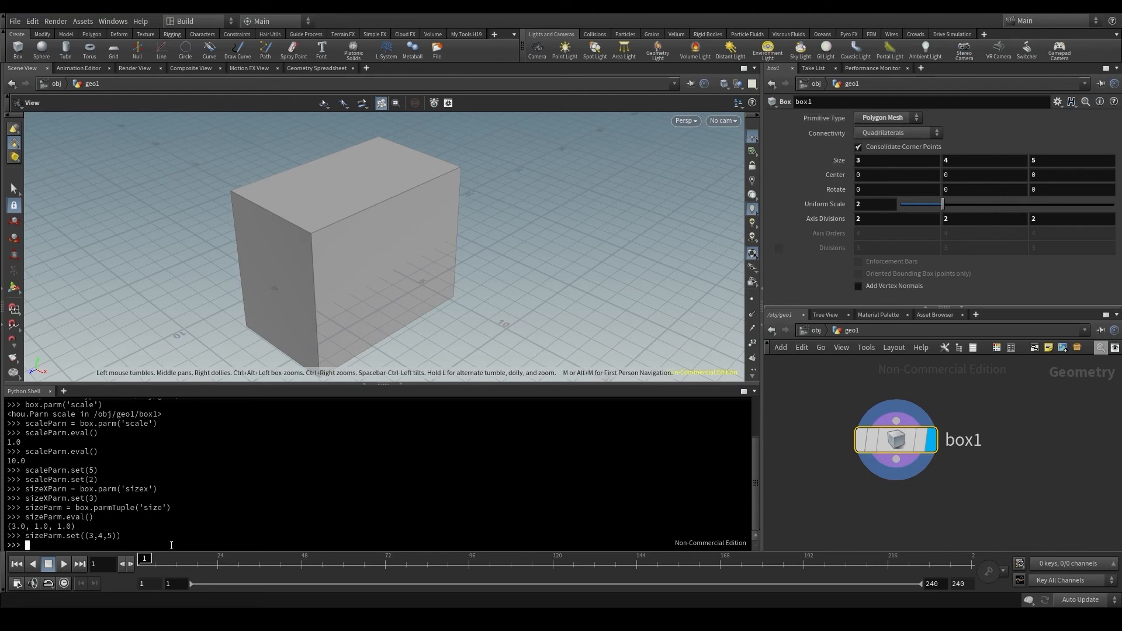
type("box.parm(")
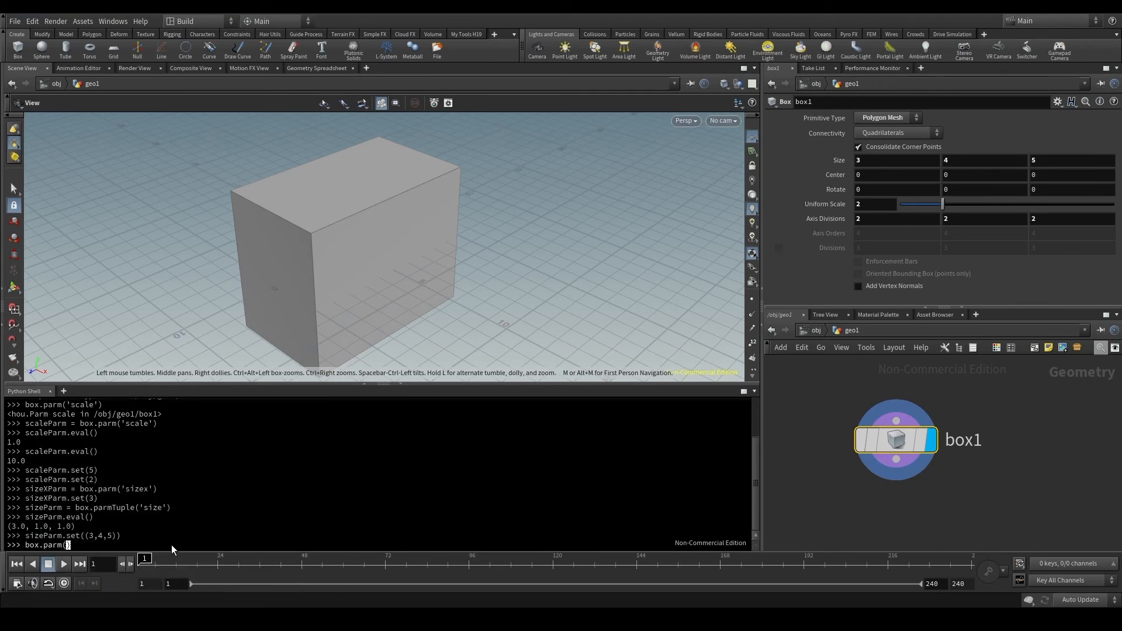
type("'")
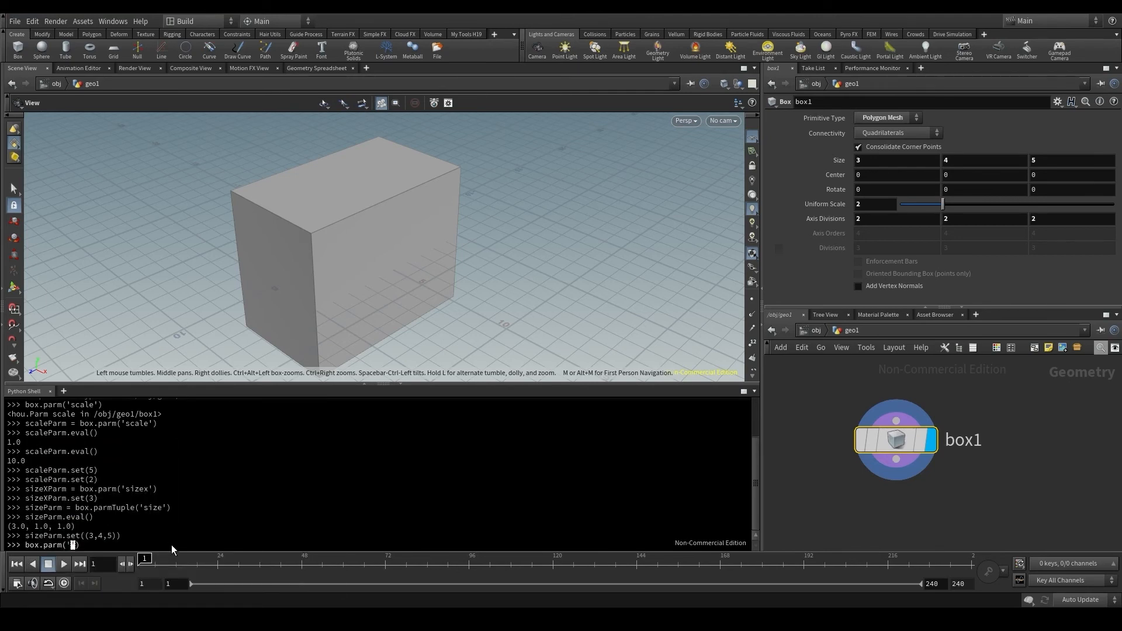
type("typeParm =")
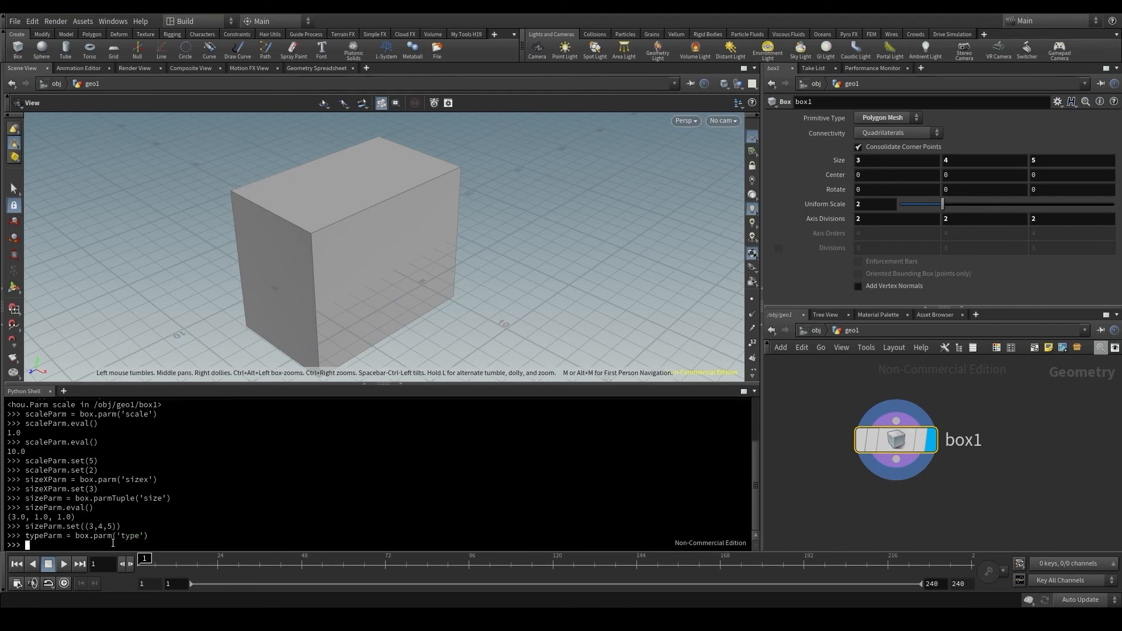
type("typeParm")
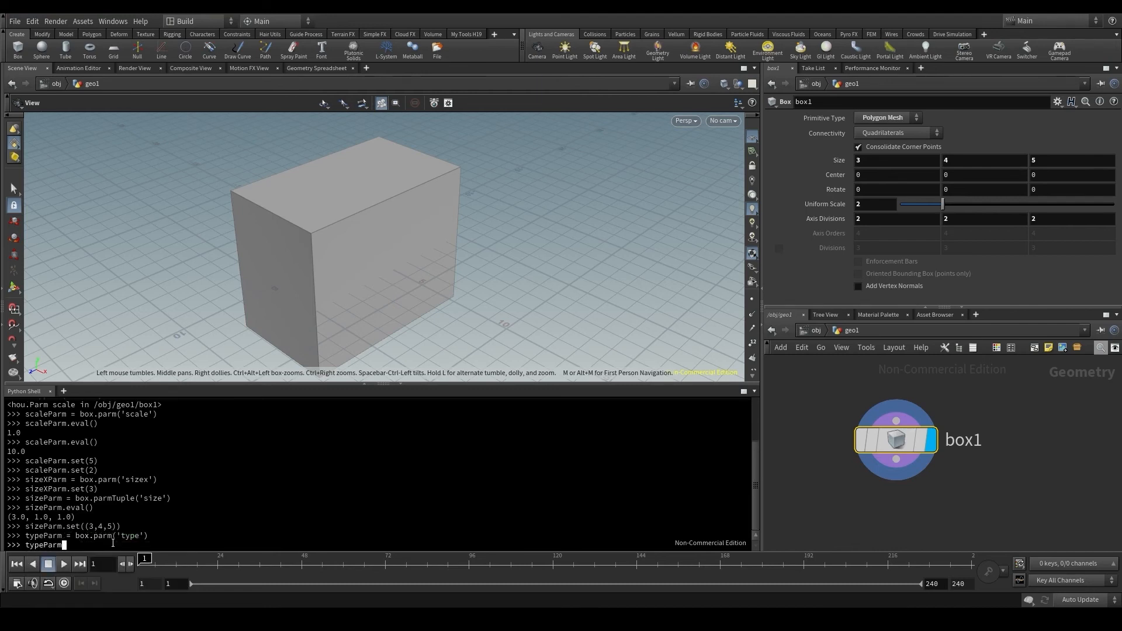
type(".eval()")
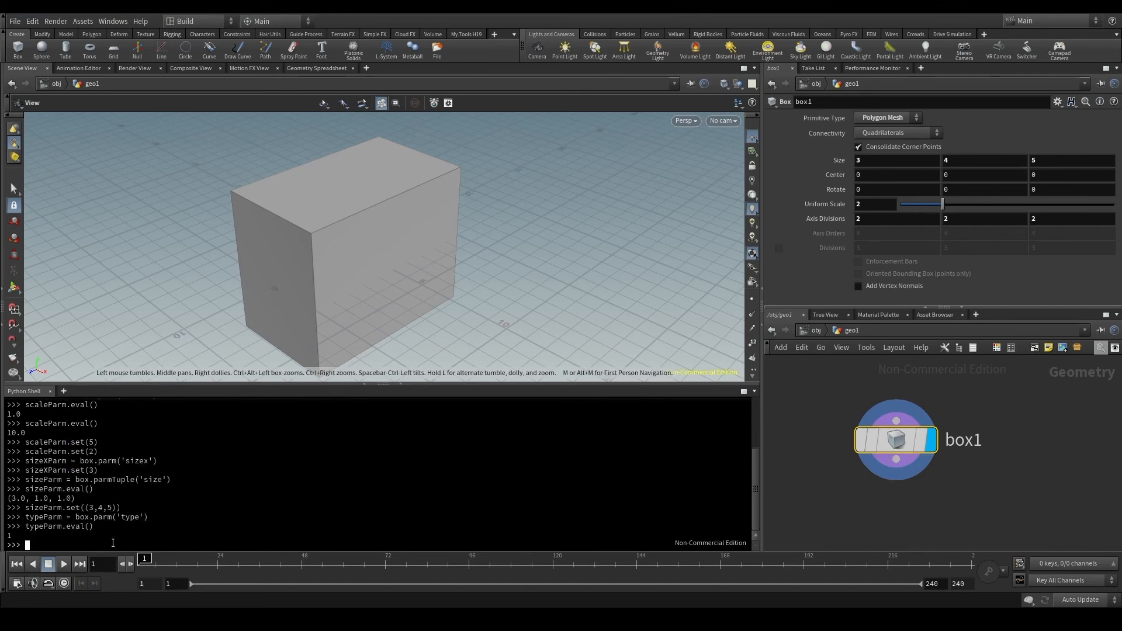
mouse_move(7, 535)
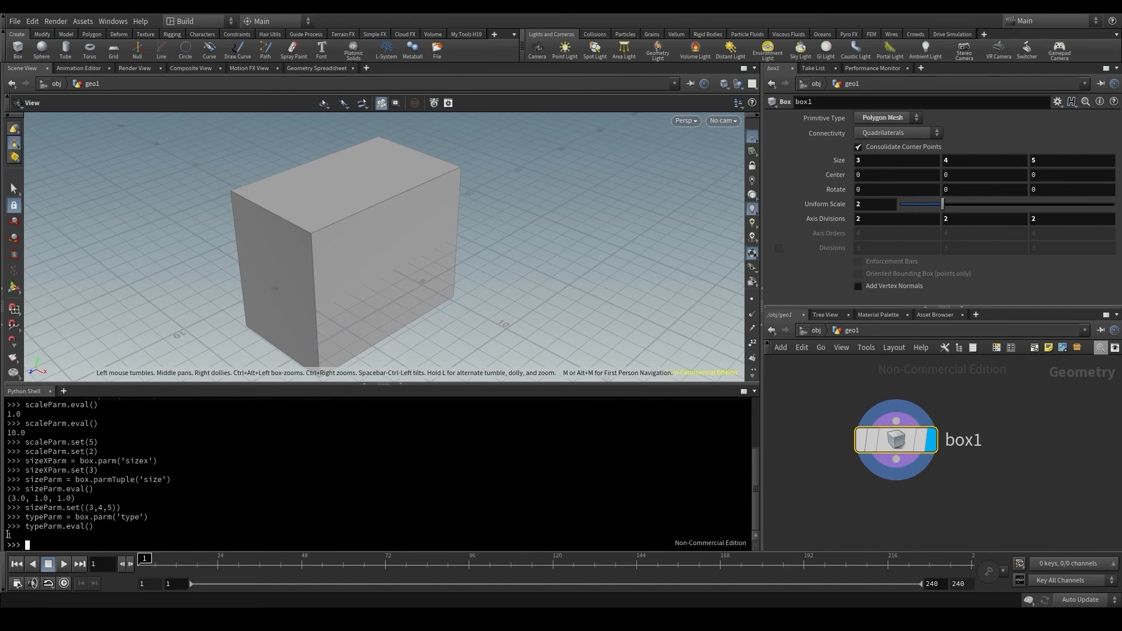
key("Return")
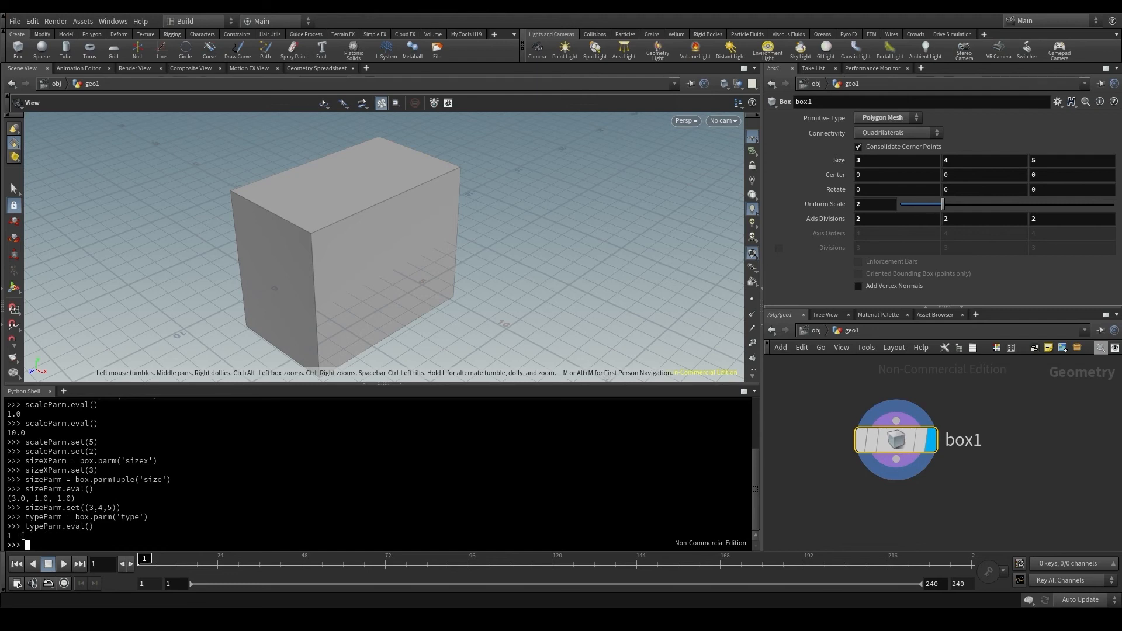
left_click(898, 117)
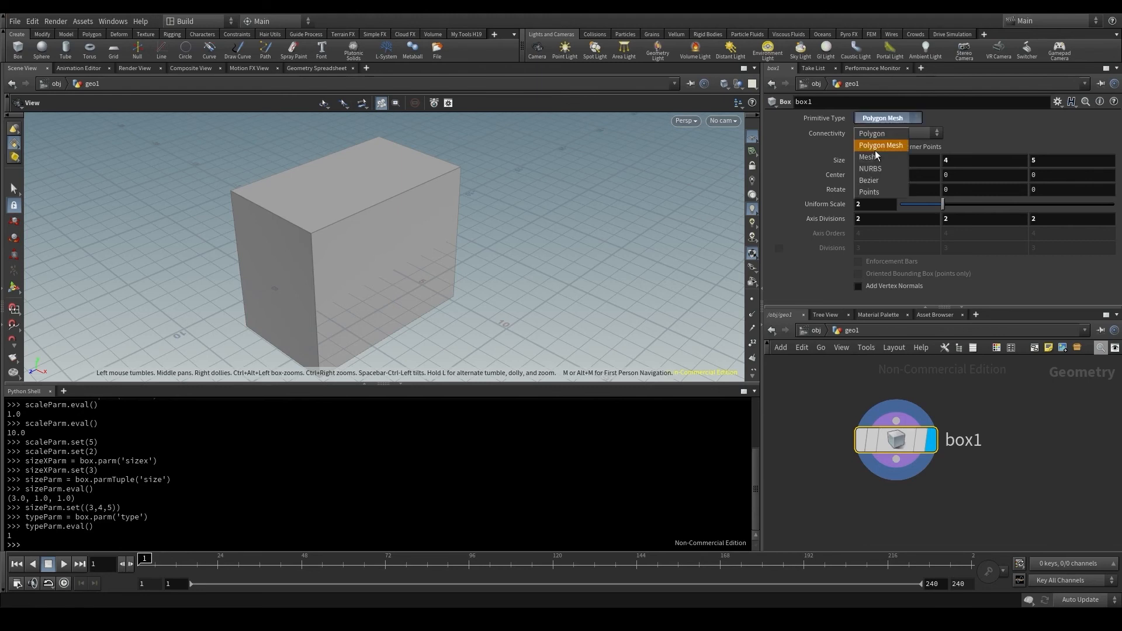
mouse_move(871, 179)
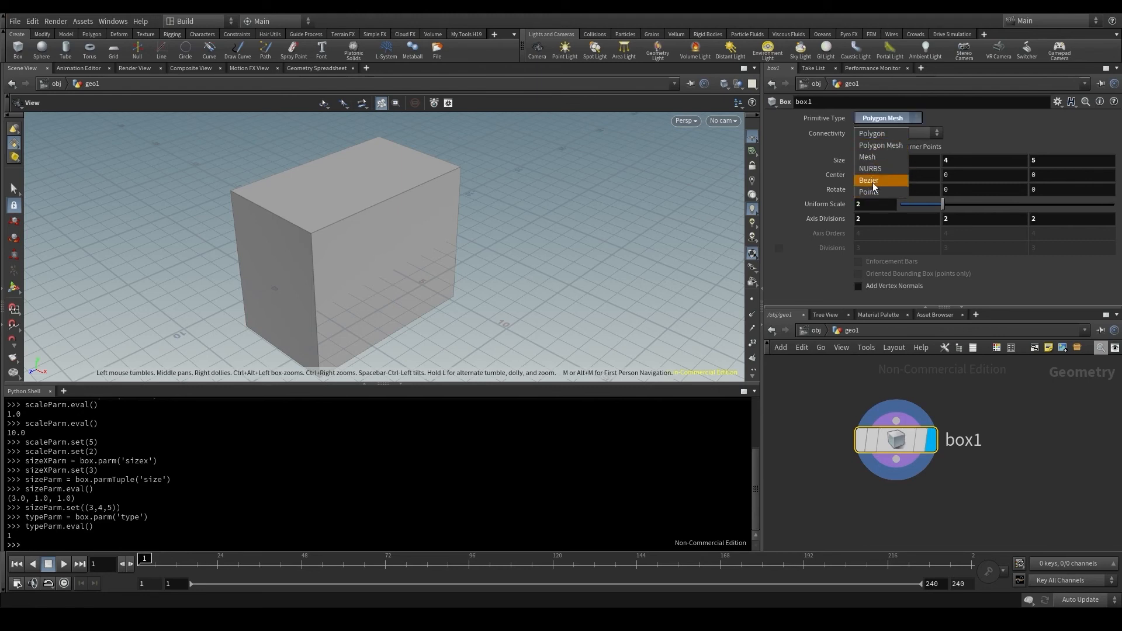
mouse_move(880, 146)
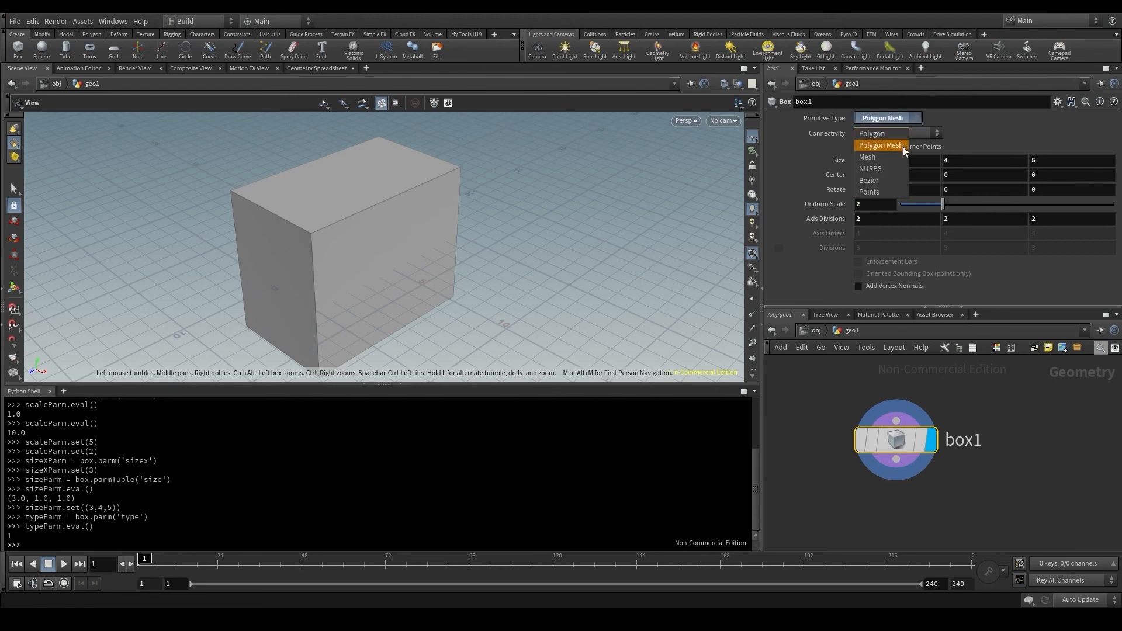
mouse_move(870, 133)
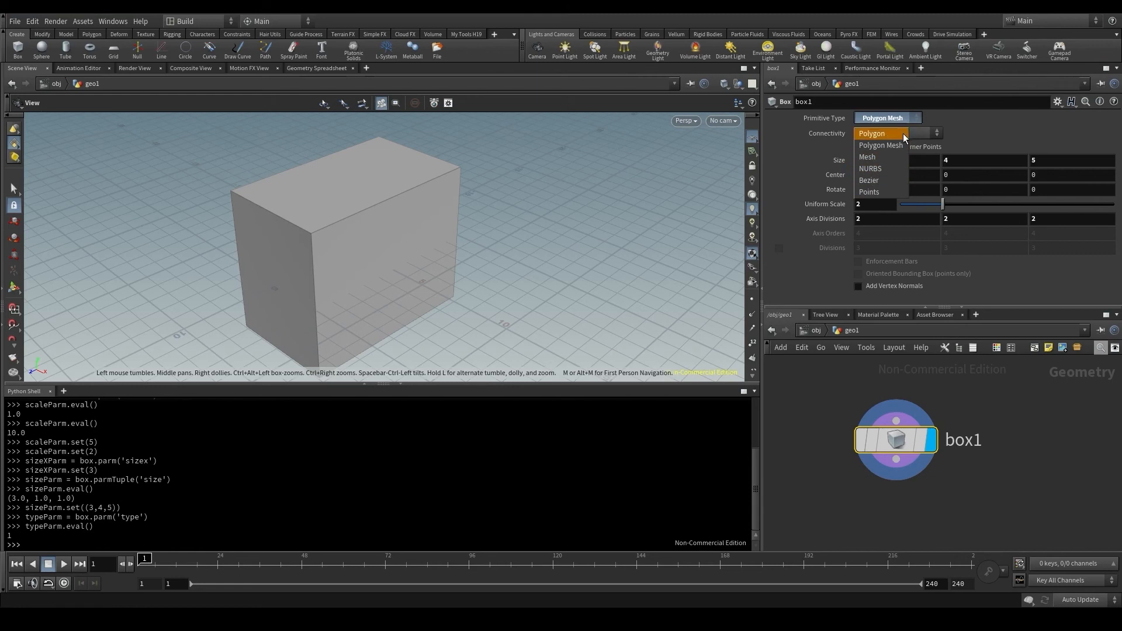
mouse_move(893, 145)
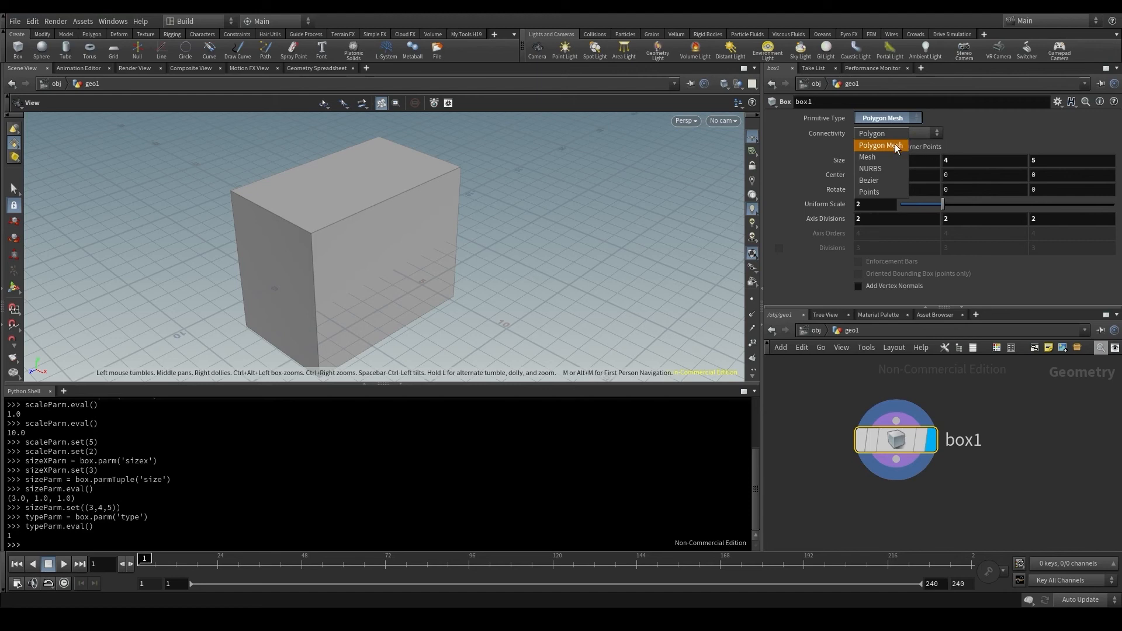
mouse_move(891, 146)
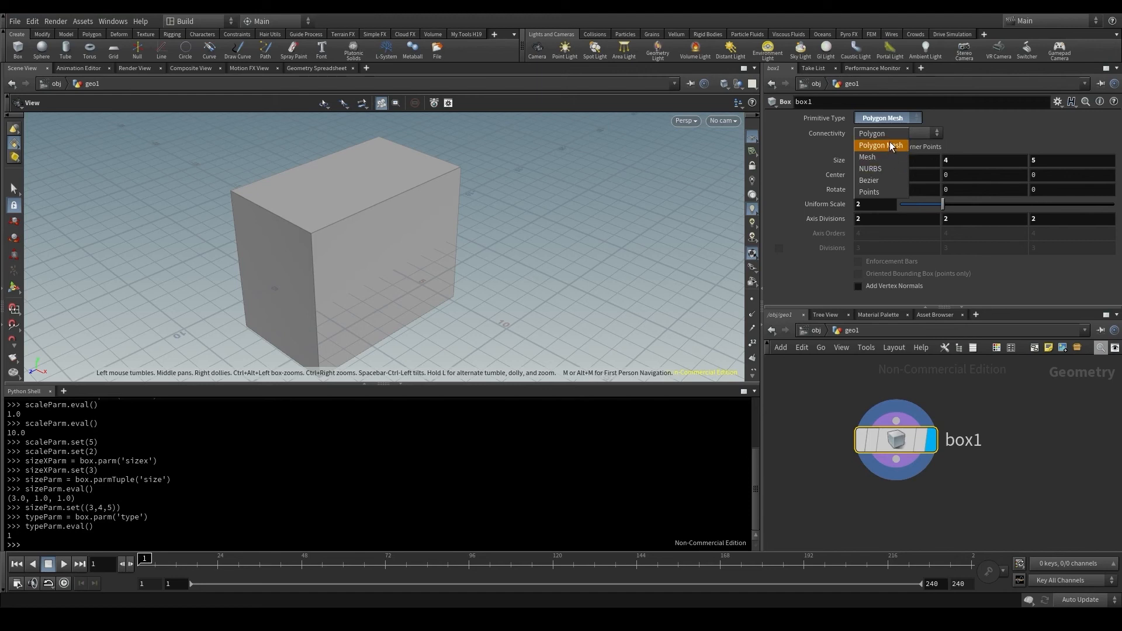
left_click(870, 134)
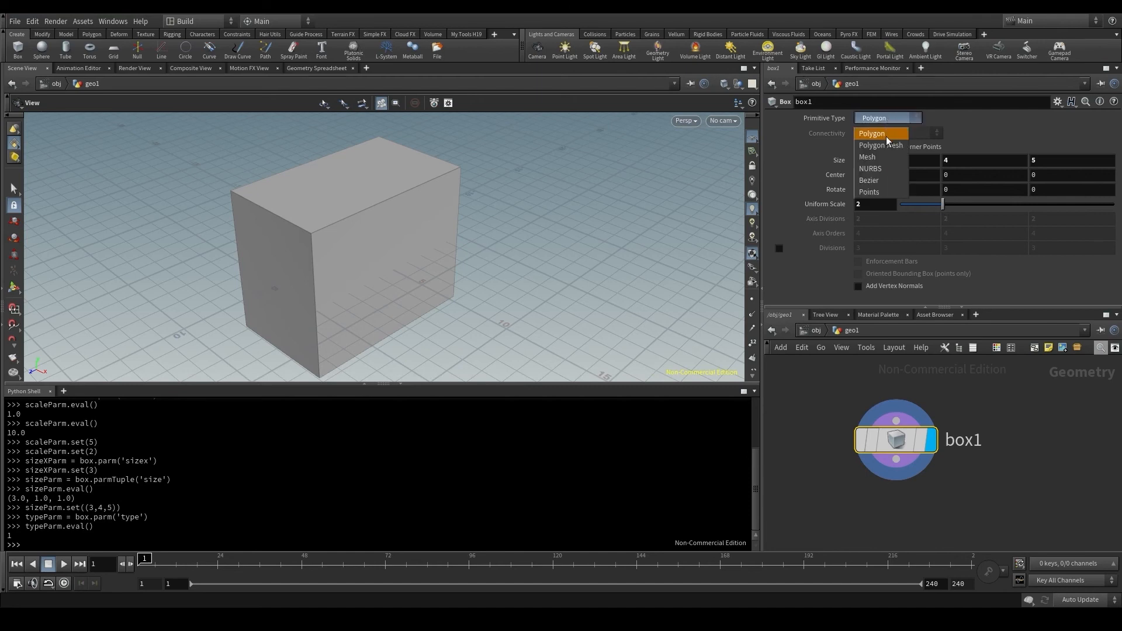
mouse_move(880, 146)
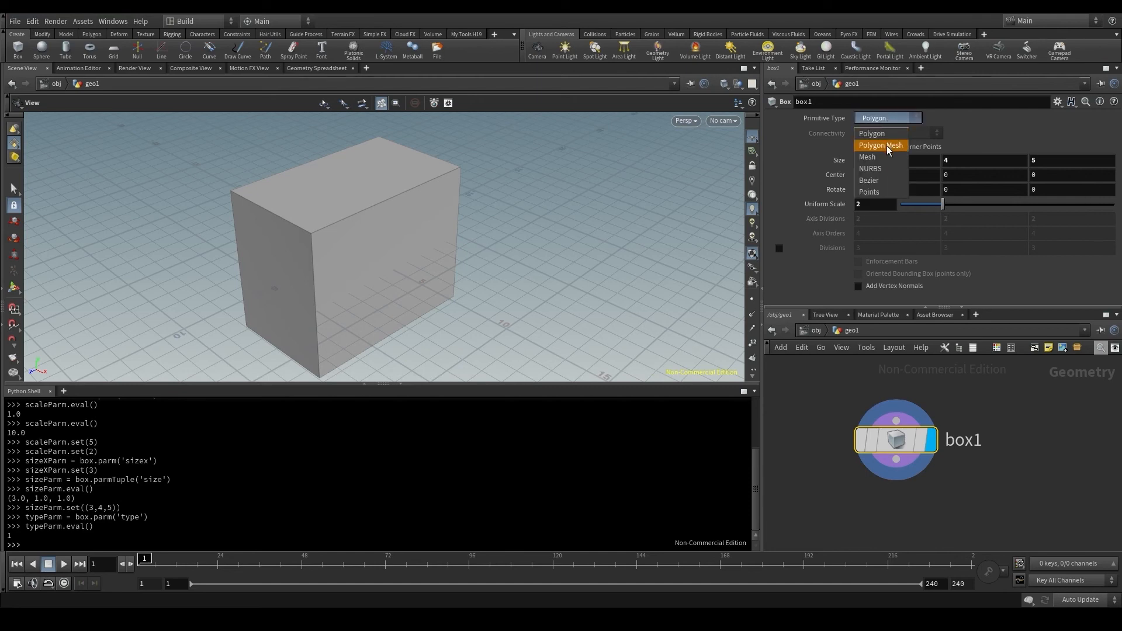
left_click(880, 146)
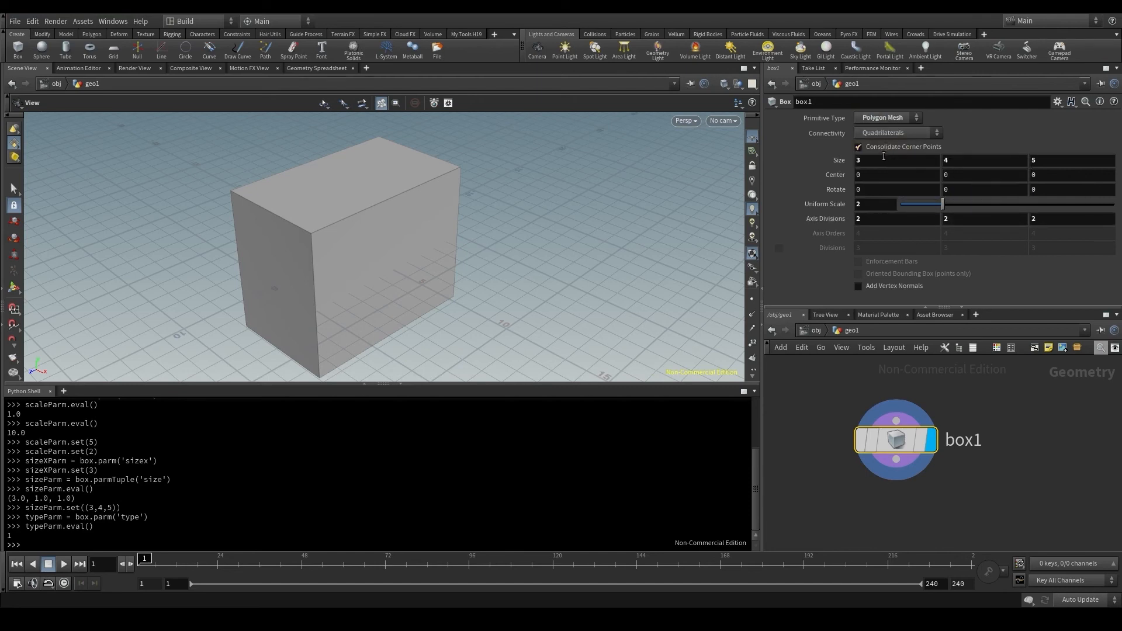
left_click(887, 118)
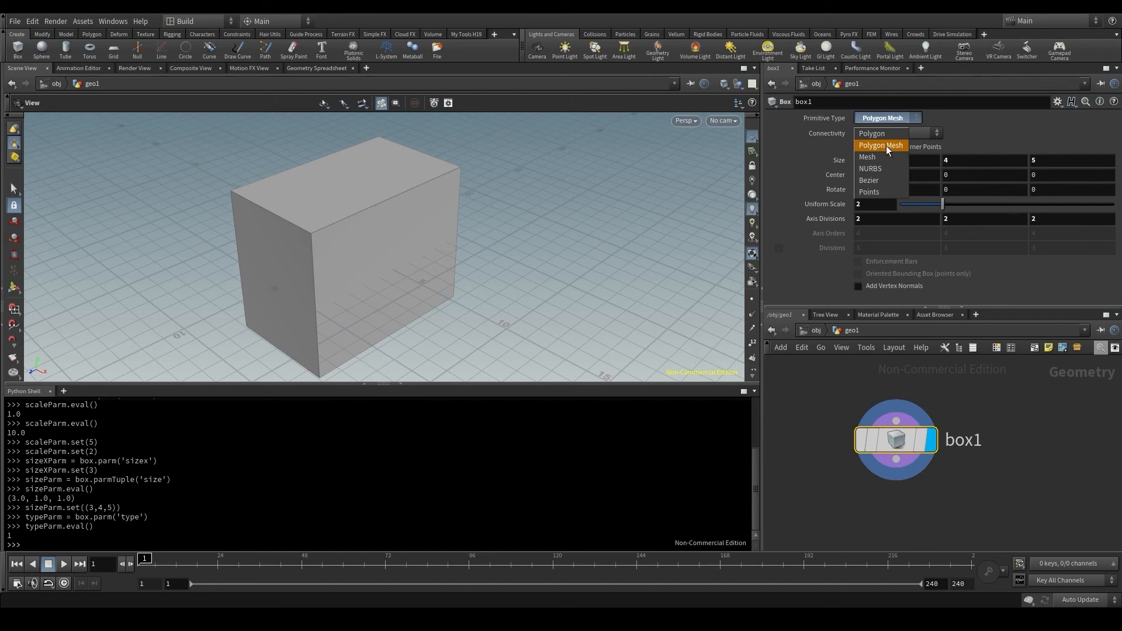
mouse_move(866, 156)
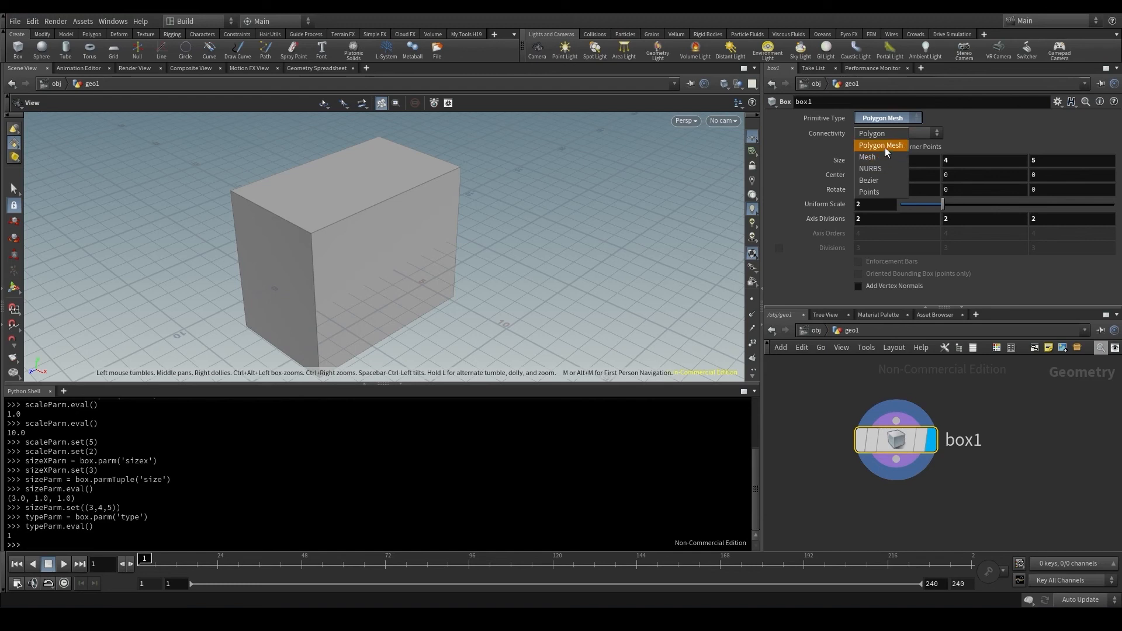
mouse_move(880, 133)
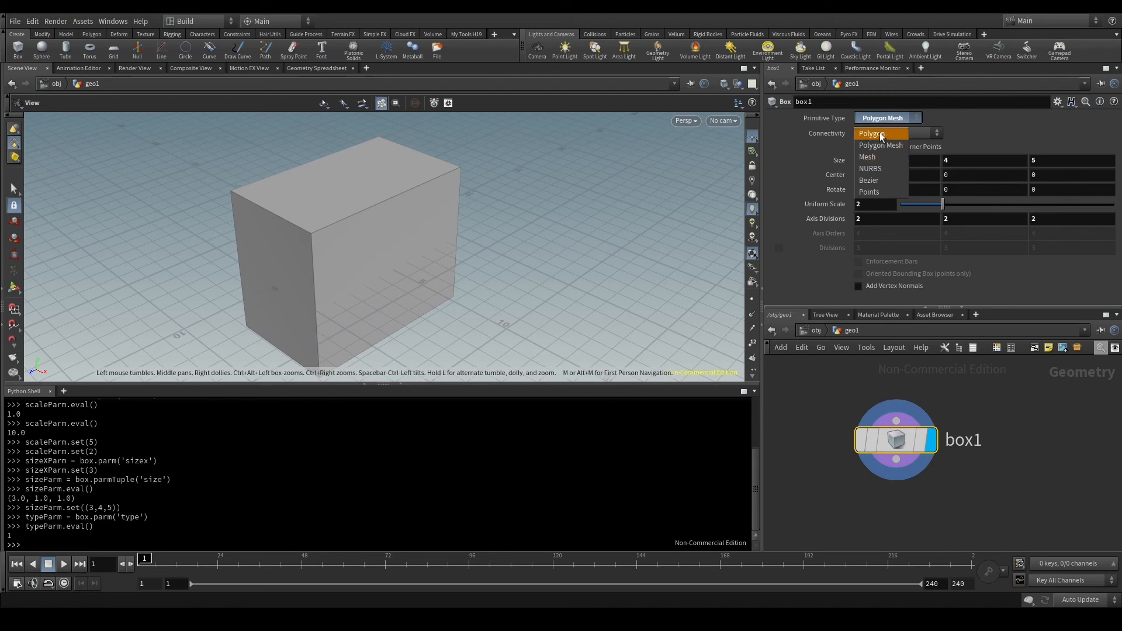
mouse_move(880, 145)
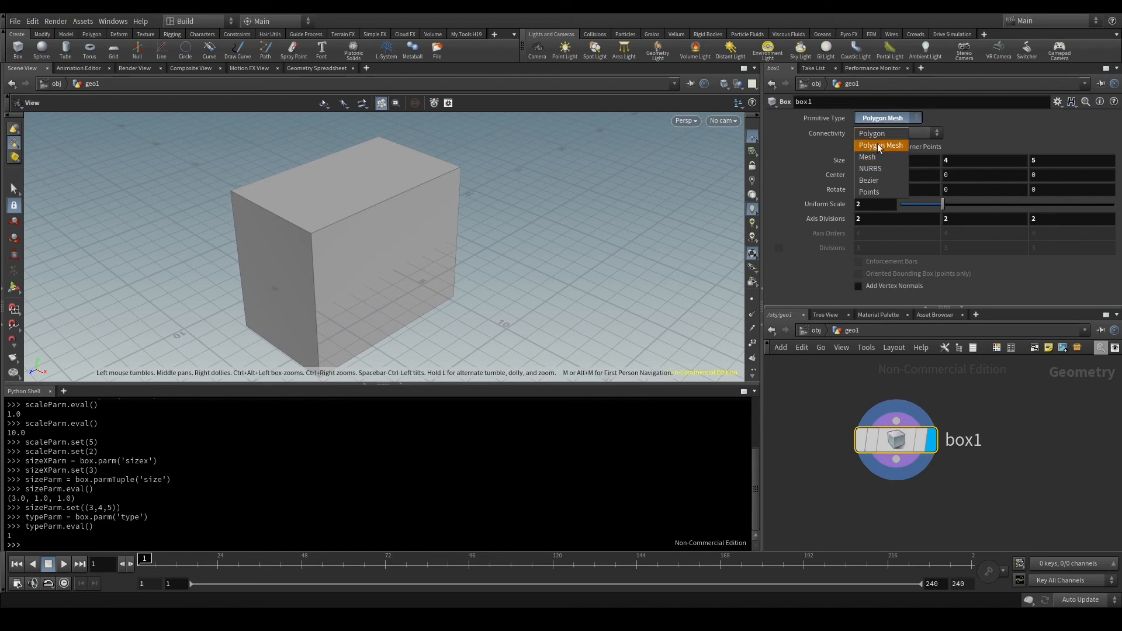
mouse_move(869, 191)
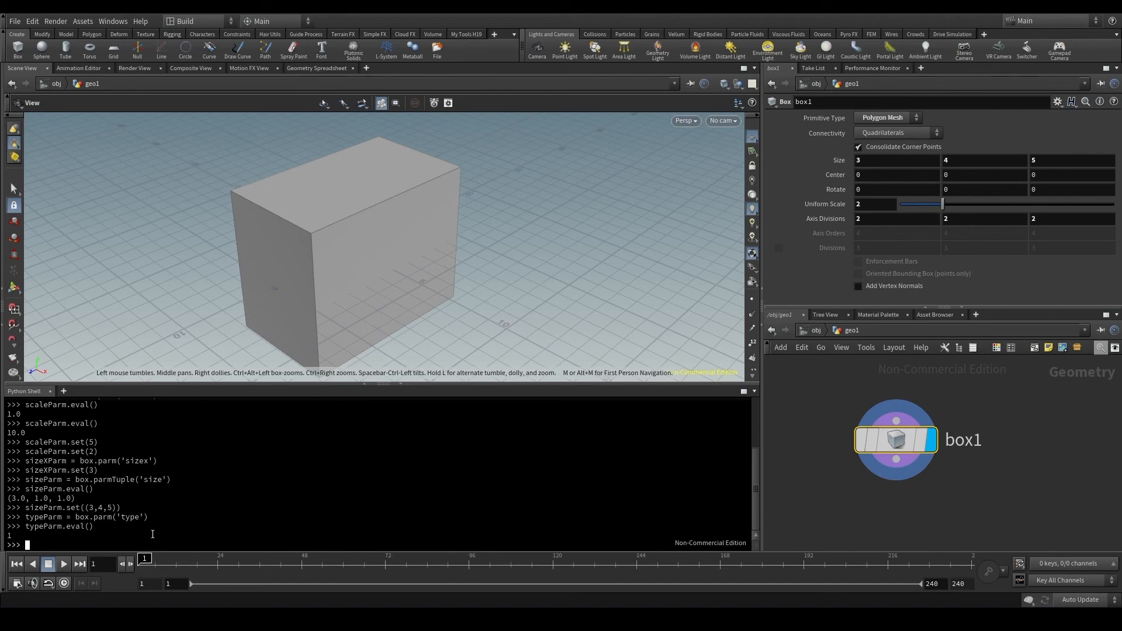
Step: Run typeParm.set(0) to switch the box to Polygon, confirm the menu, then restore index 1
type("typeParm.set(")
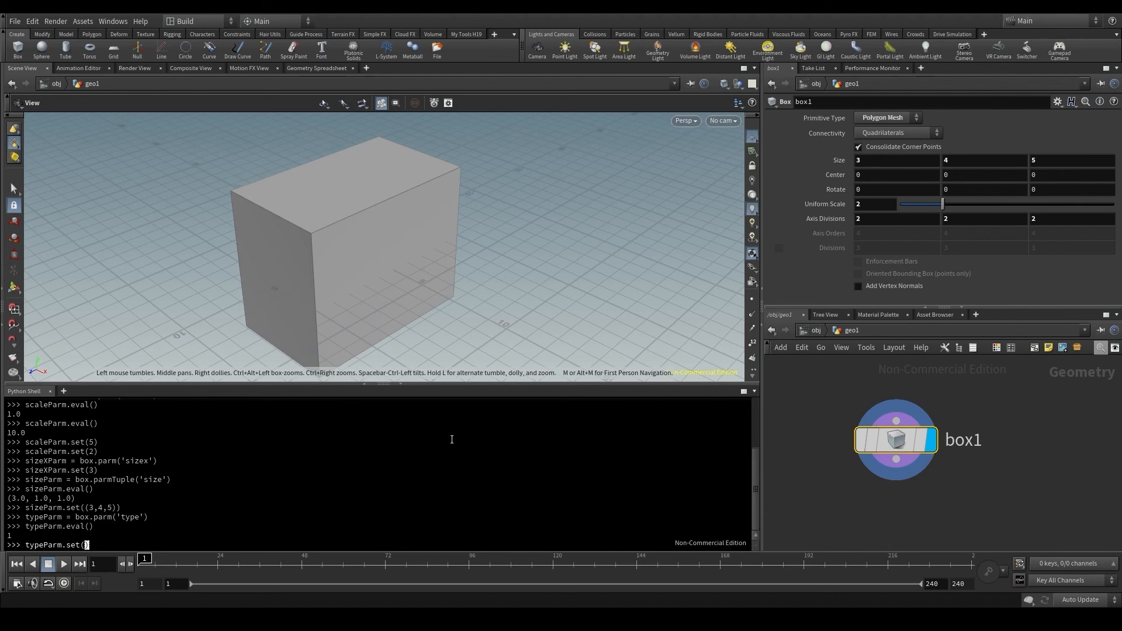
left_click(887, 118)
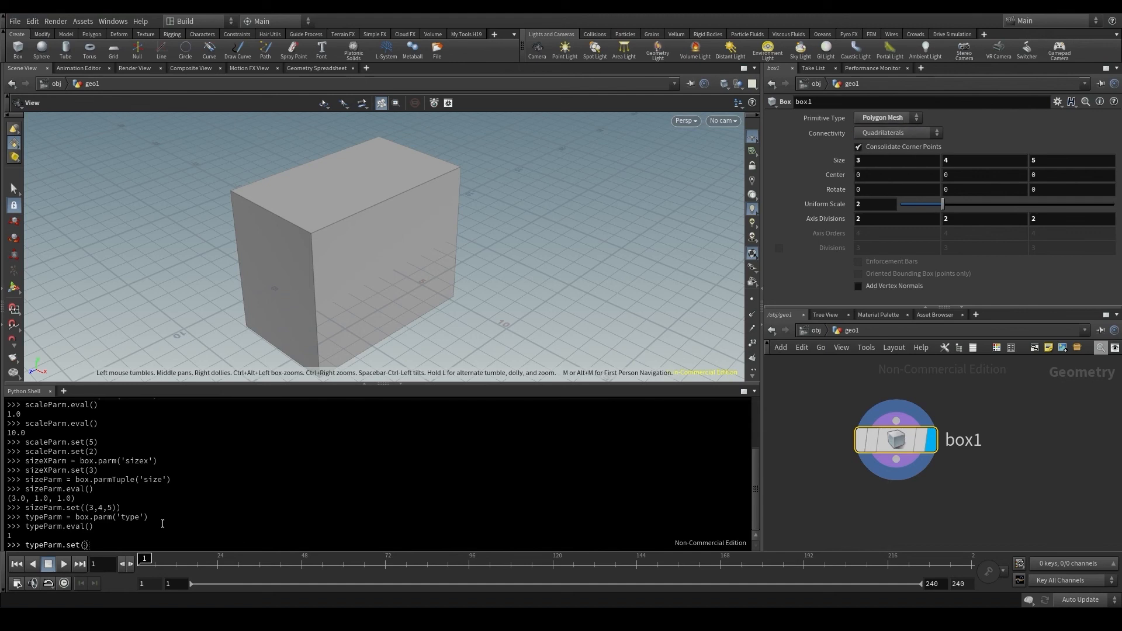
type("()")
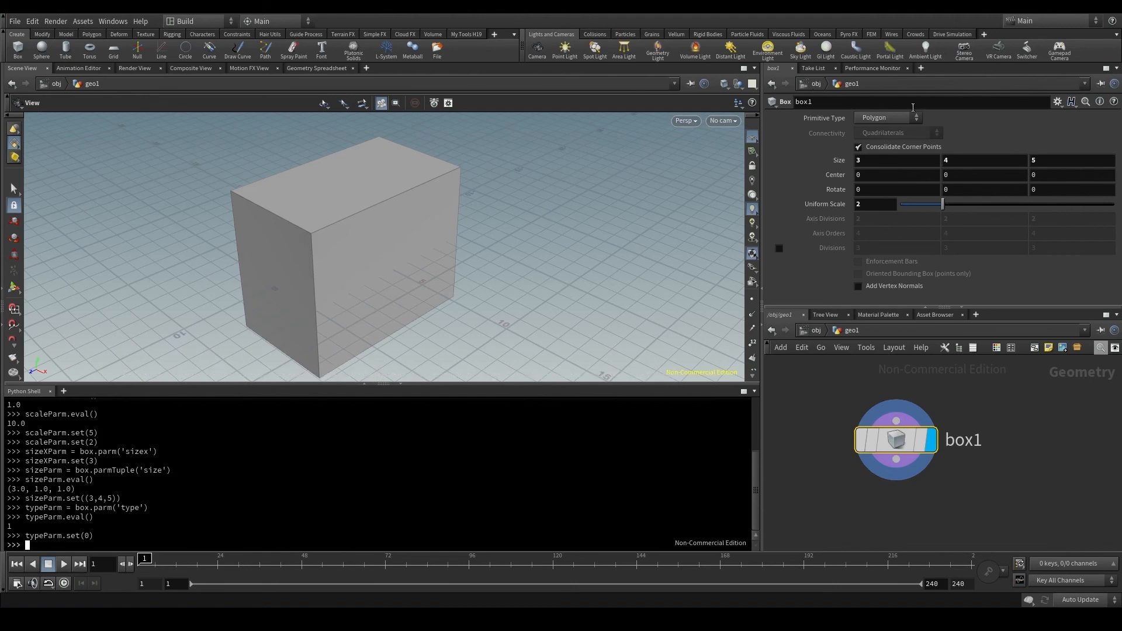
left_click(887, 117)
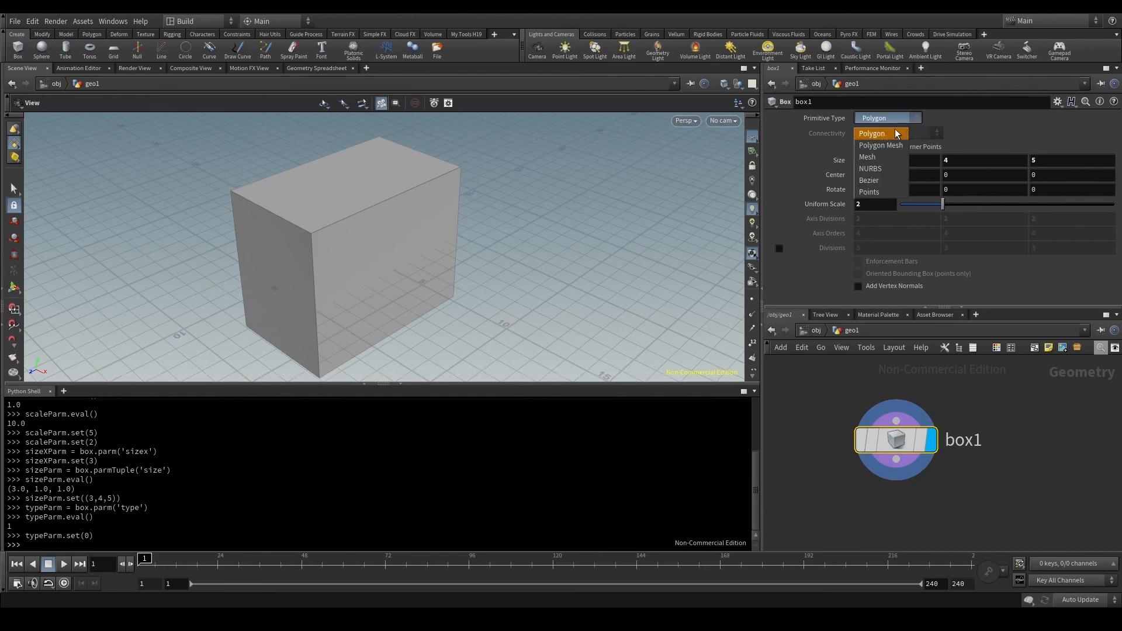
left_click(883, 133)
type("typeParm.set(1)")
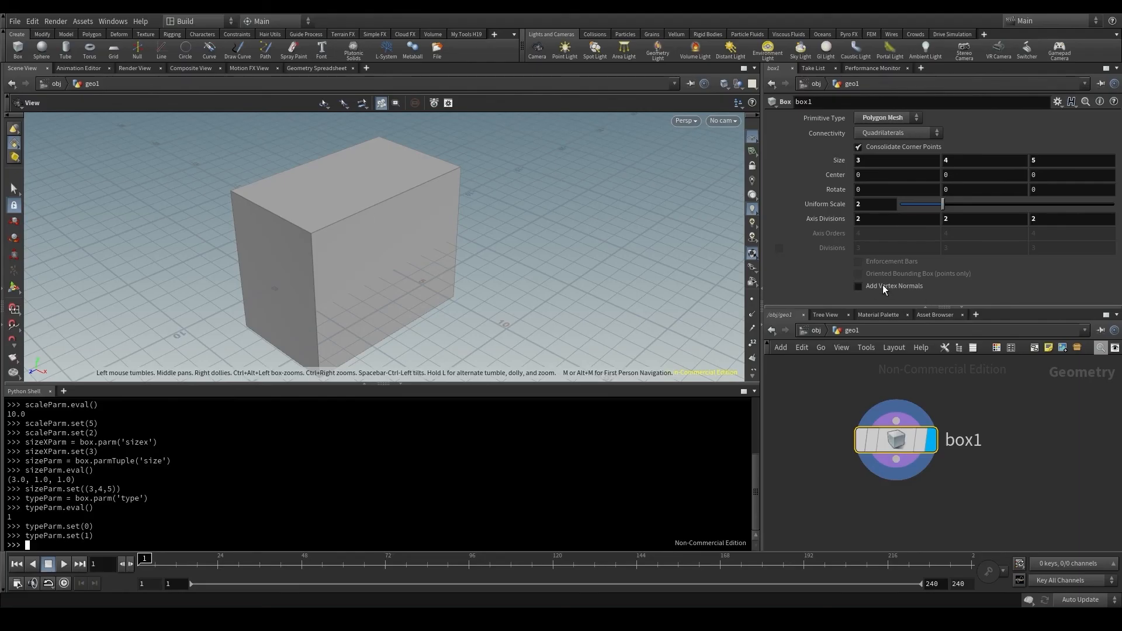
Step: Store box.parm('vertexnormals') as vertexParm, read 0, enable Add Vertex Normals, and re-read 1
left_click(857, 286)
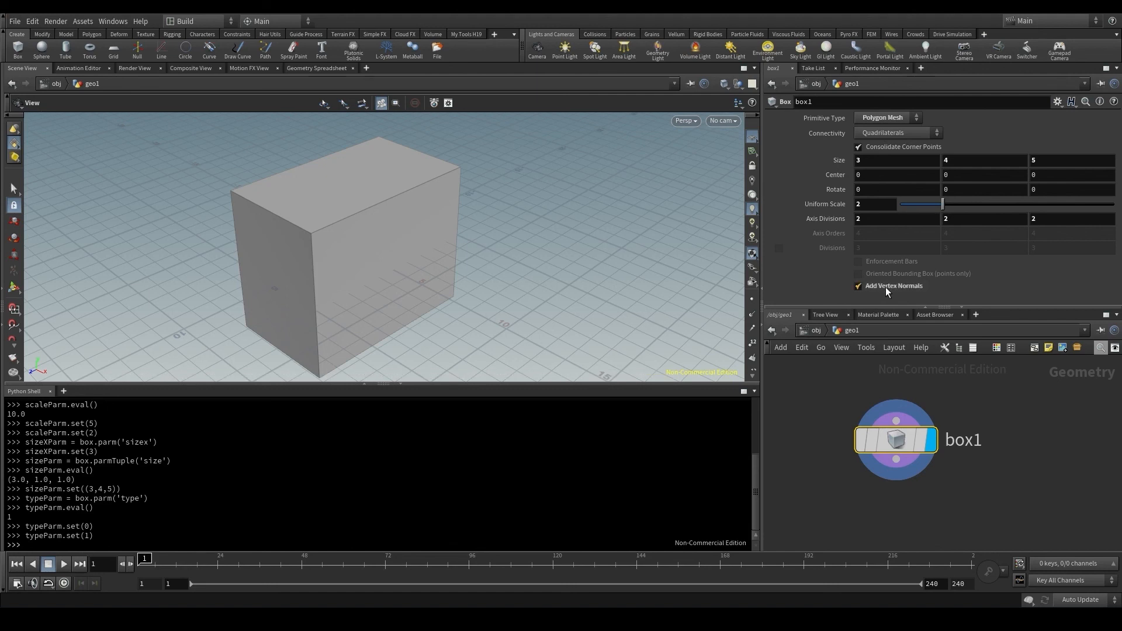
left_click(857, 286)
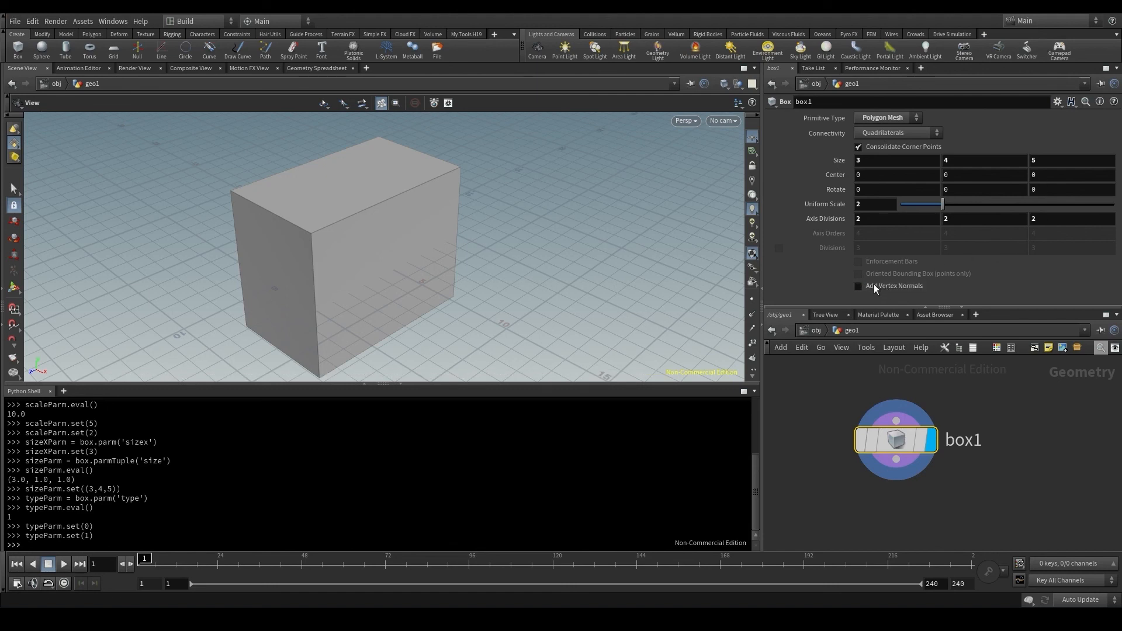
mouse_move(874, 286)
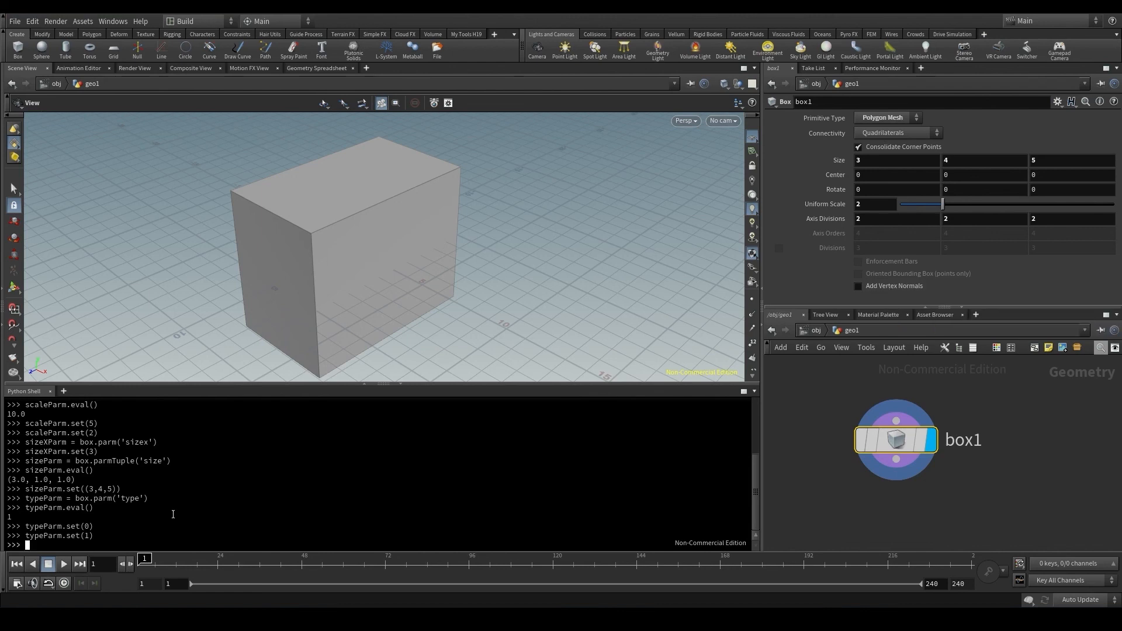
type("box.parm('vertexnormals")
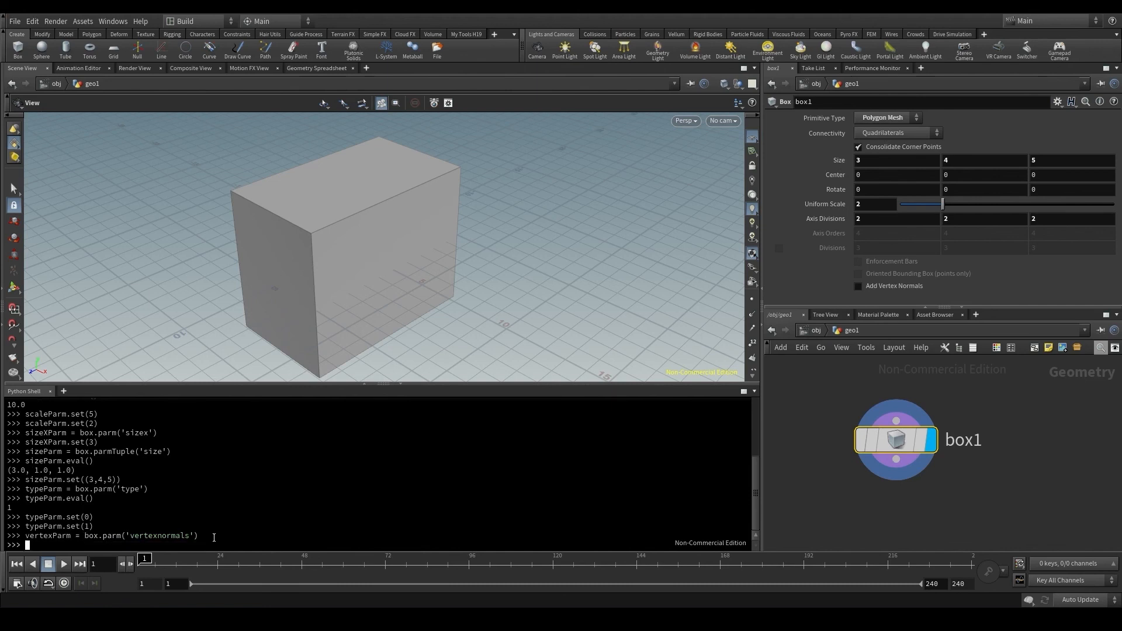
type("vertexParm")
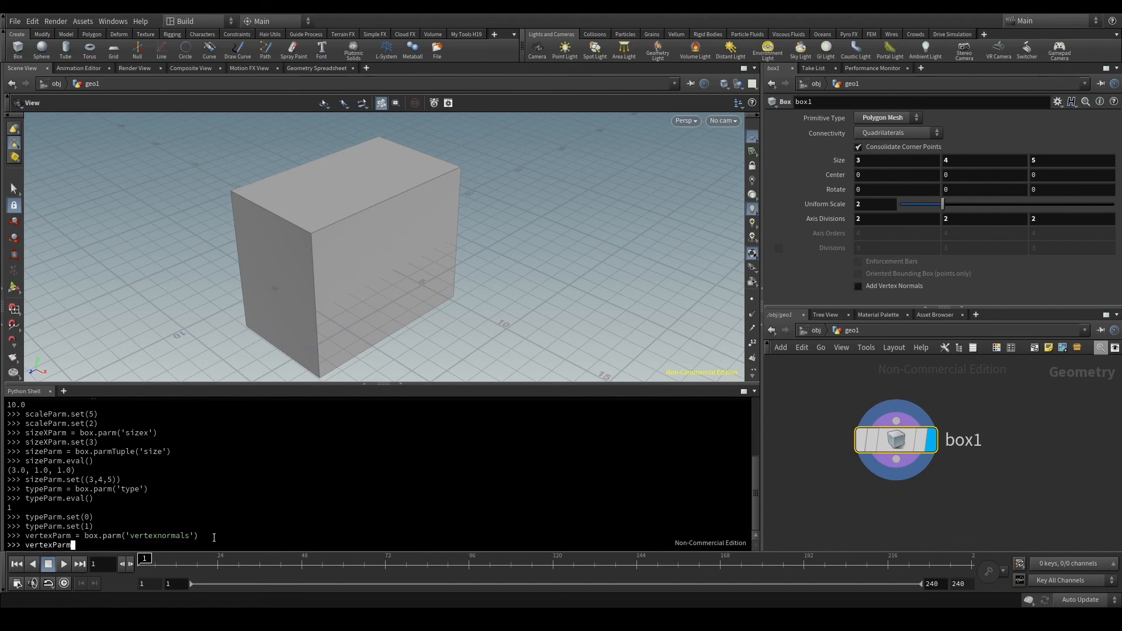
type(".eval()")
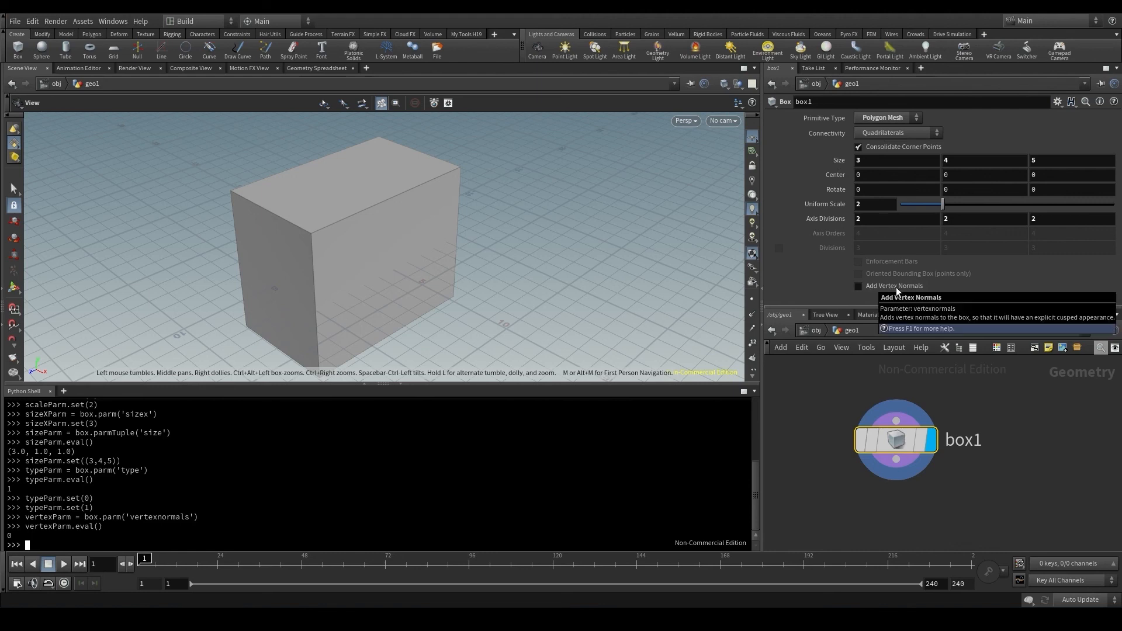
left_click(858, 285)
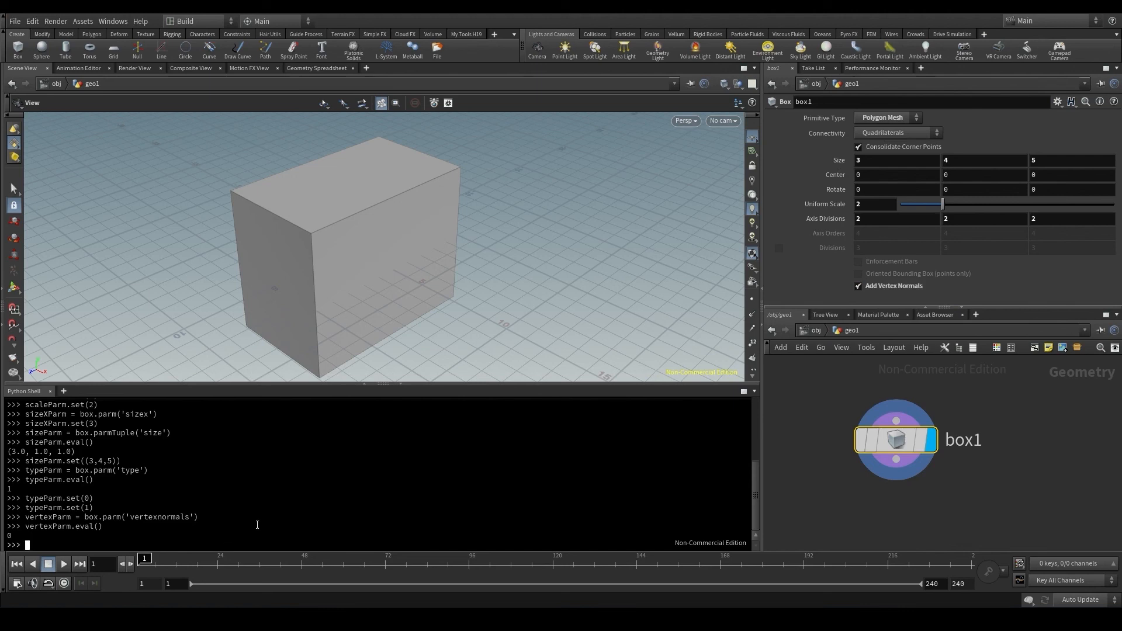
key("Return")
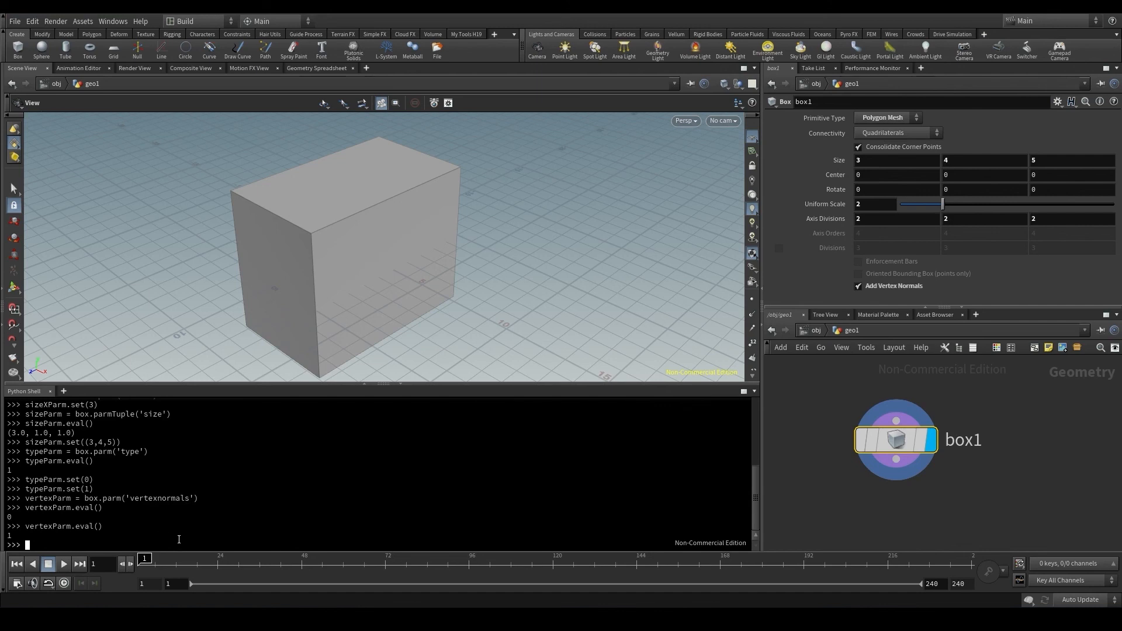
Step: Run vertexParm.set(0) to turn vertex normals off, then set(True) to turn them on
type("vertexParm.set(0")
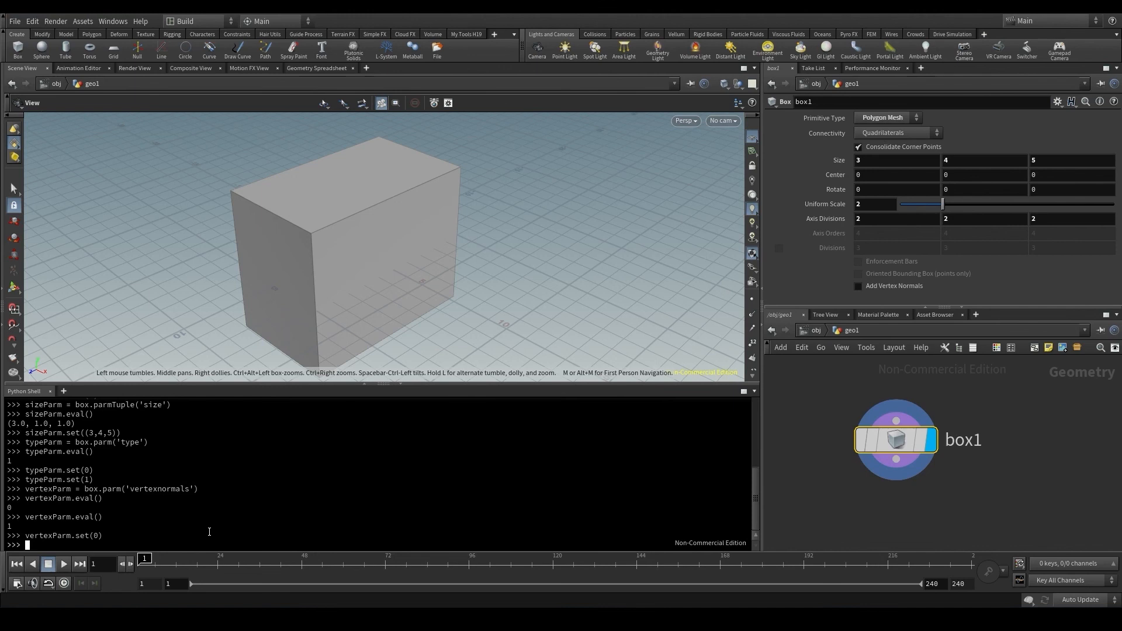
type("vertexParm.set(0)")
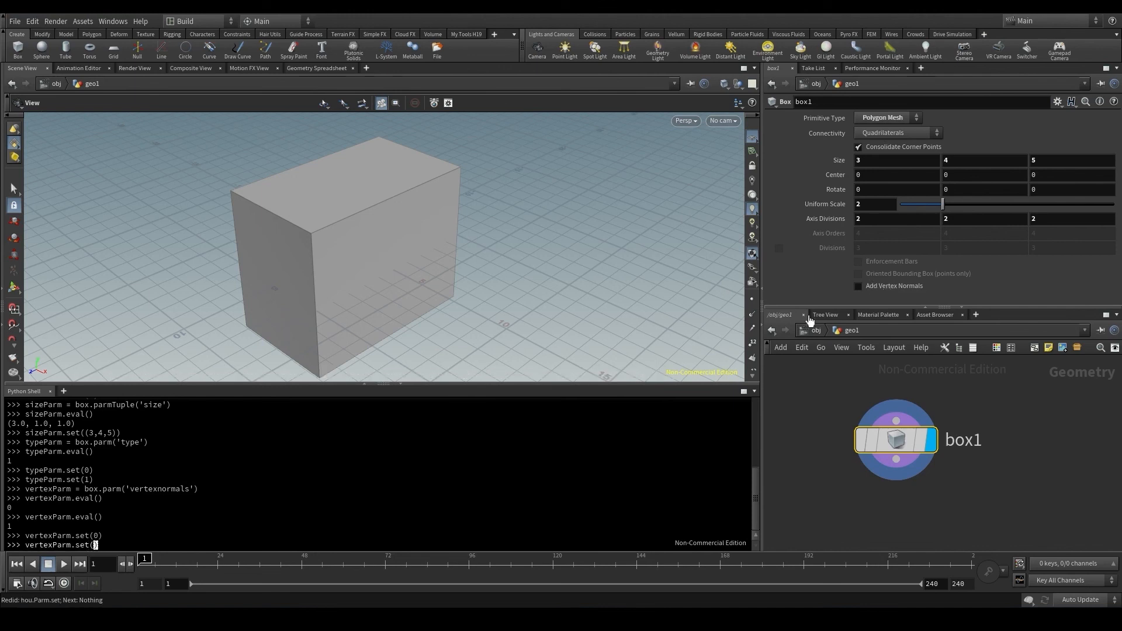
mouse_move(156, 532)
type("True)")
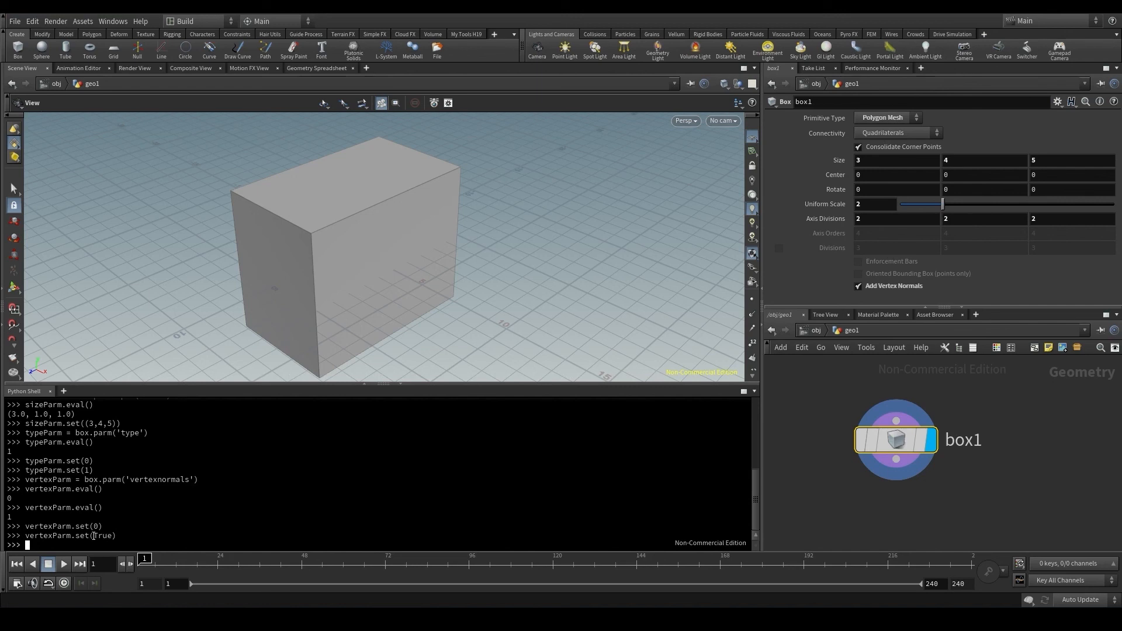
double_click(102, 536)
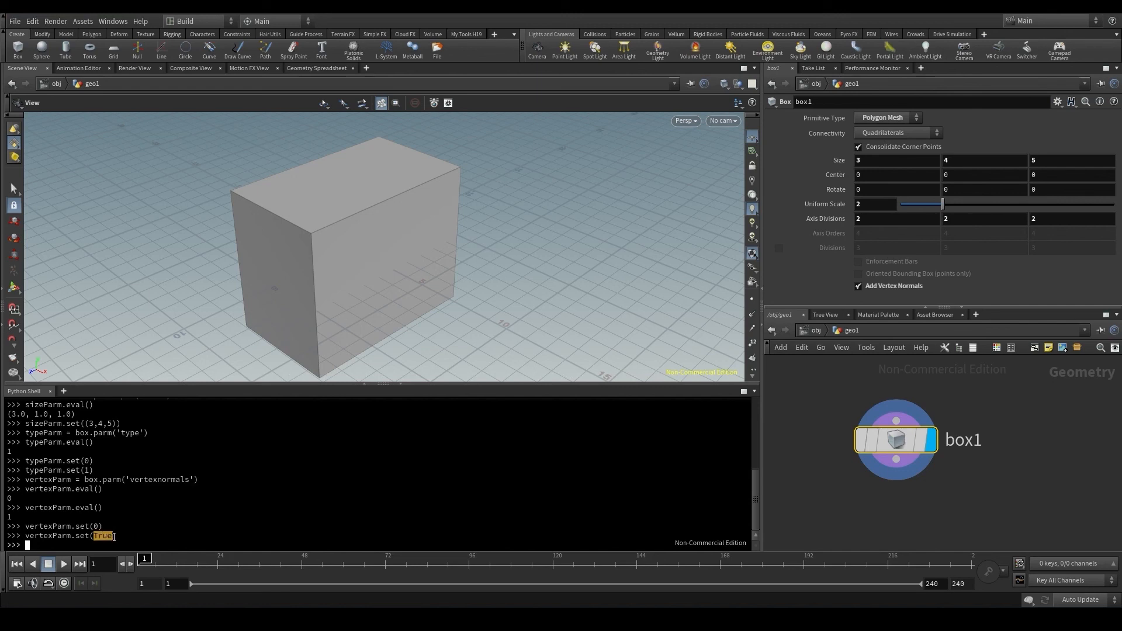